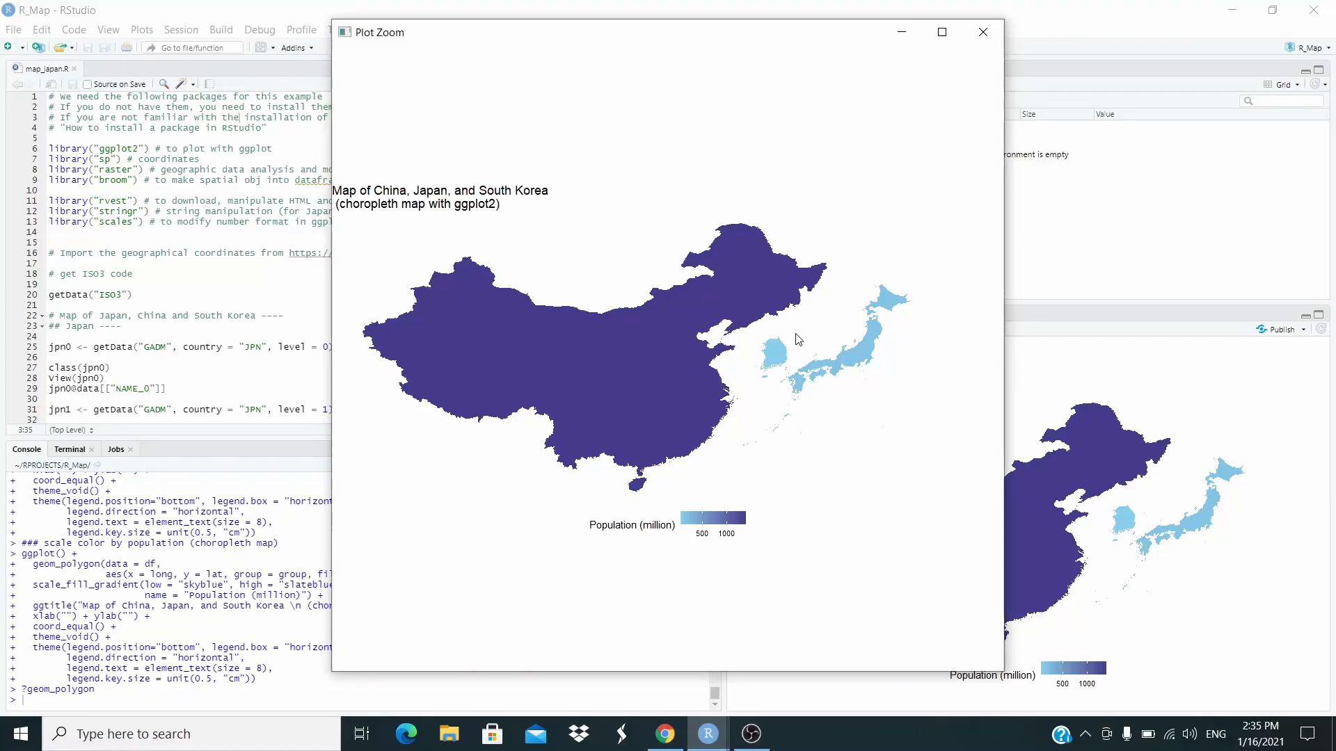
mouse_move(631, 371)
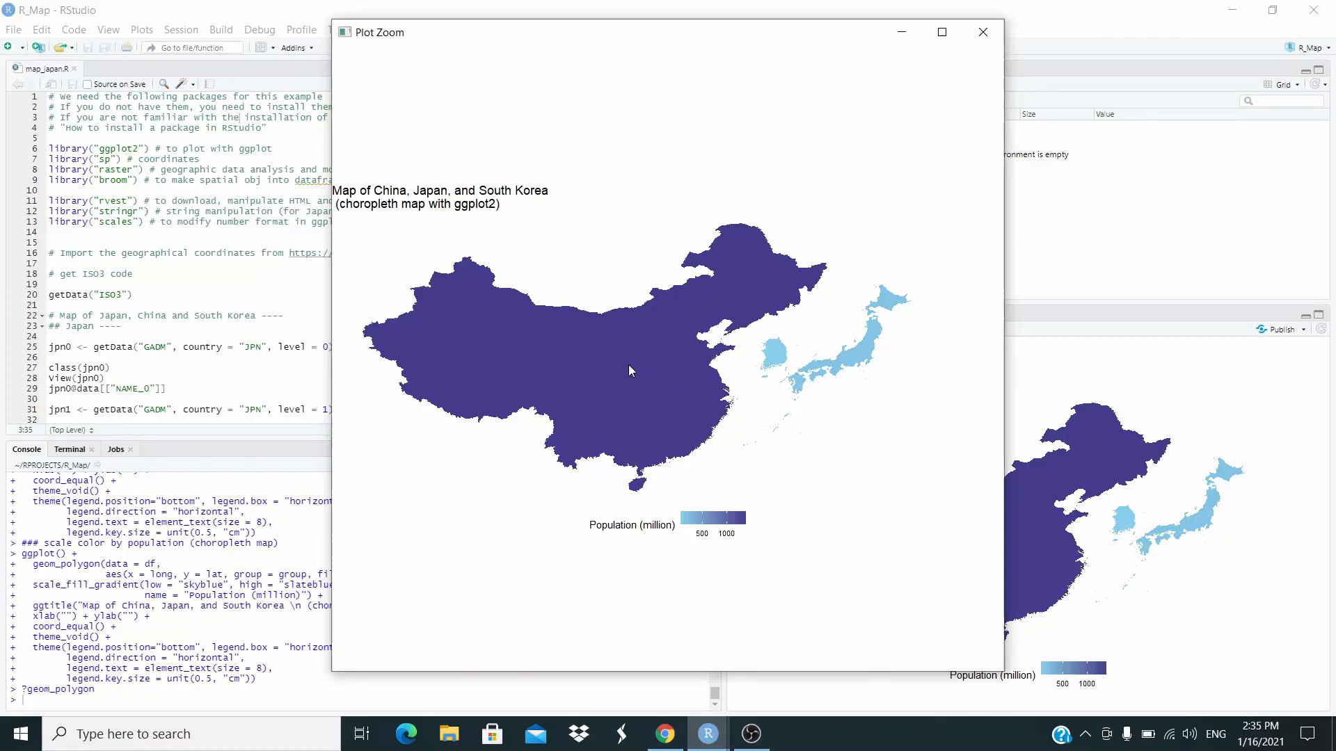
mouse_move(709, 418)
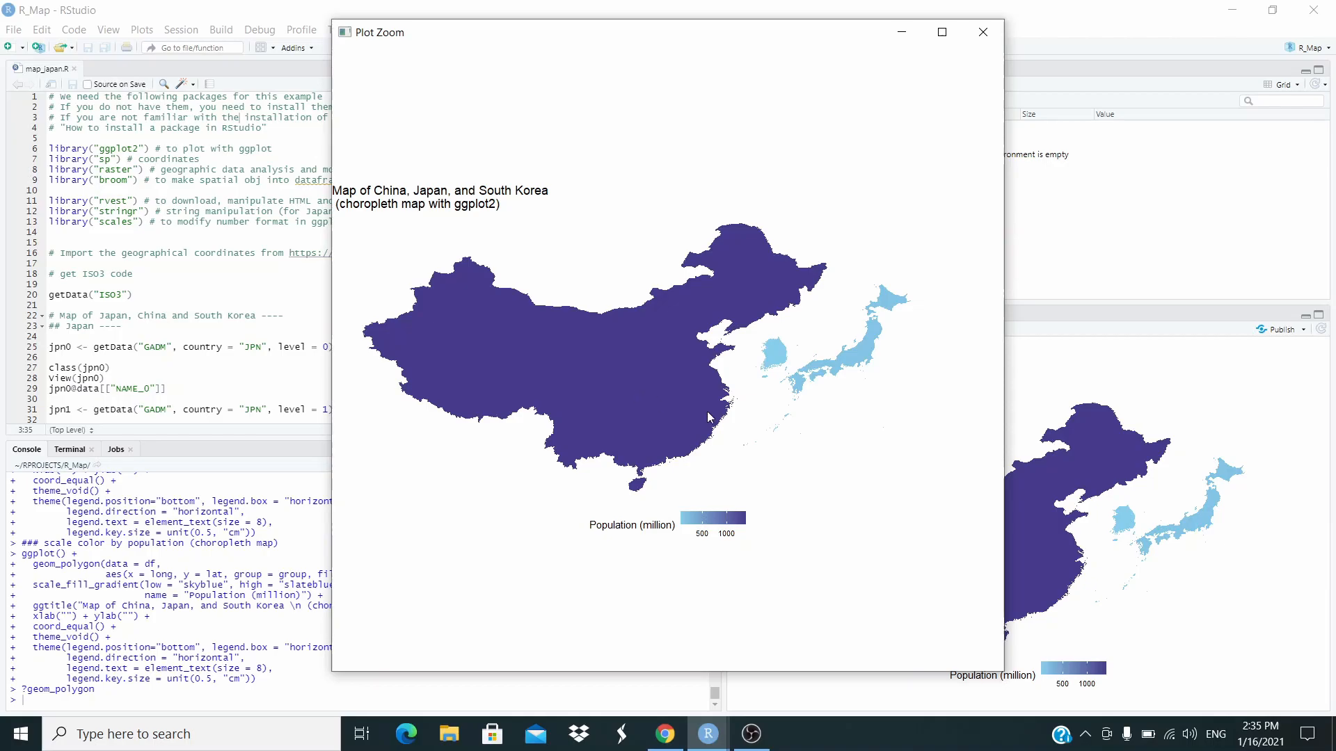
mouse_move(777, 359)
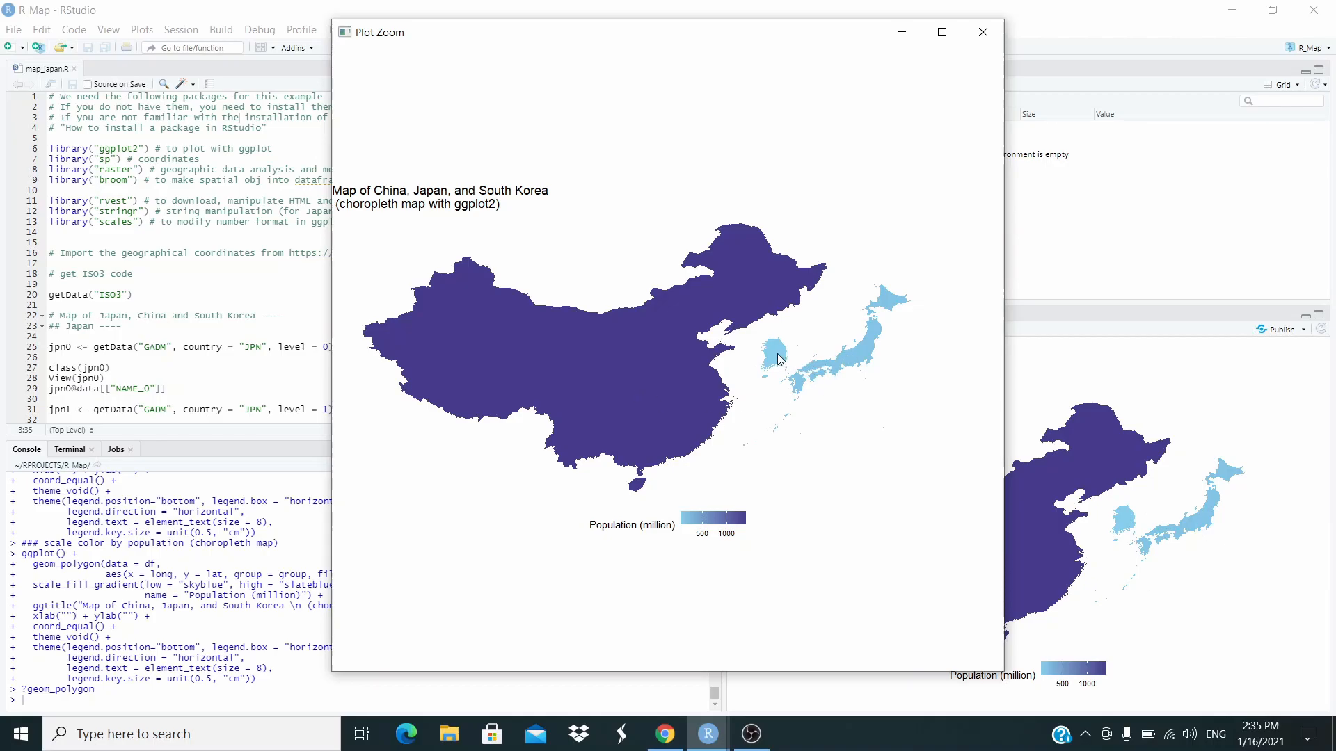
mouse_move(625, 351)
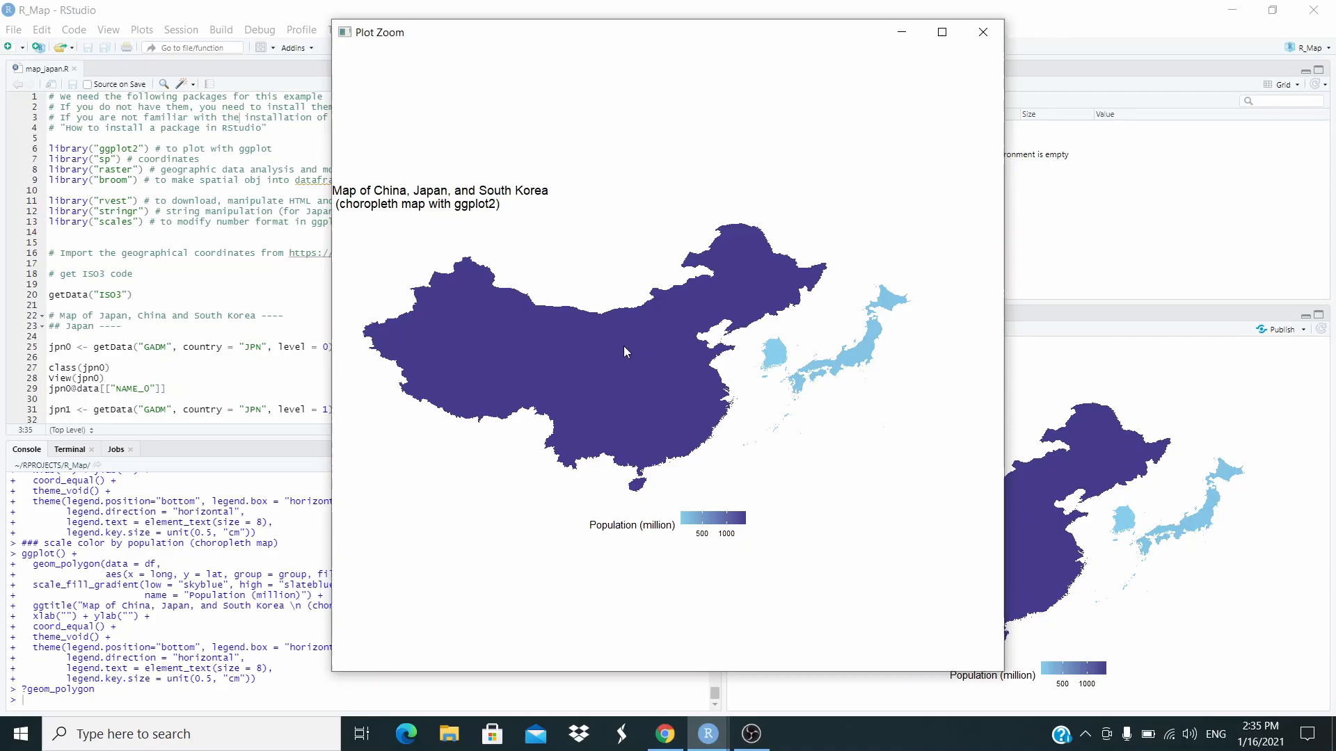
mouse_move(604, 351)
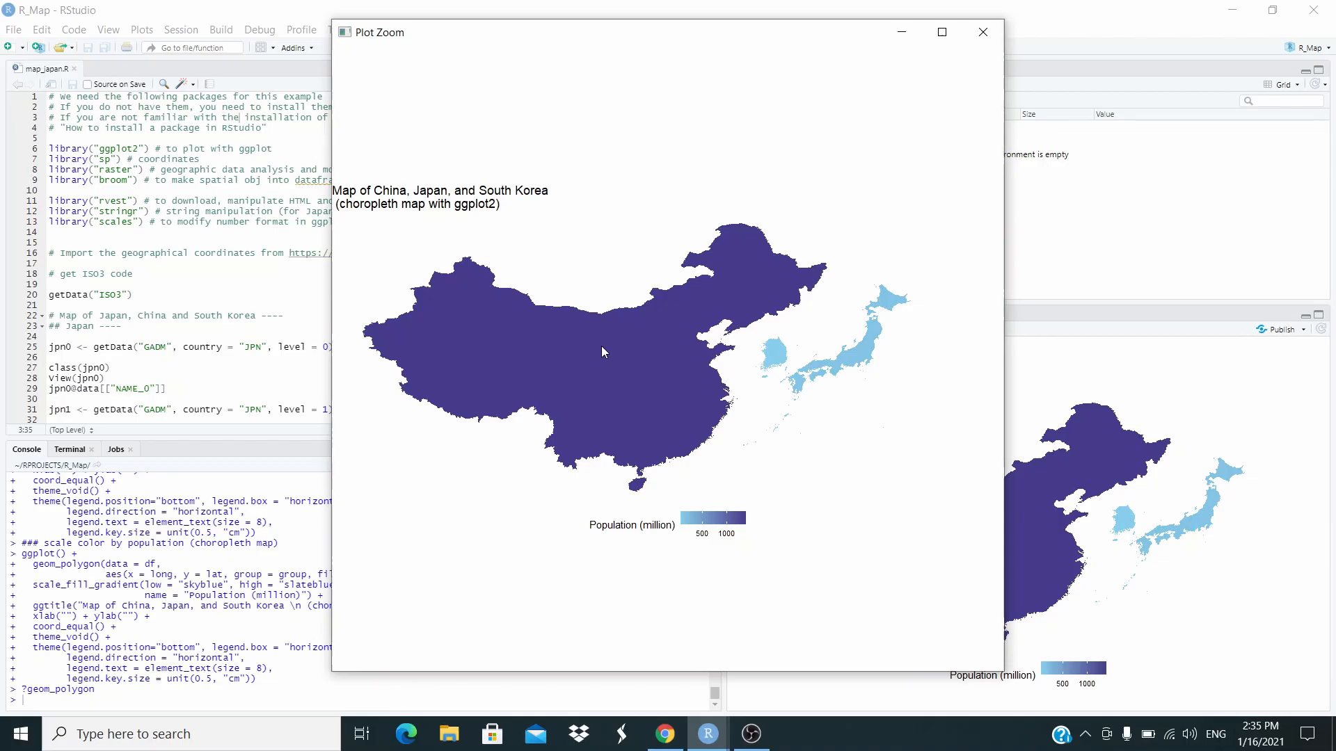
mouse_move(978, 58)
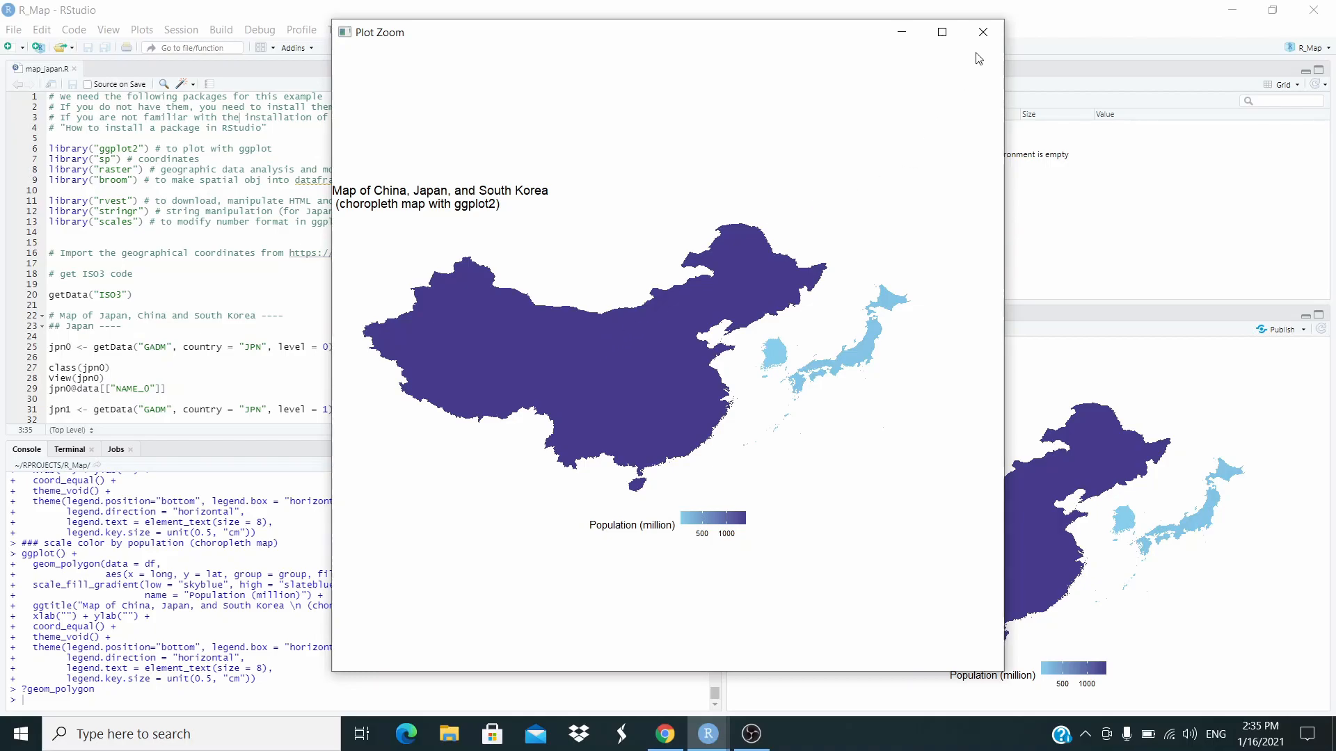
Step: Close the zoomed map and run the ggplot2, sp, raster and broom library lines
click(983, 31)
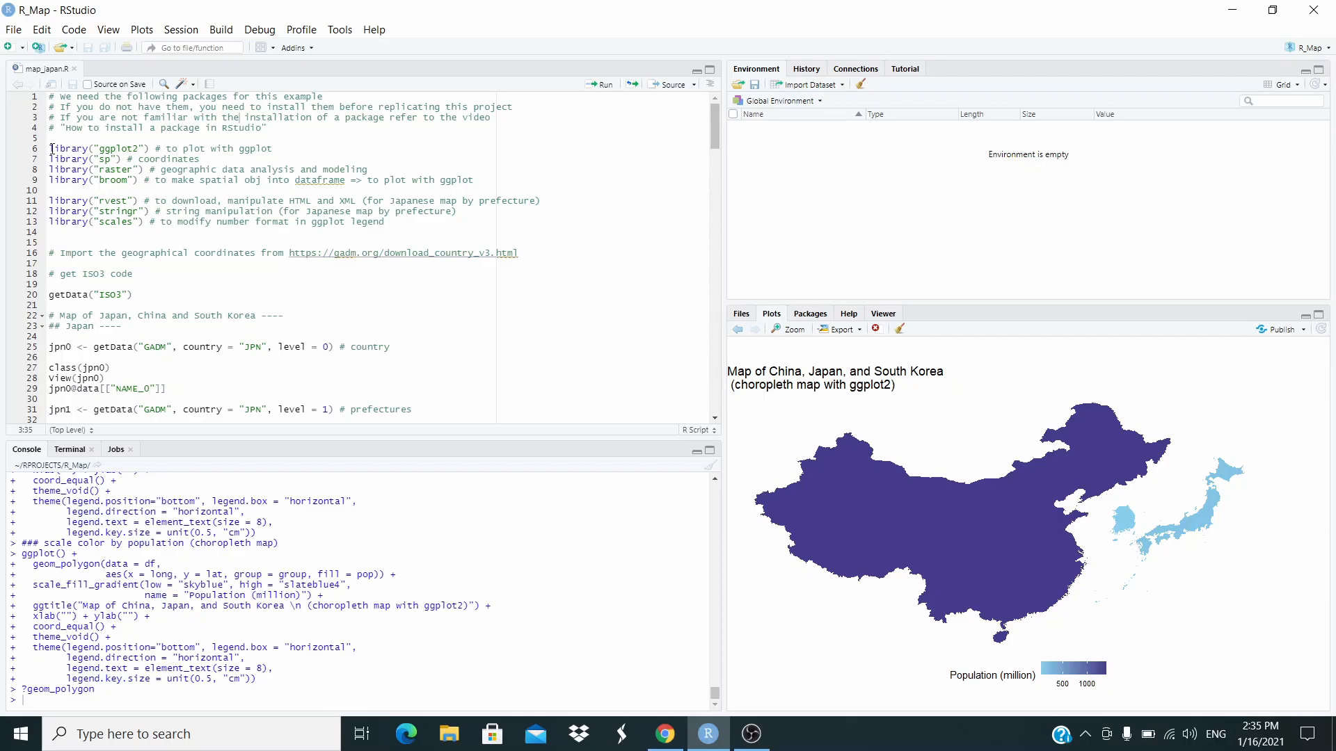
drag(51, 148, 53, 190)
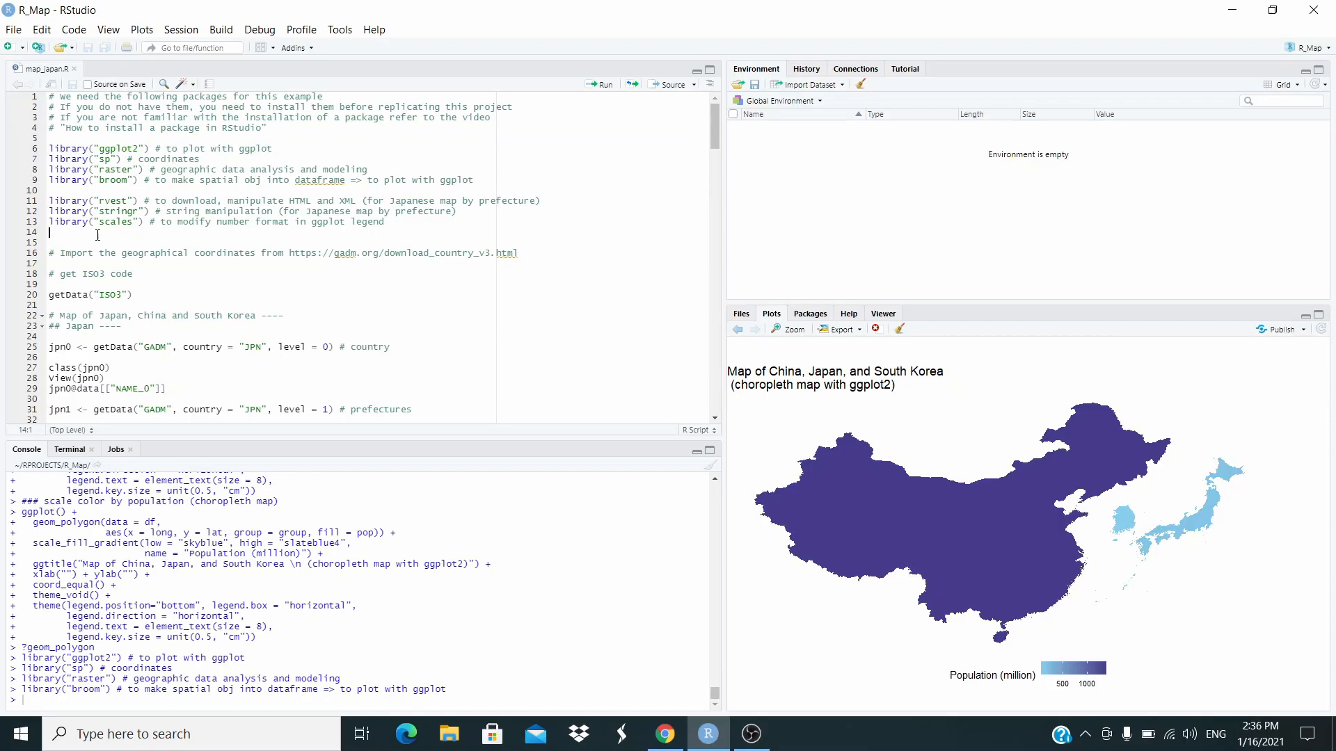
mouse_move(337, 258)
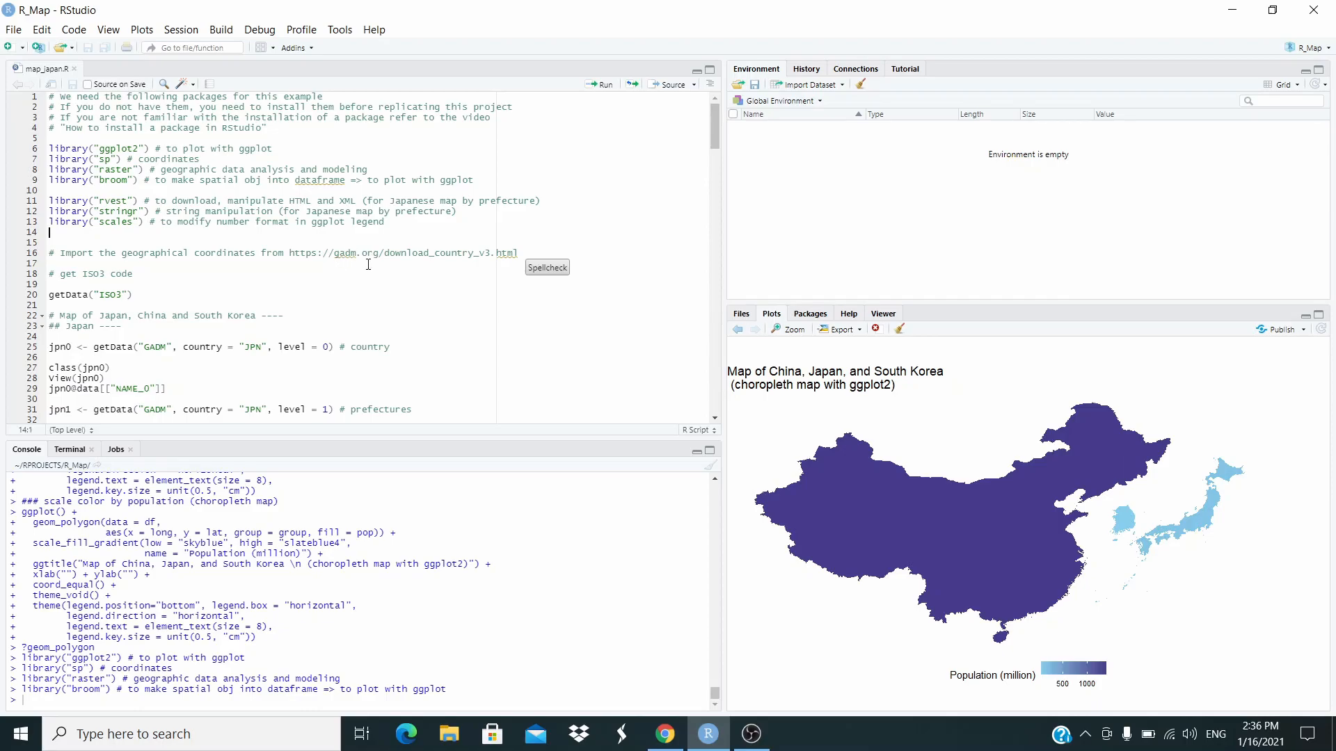
Step: Open the gadm.org download page and pick Japan from the Country list
click(664, 734)
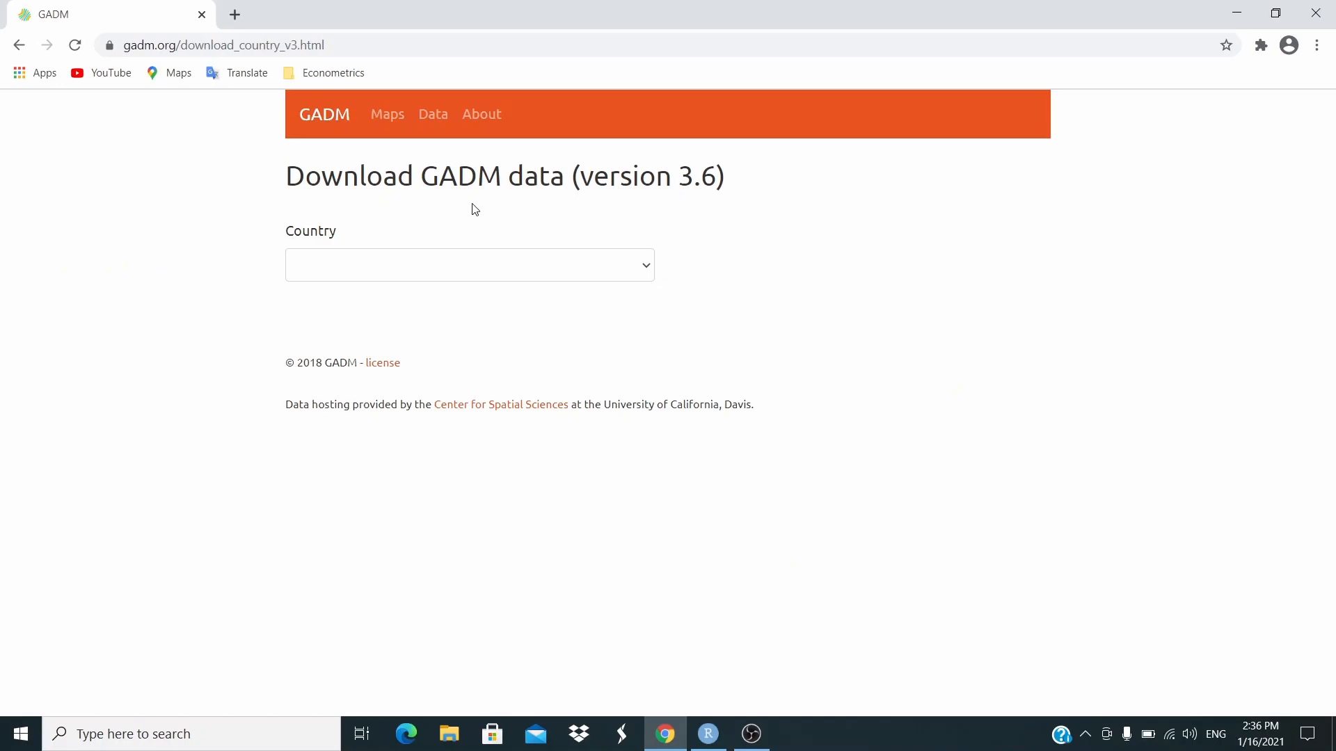
mouse_move(646, 271)
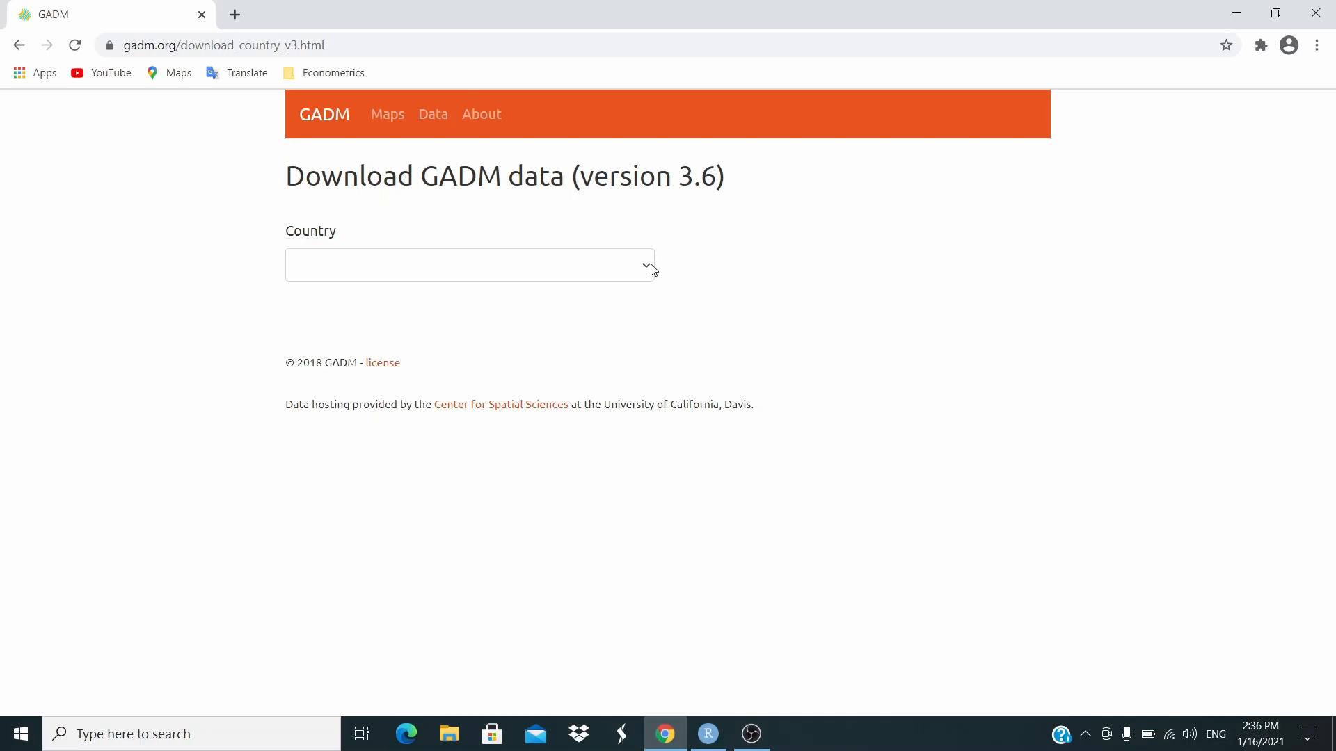
click(470, 265)
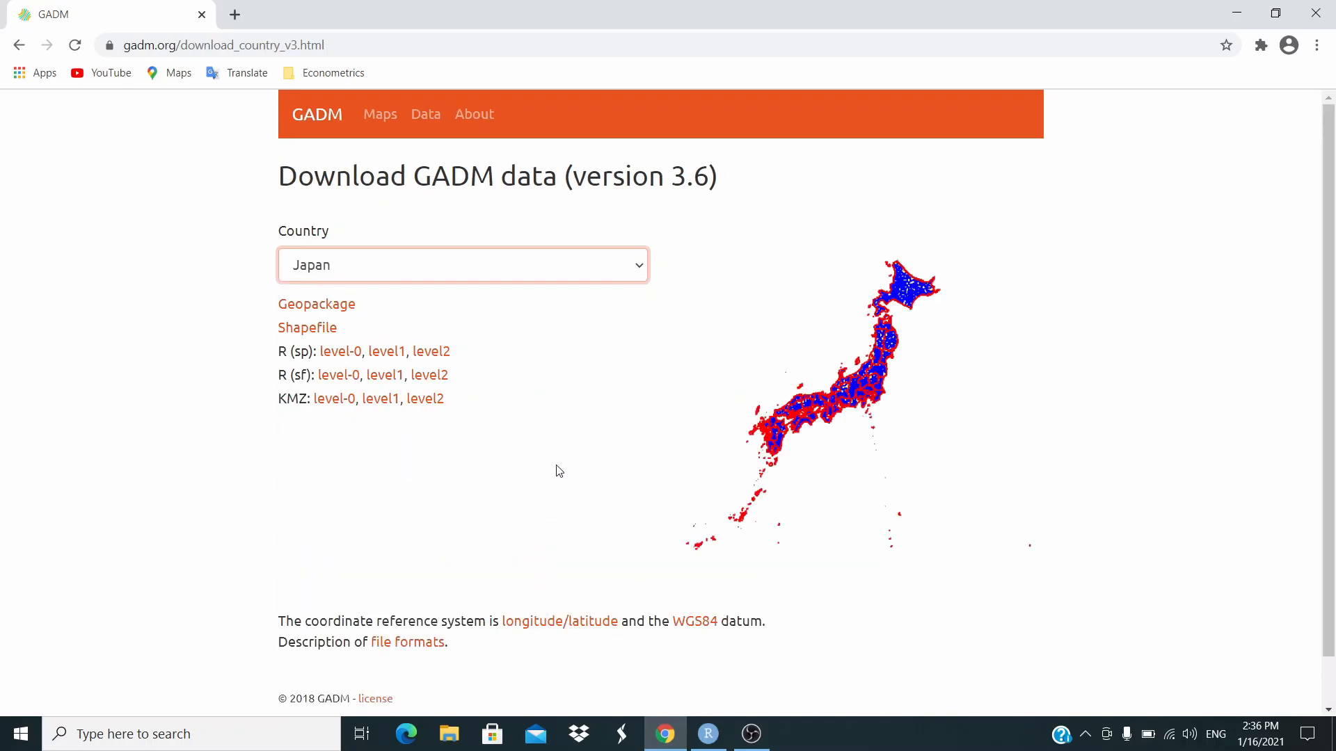
mouse_move(478, 344)
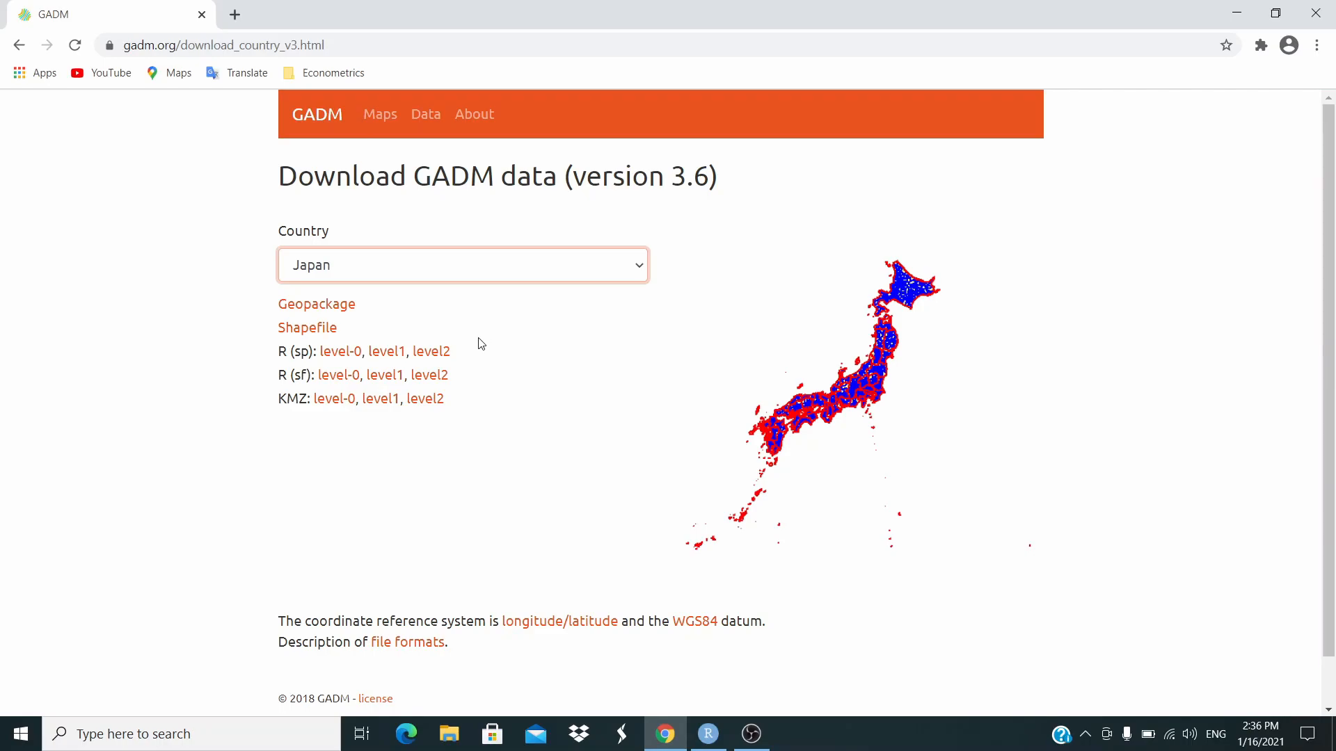
mouse_move(584, 334)
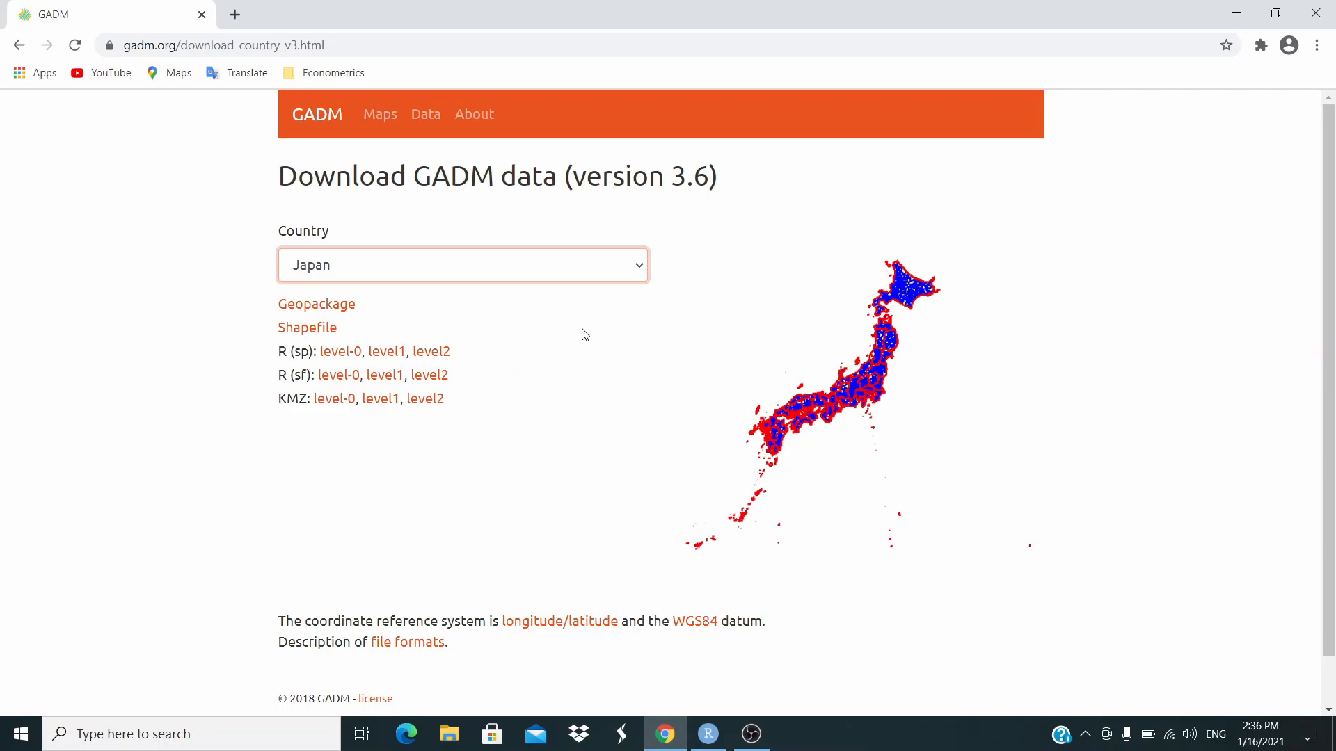
mouse_move(413, 316)
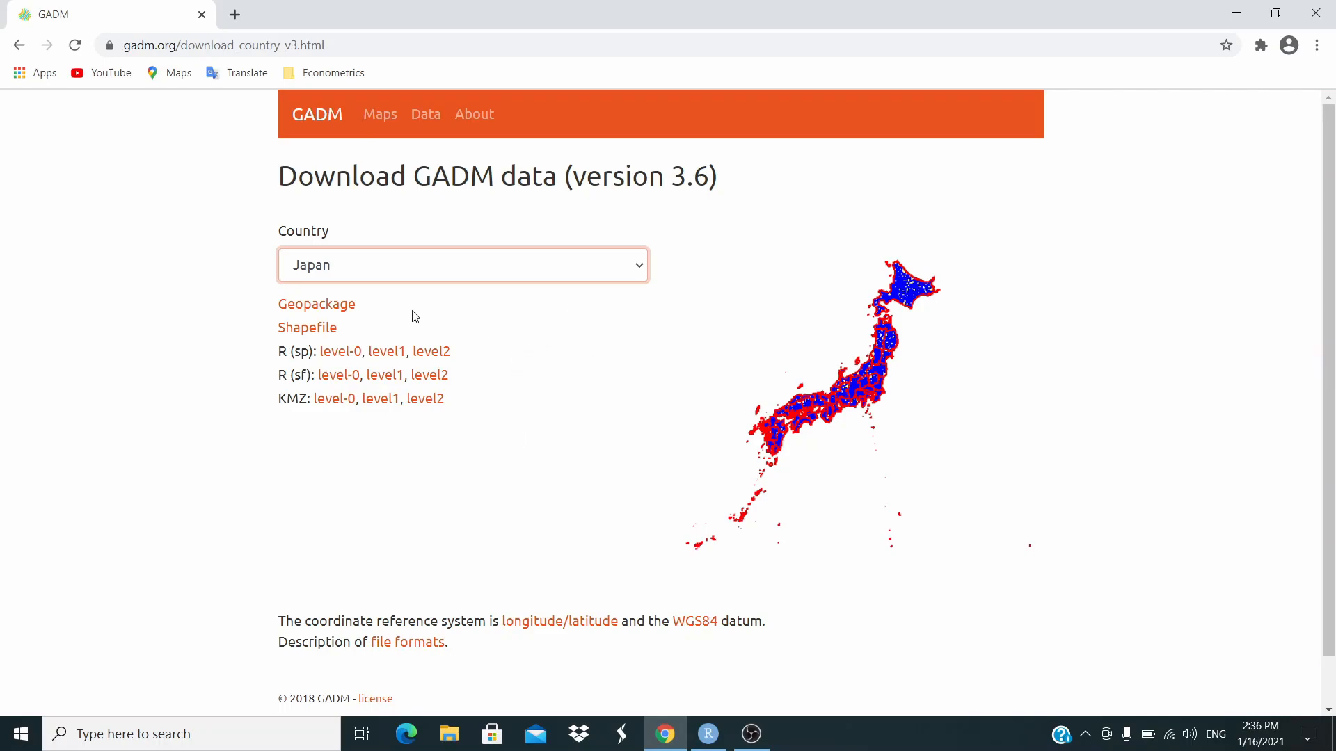
mouse_move(364, 333)
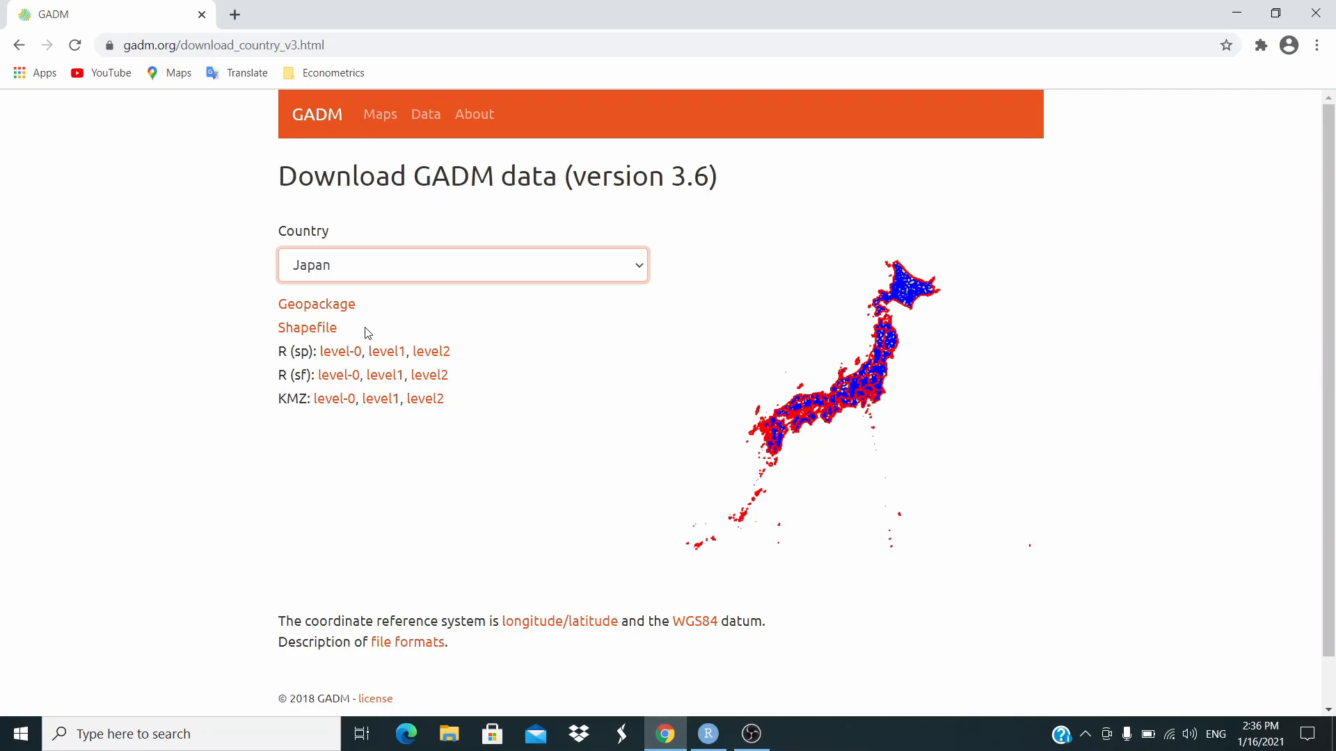
mouse_move(507, 334)
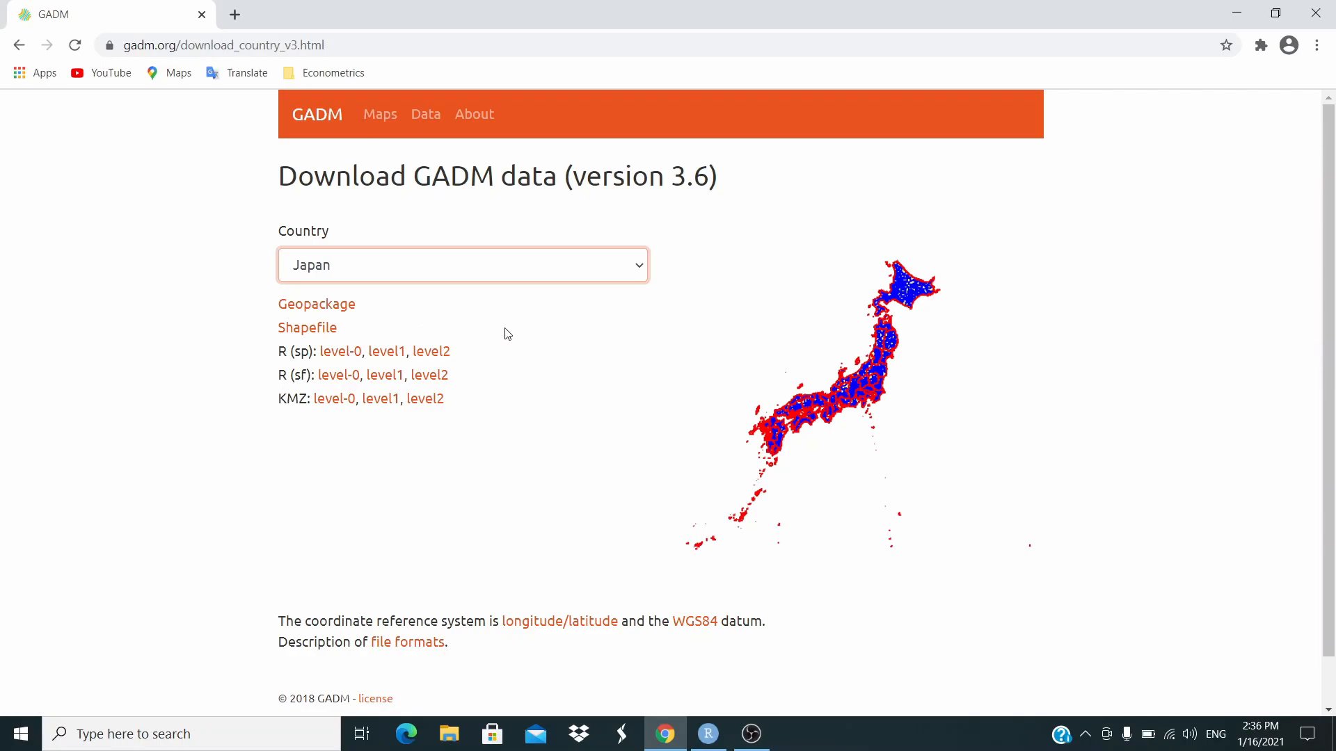
mouse_move(950, 214)
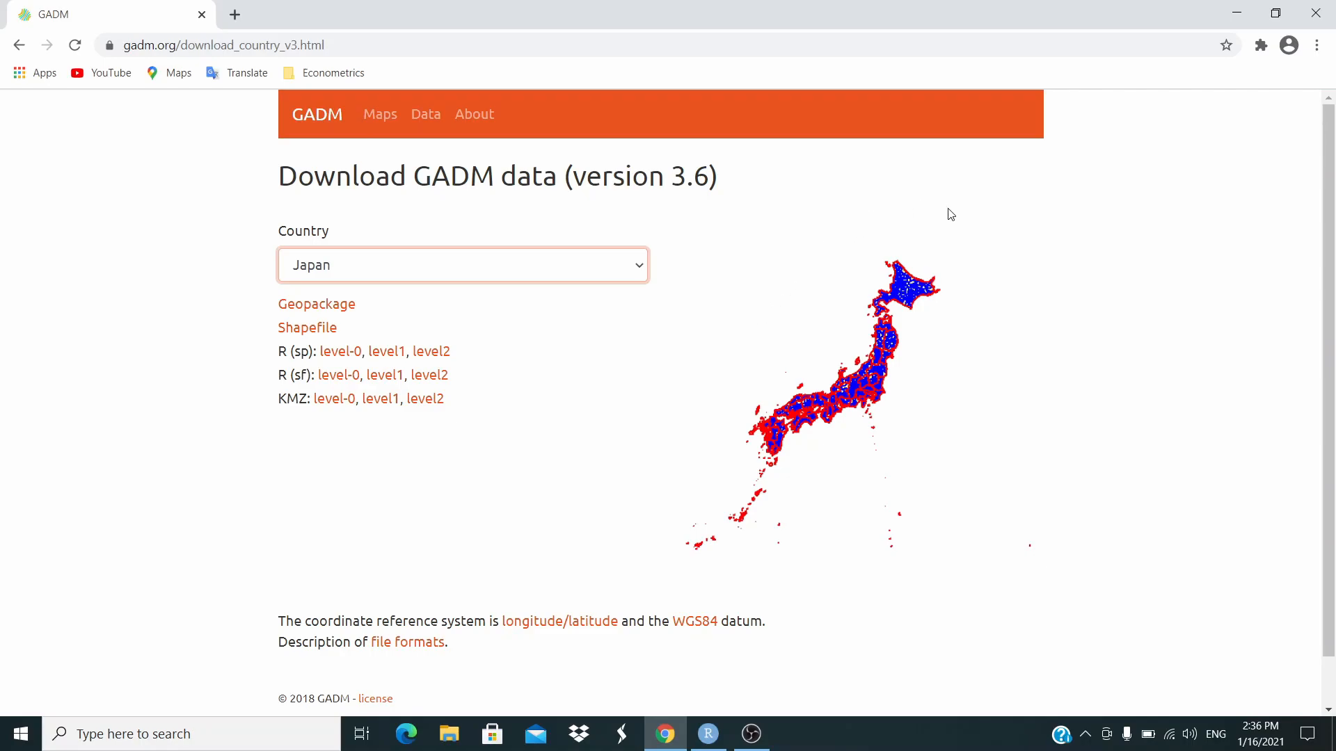
mouse_move(758, 399)
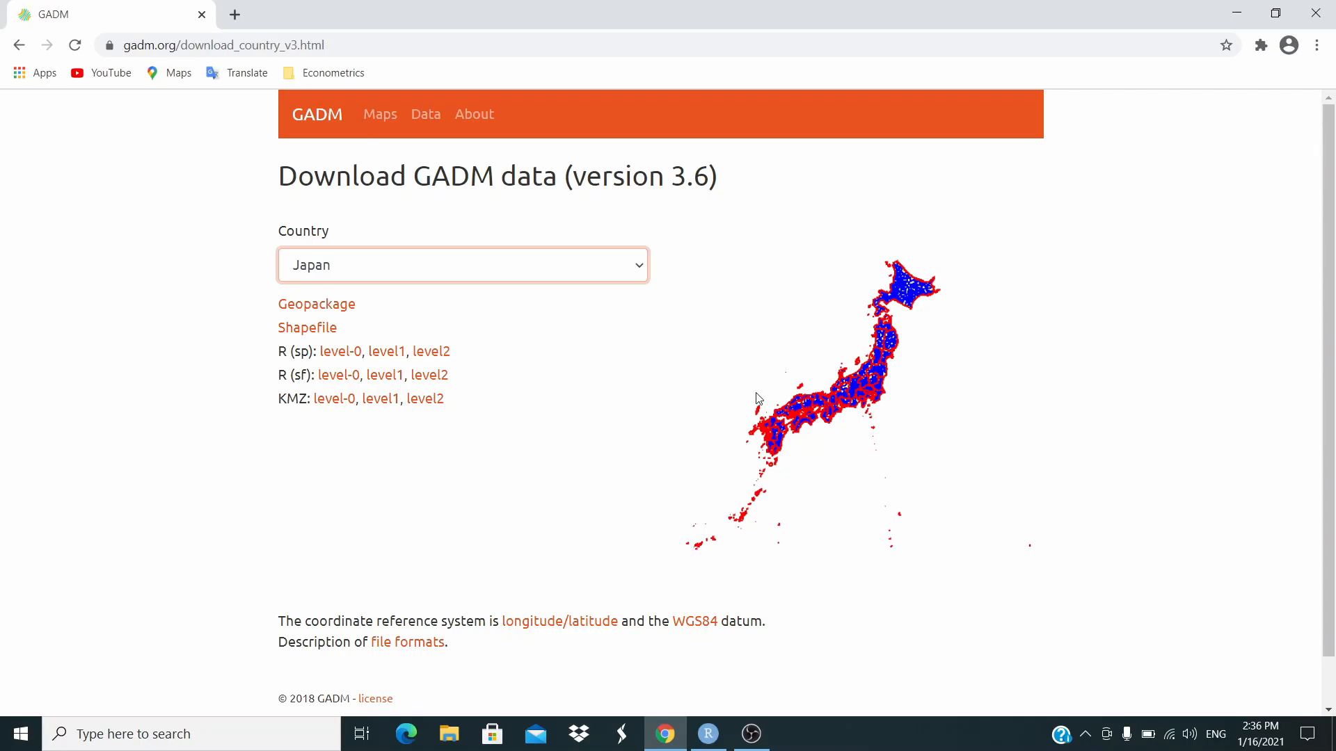
mouse_move(720, 437)
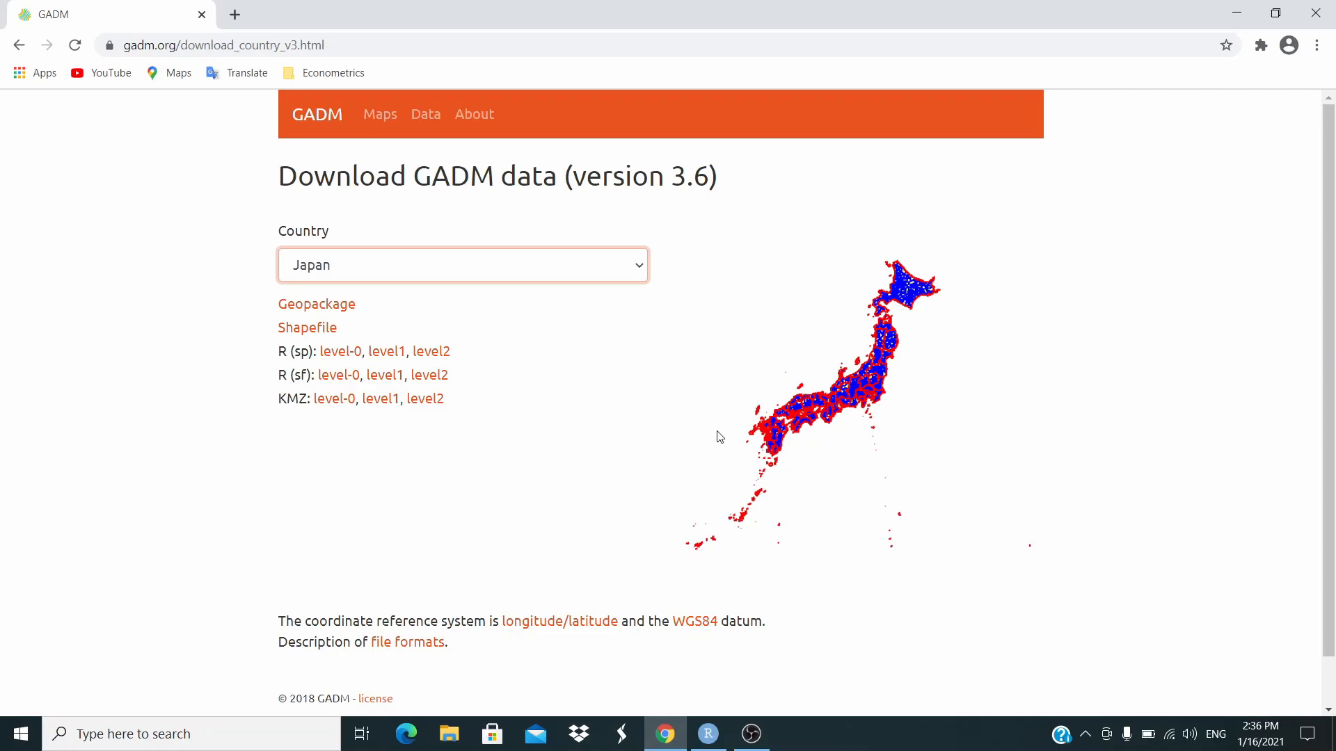
Step: Run getData("ISO3") and locate the codes CHN for China and JPN for Japan
click(706, 733)
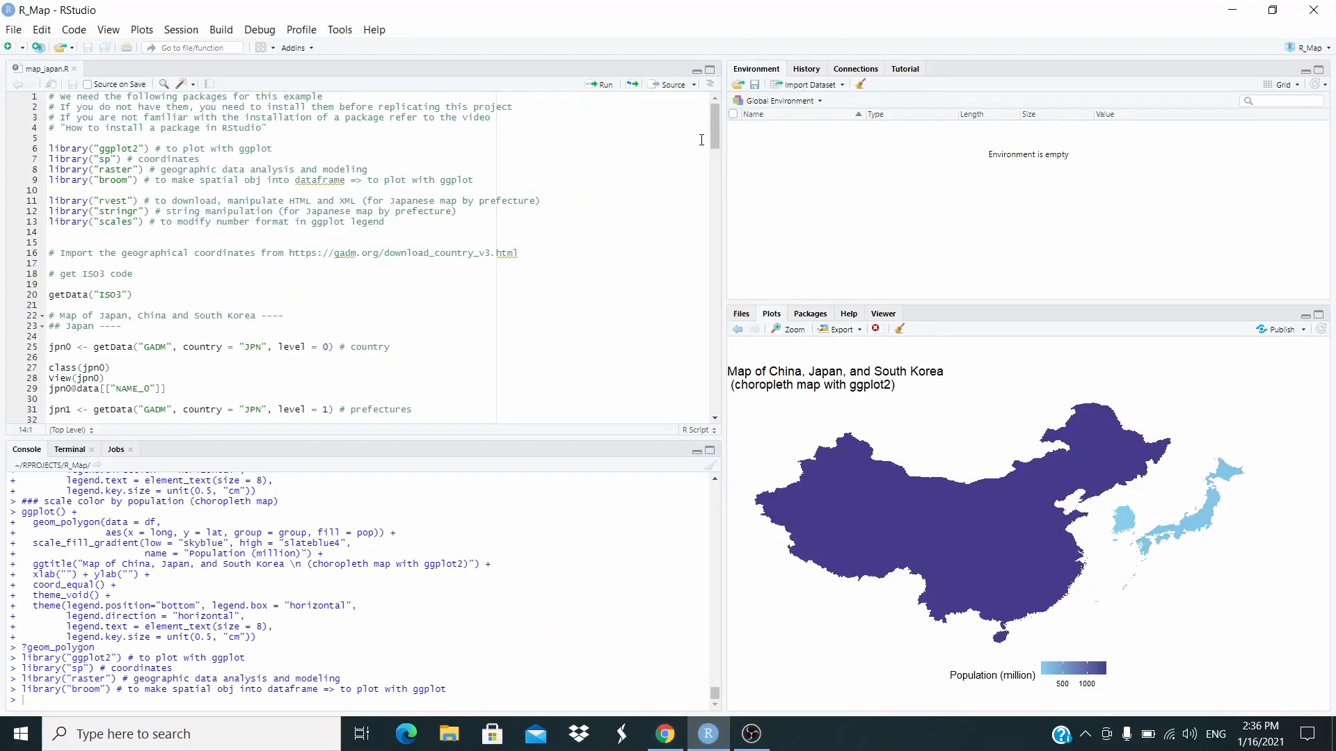
scroll(down, 3)
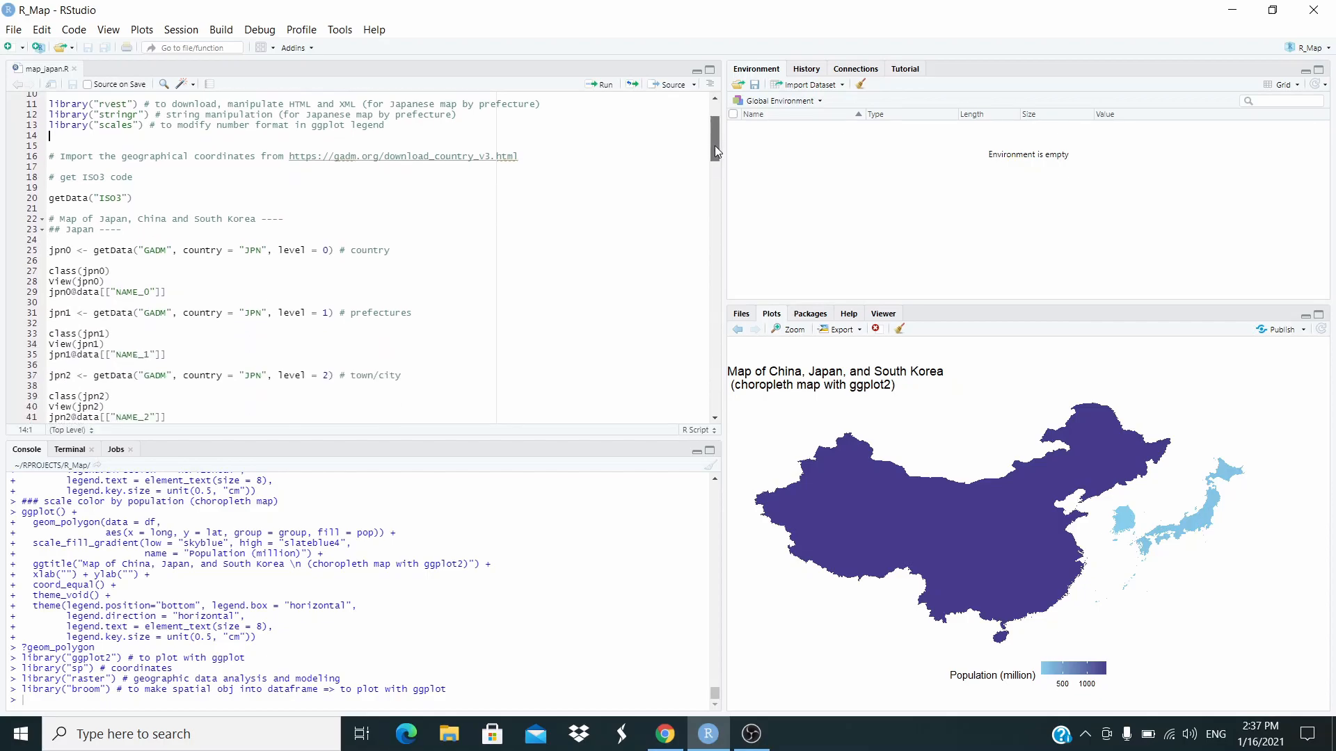
scroll(down, 3)
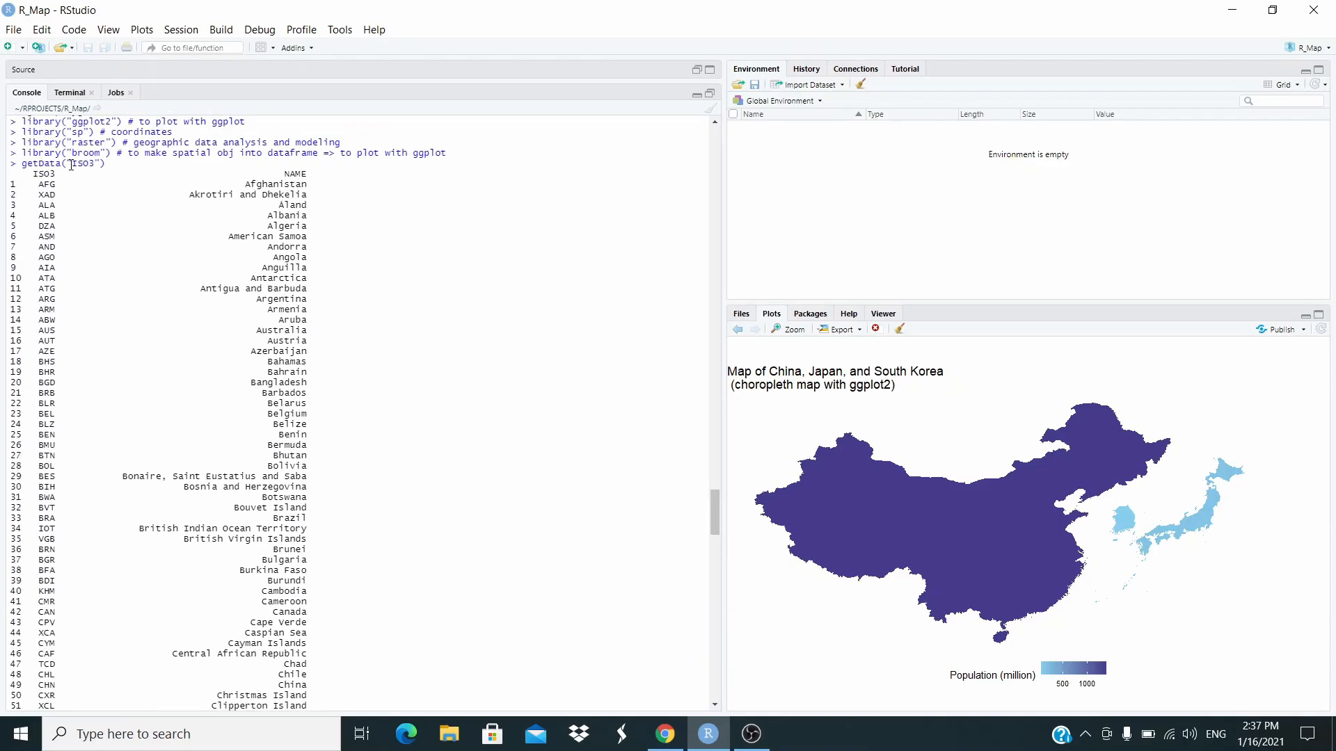
double_click(82, 164)
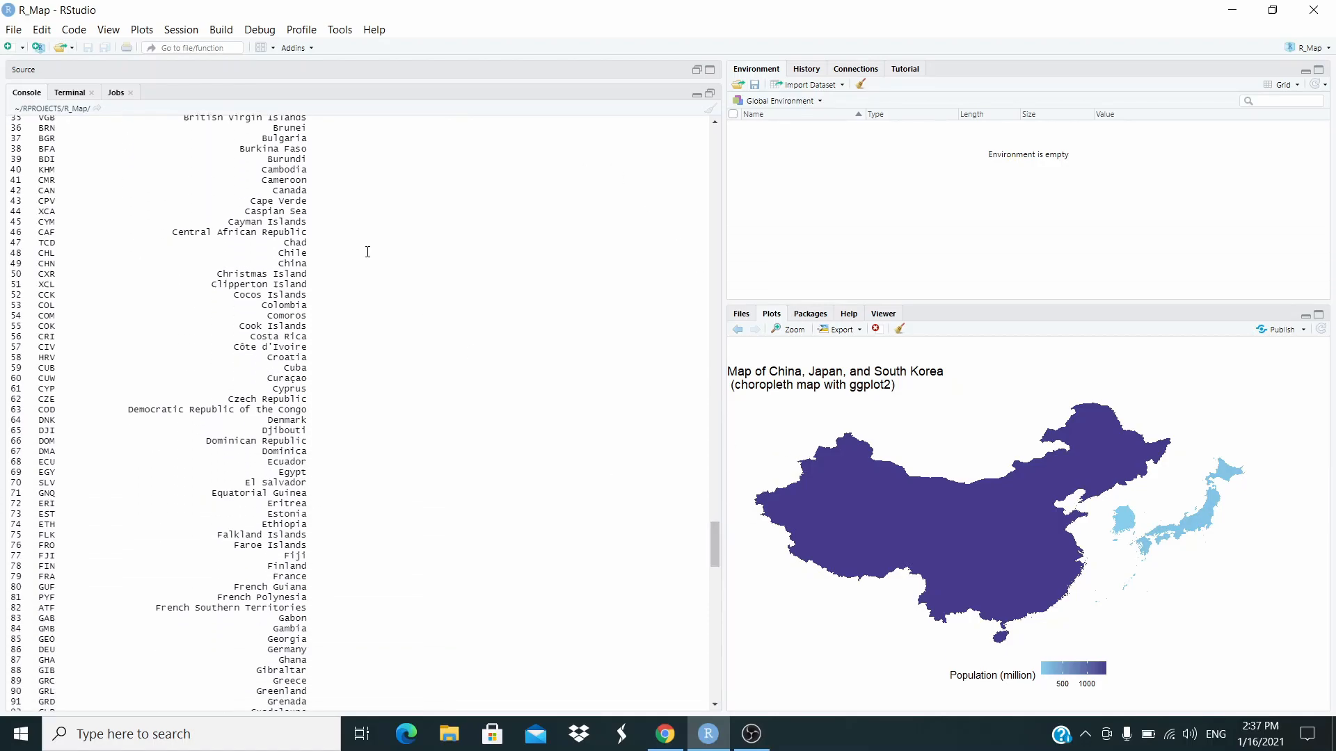
double_click(292, 263)
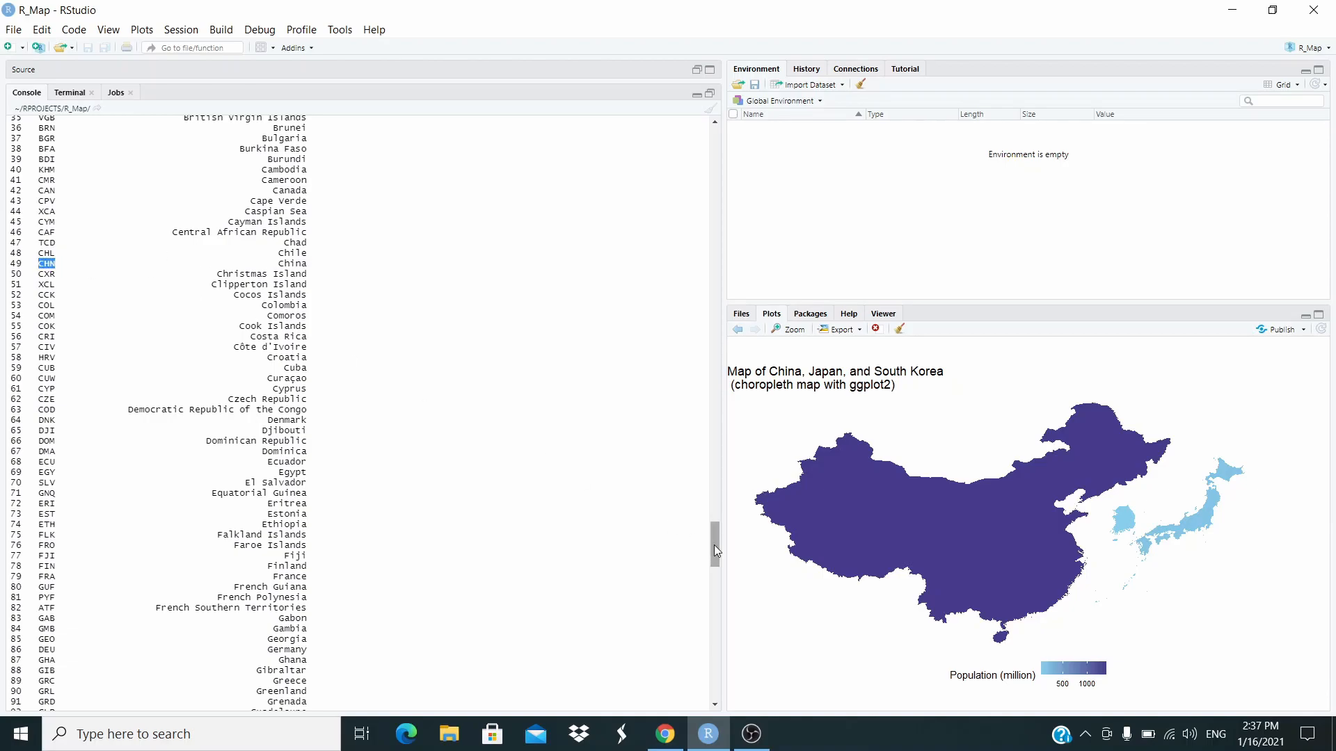
scroll(down, 3)
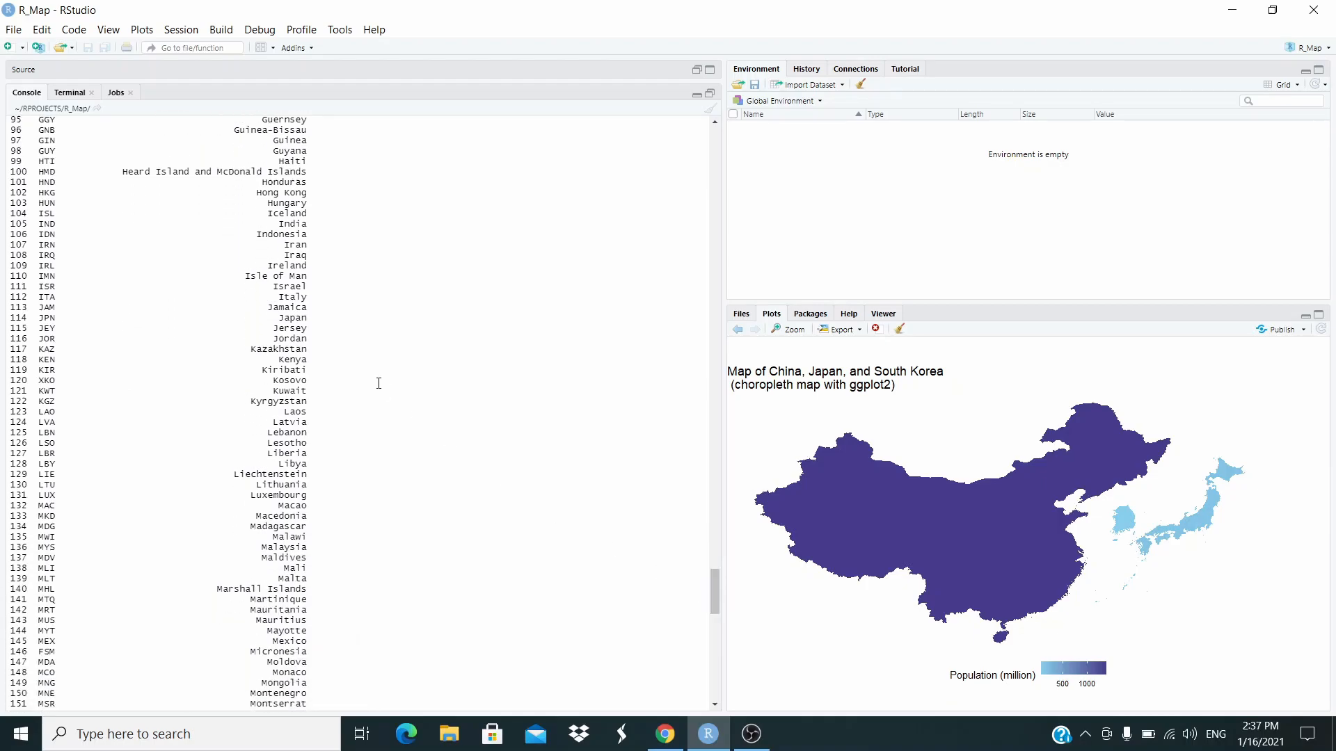
double_click(291, 318)
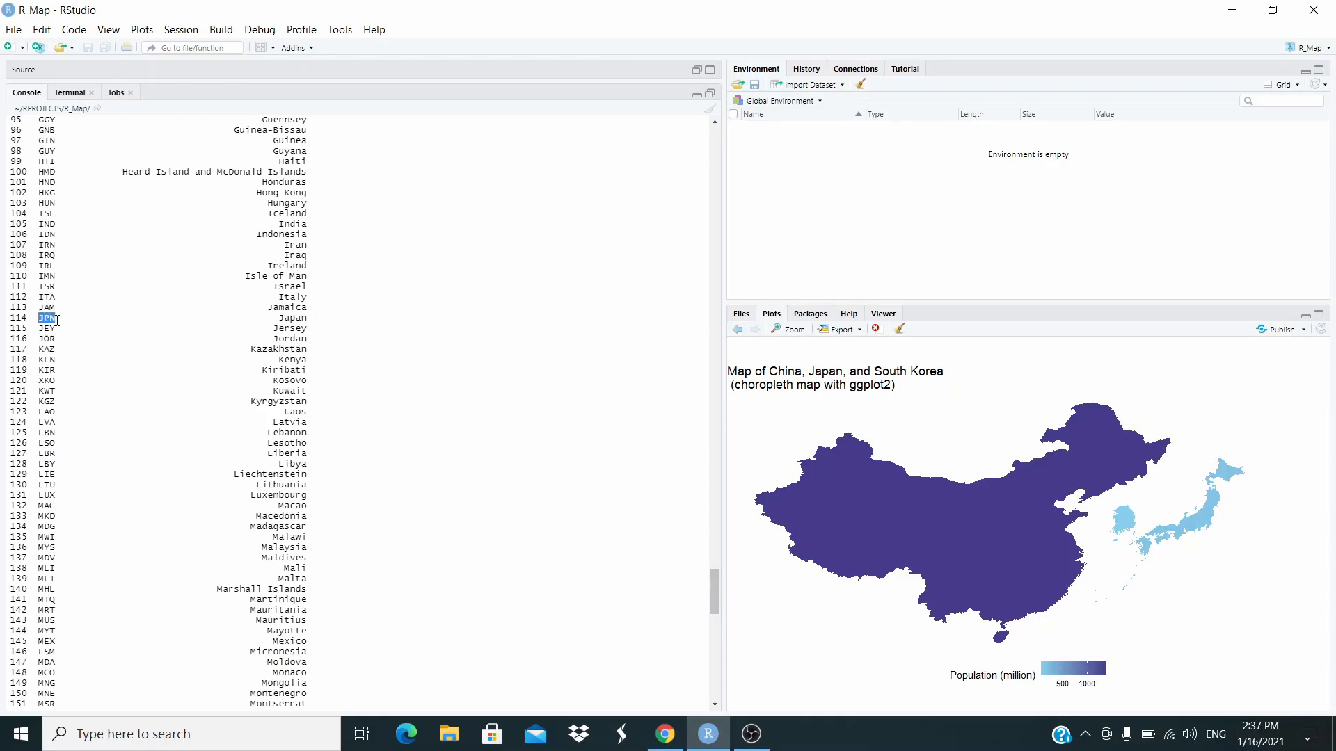
scroll(down, 3)
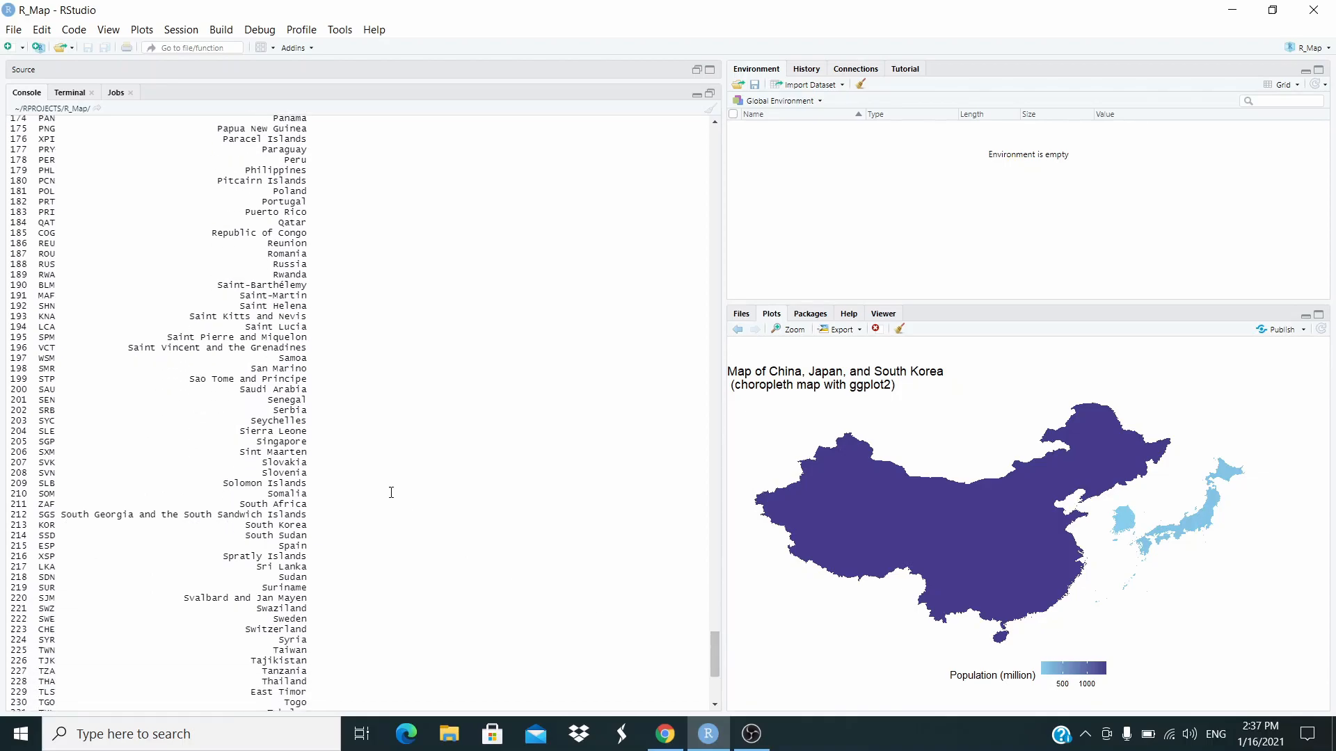
mouse_move(236, 533)
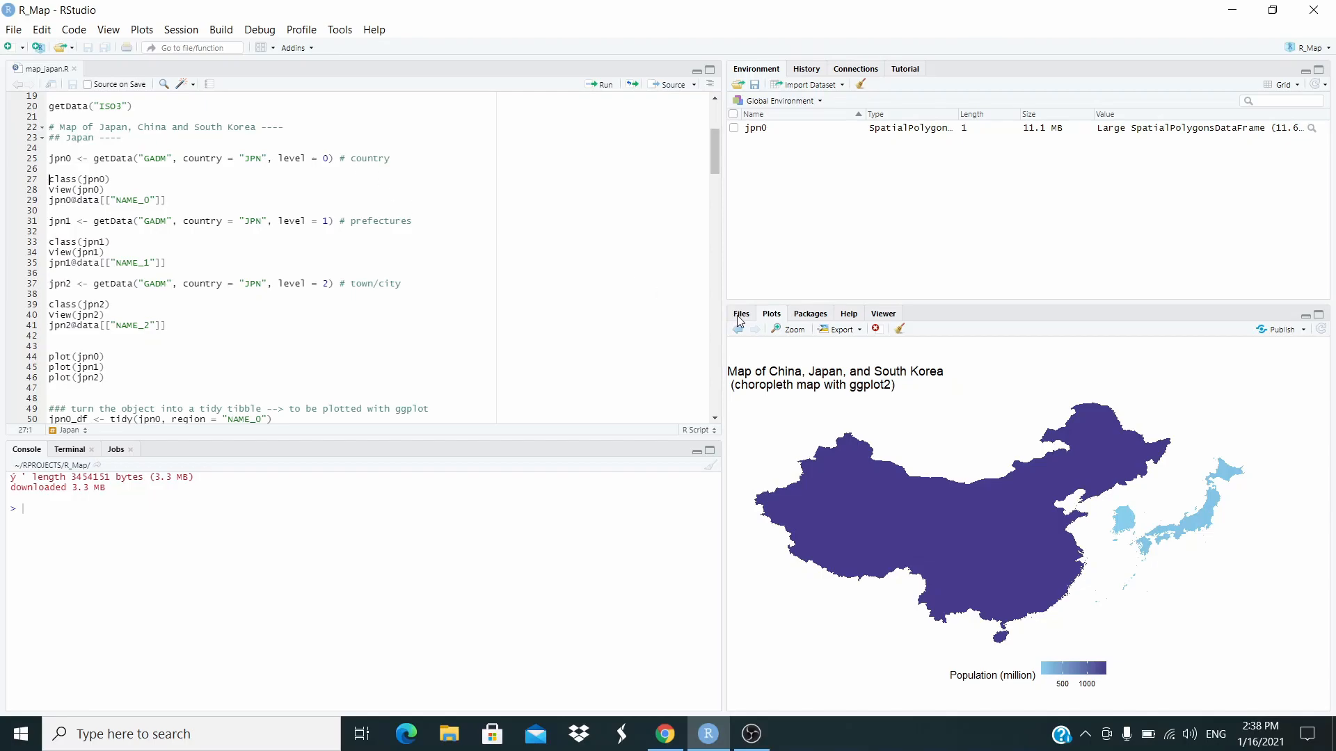
Step: Show the R_Map folder listing with the 3.3 MB gadm36_JPN_0_sp.rds file
click(740, 313)
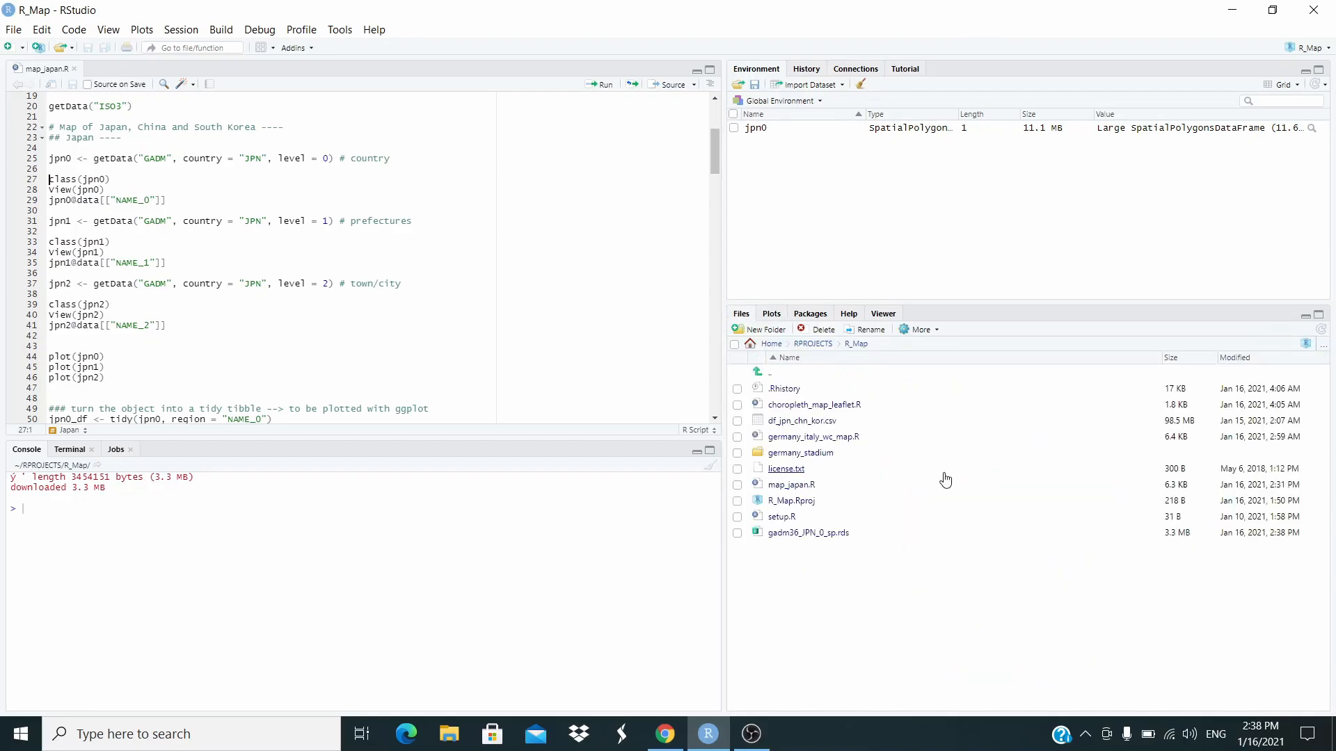
mouse_move(791, 485)
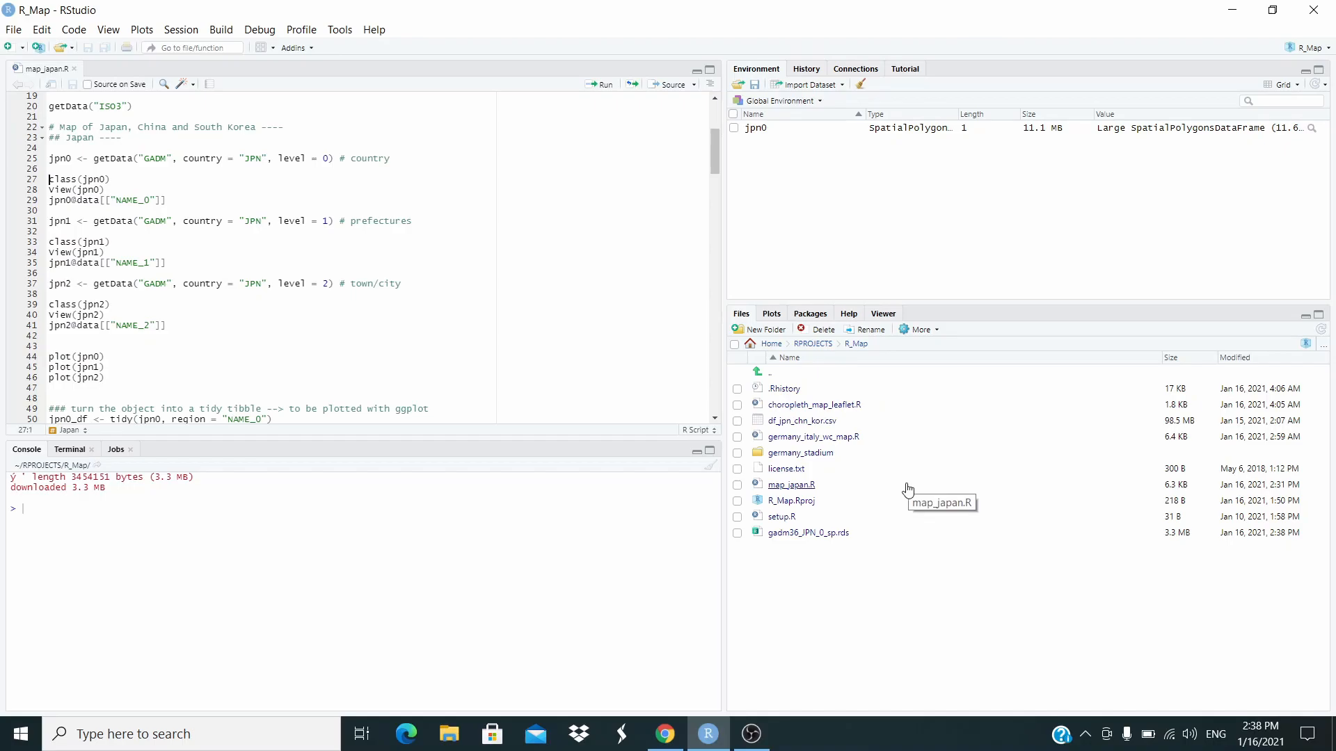
mouse_move(787, 554)
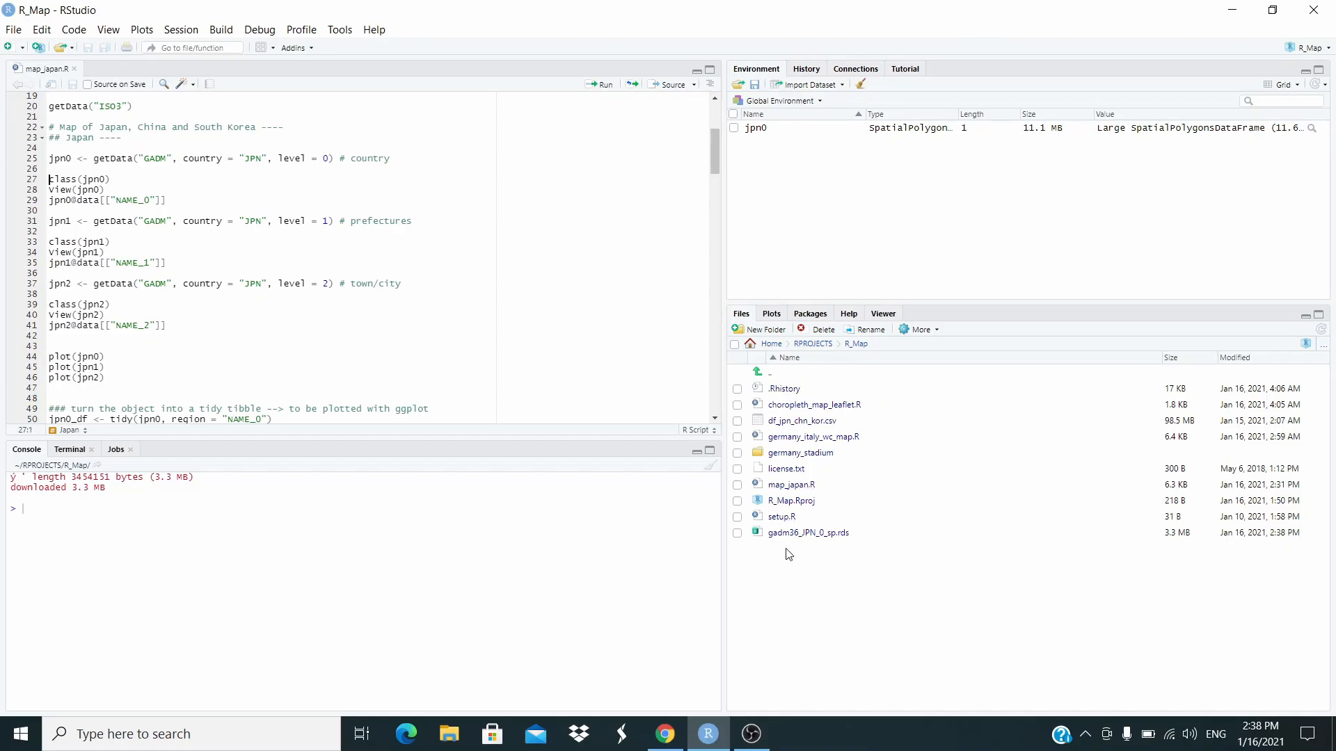
mouse_move(811, 552)
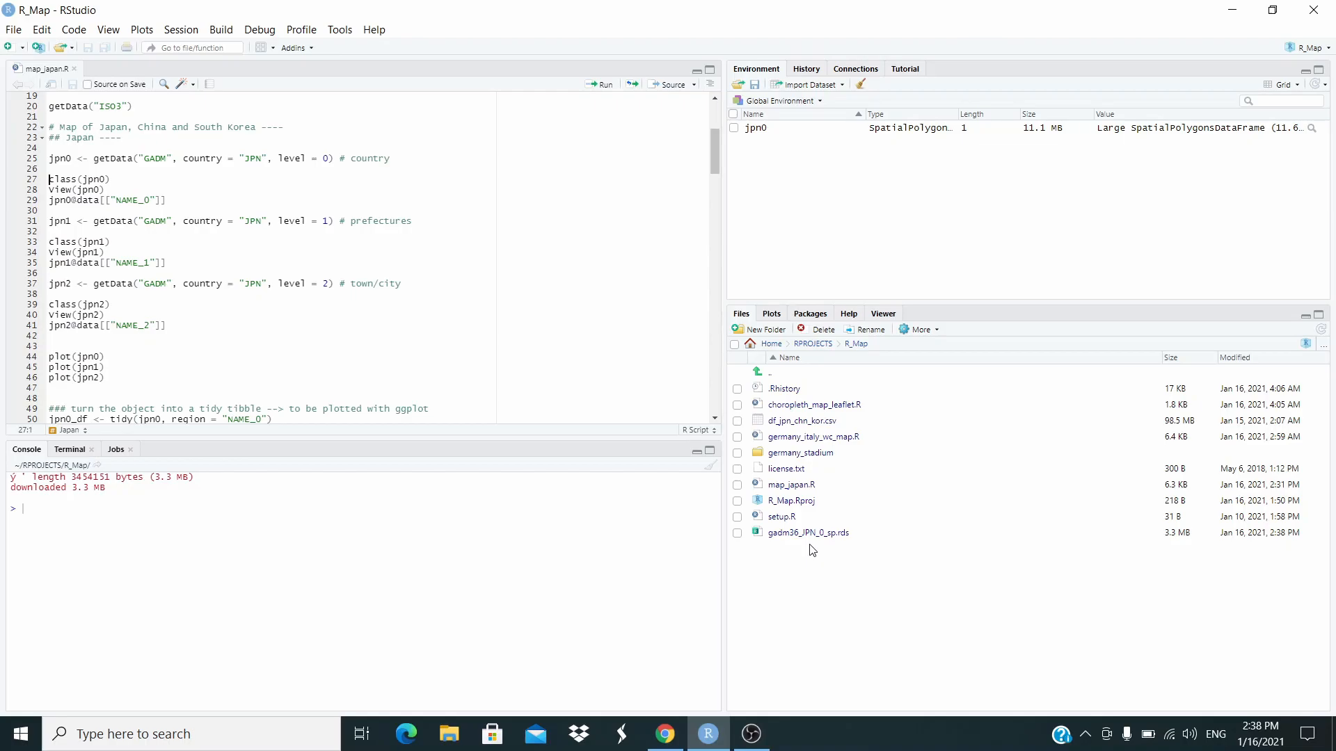
mouse_move(1268, 68)
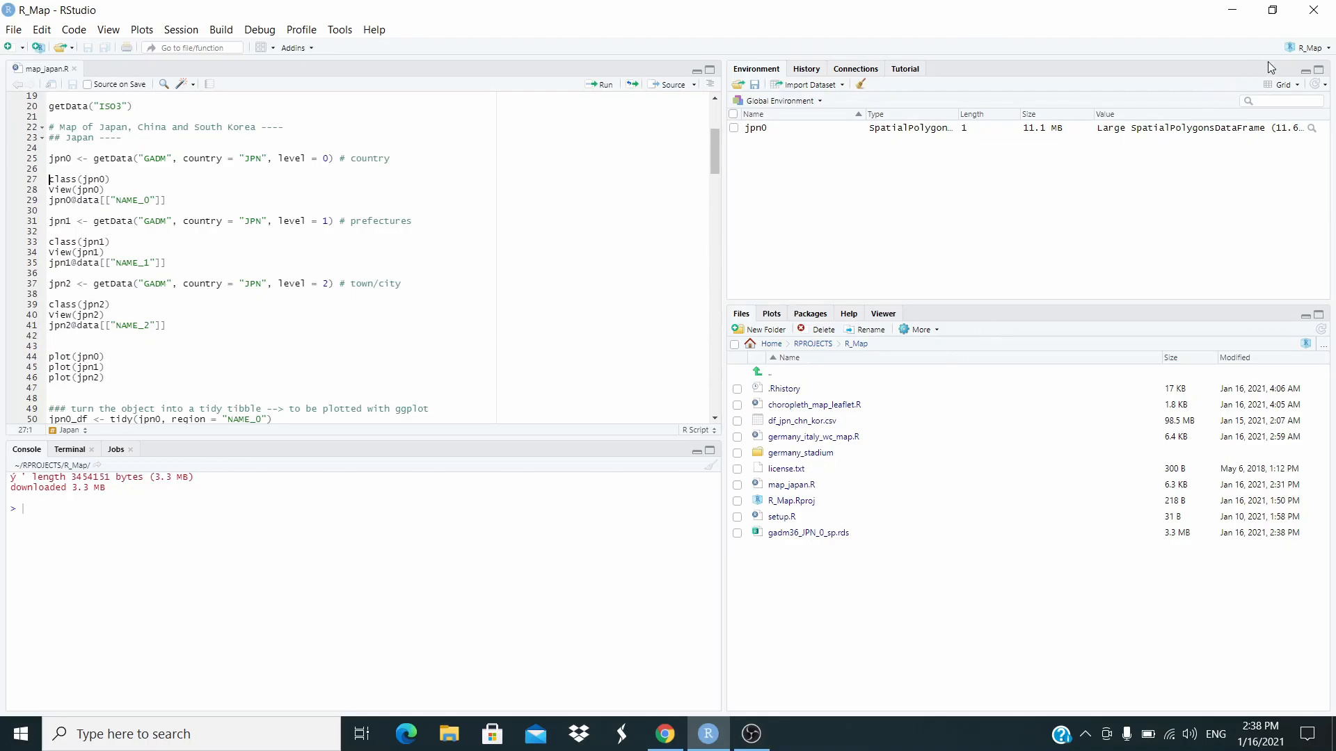
mouse_move(1303, 67)
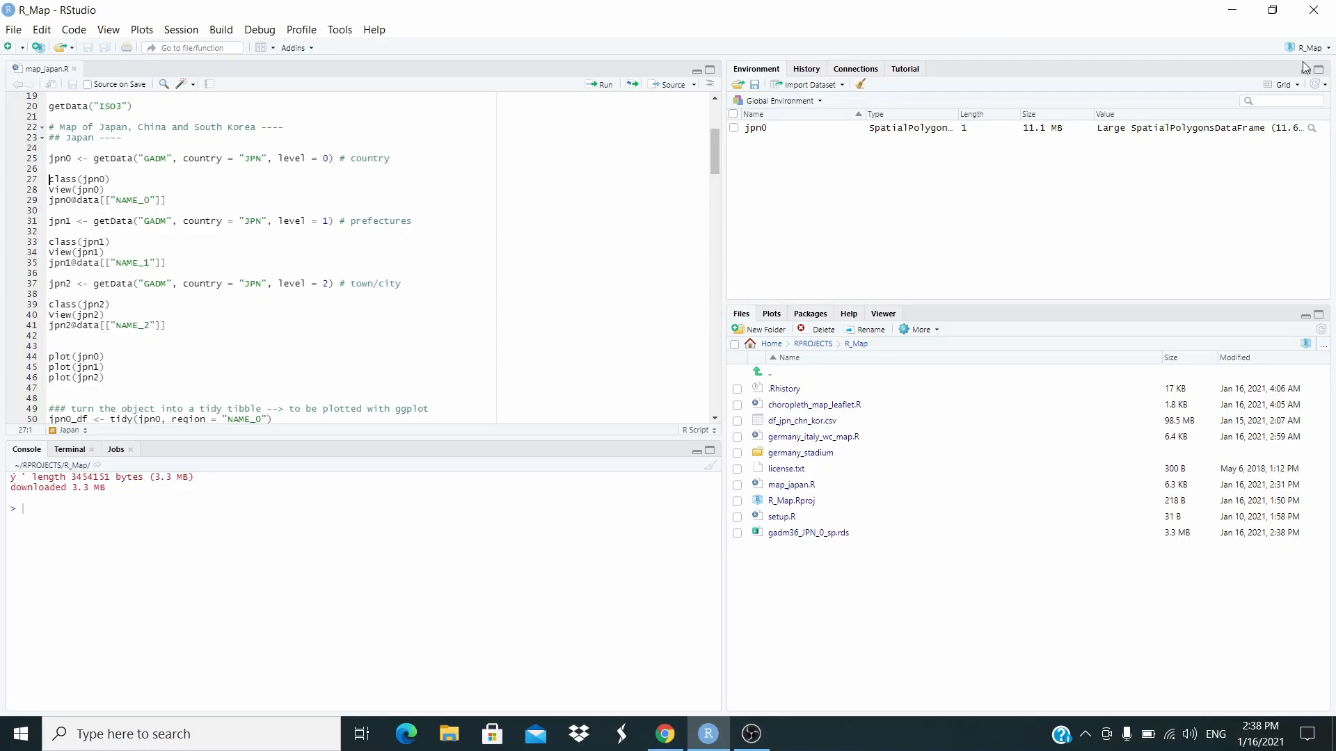
mouse_move(872, 611)
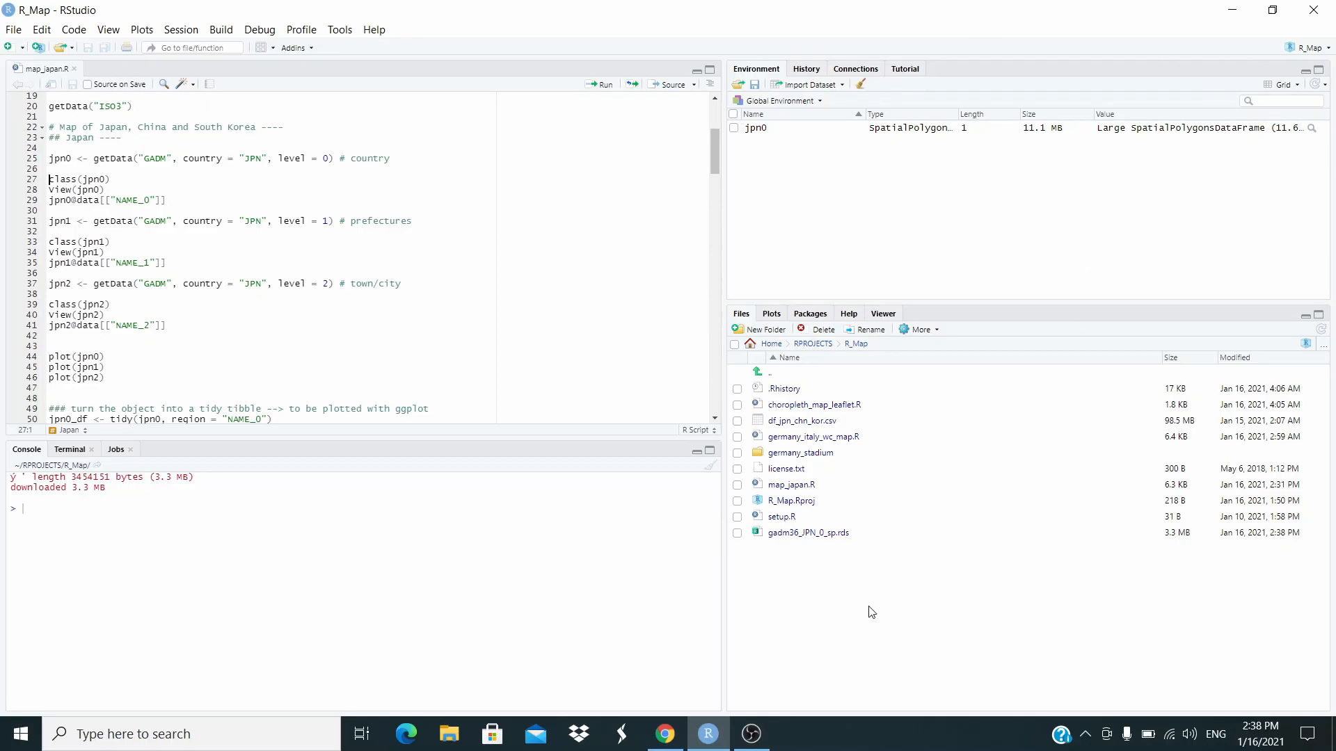
mouse_move(816, 557)
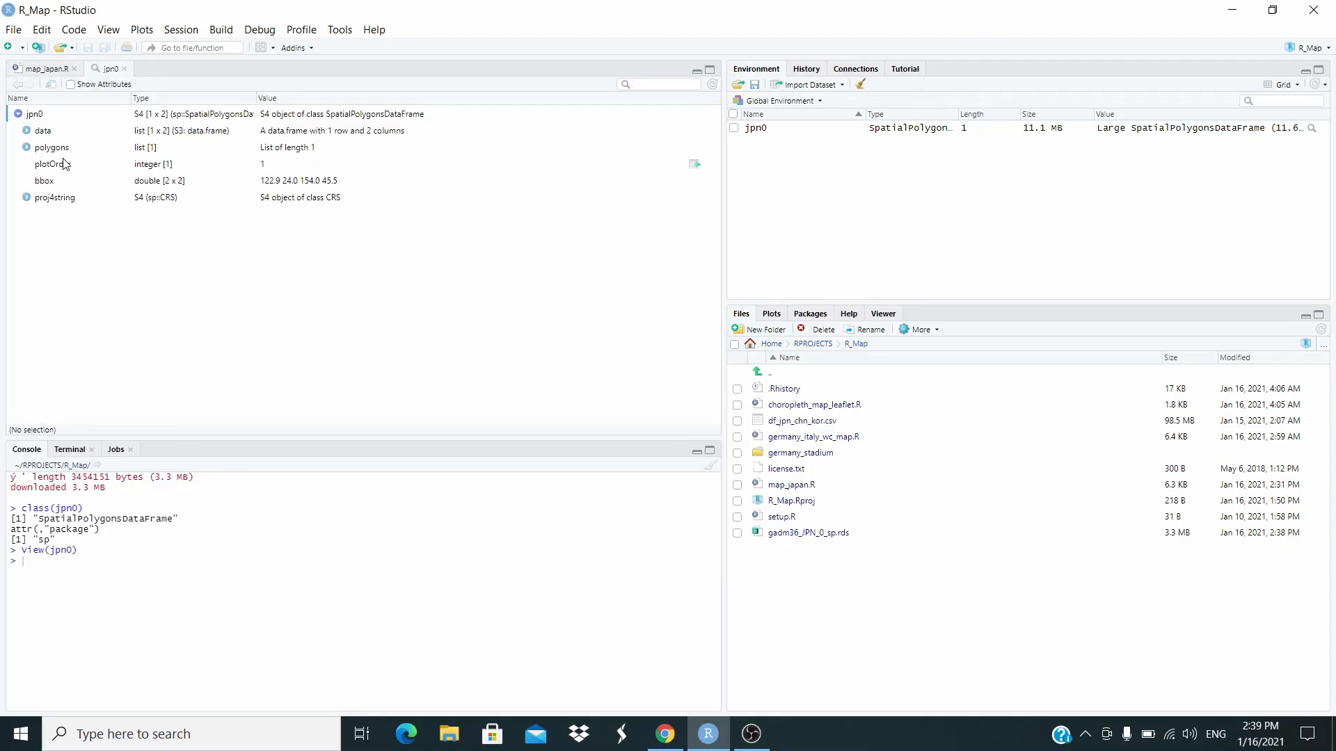
Step: Expand jpn0's data in the viewer and print jpn0@data[["NAME_0"]], showing "Japan"
click(26, 130)
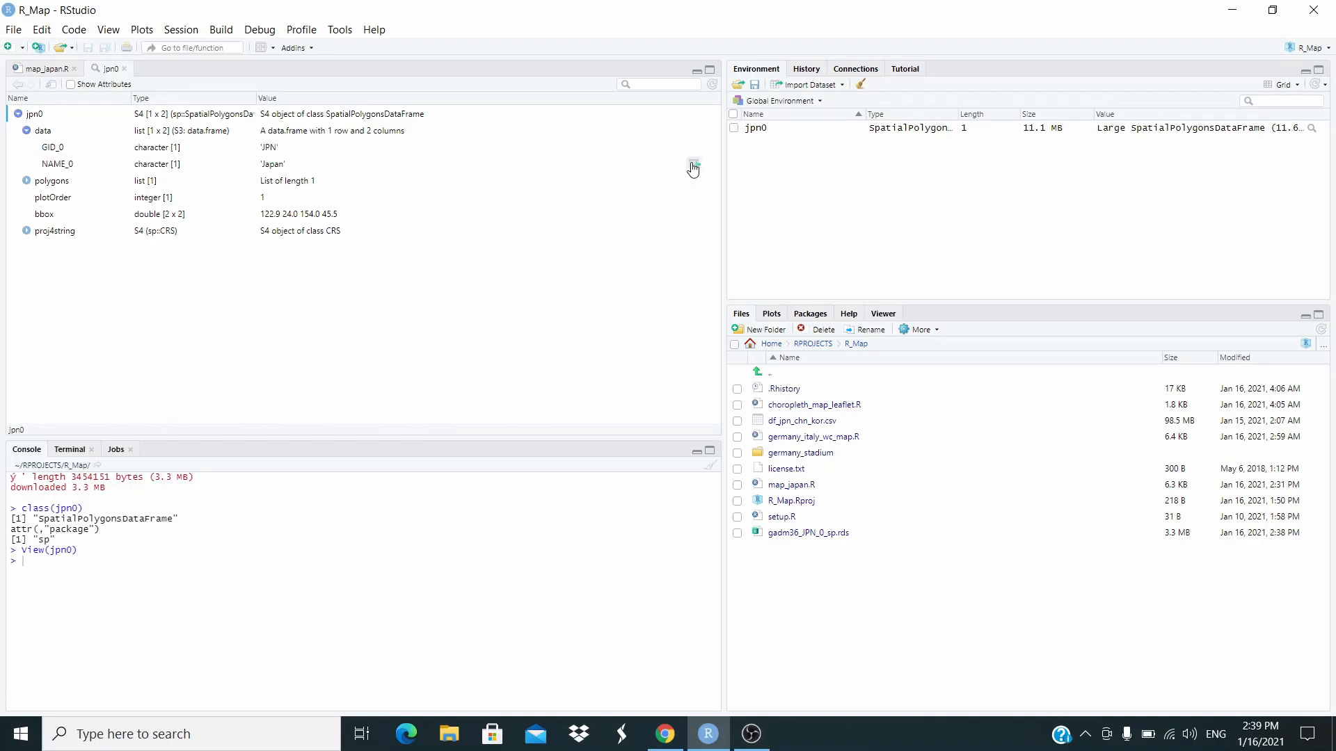
text(jpn0@data[["NAME_0"]])
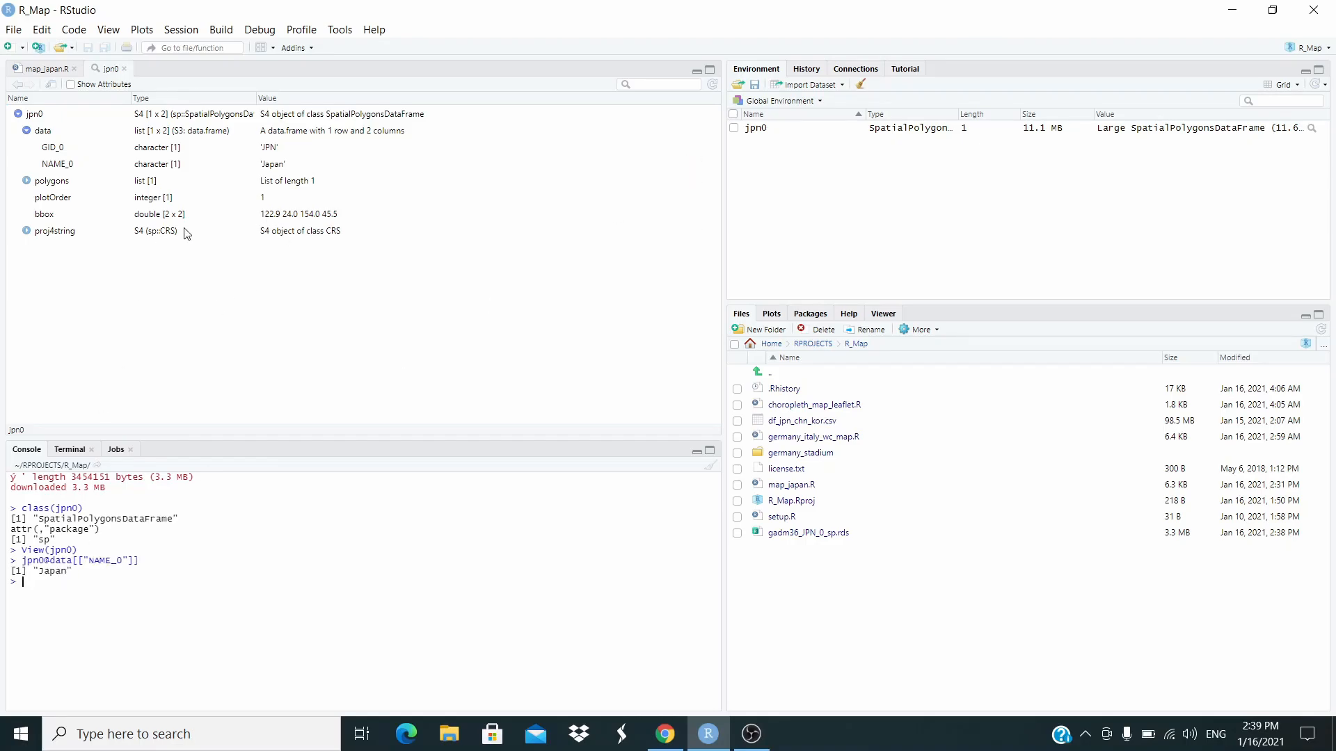
mouse_move(243, 283)
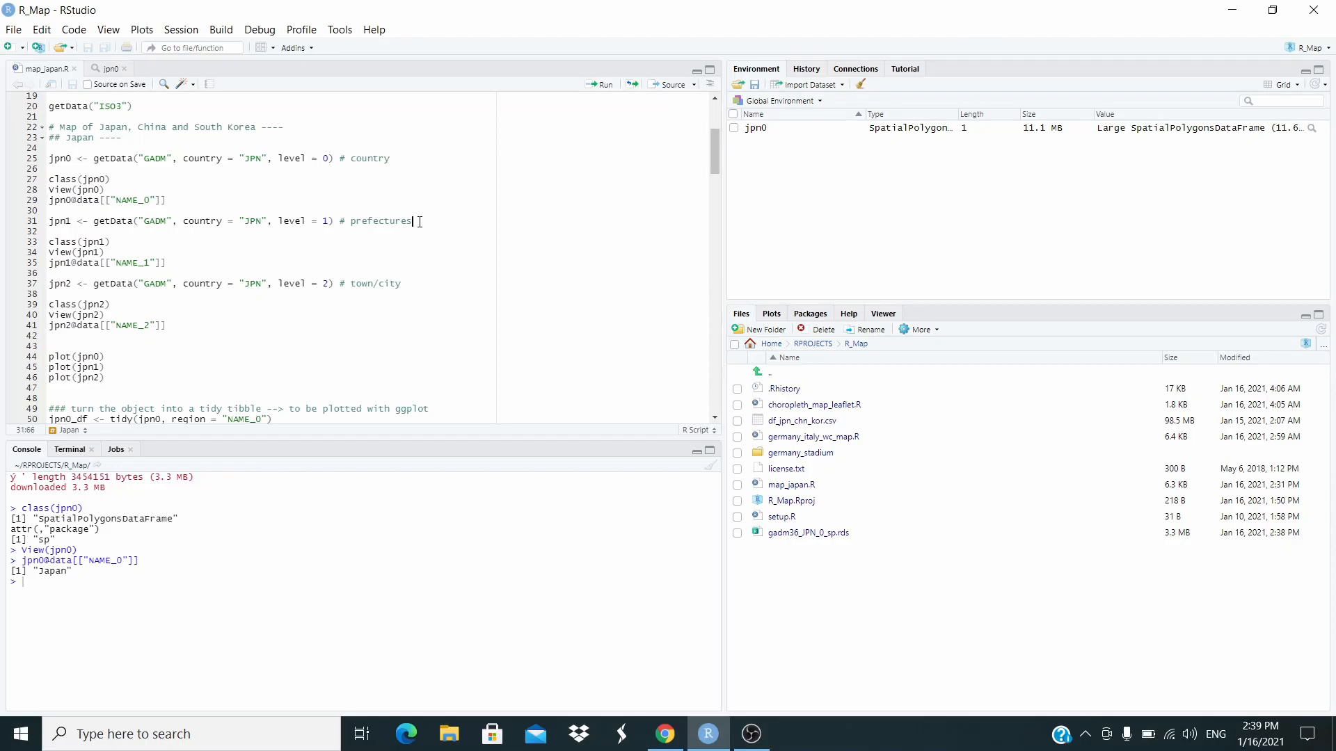
mouse_move(316, 238)
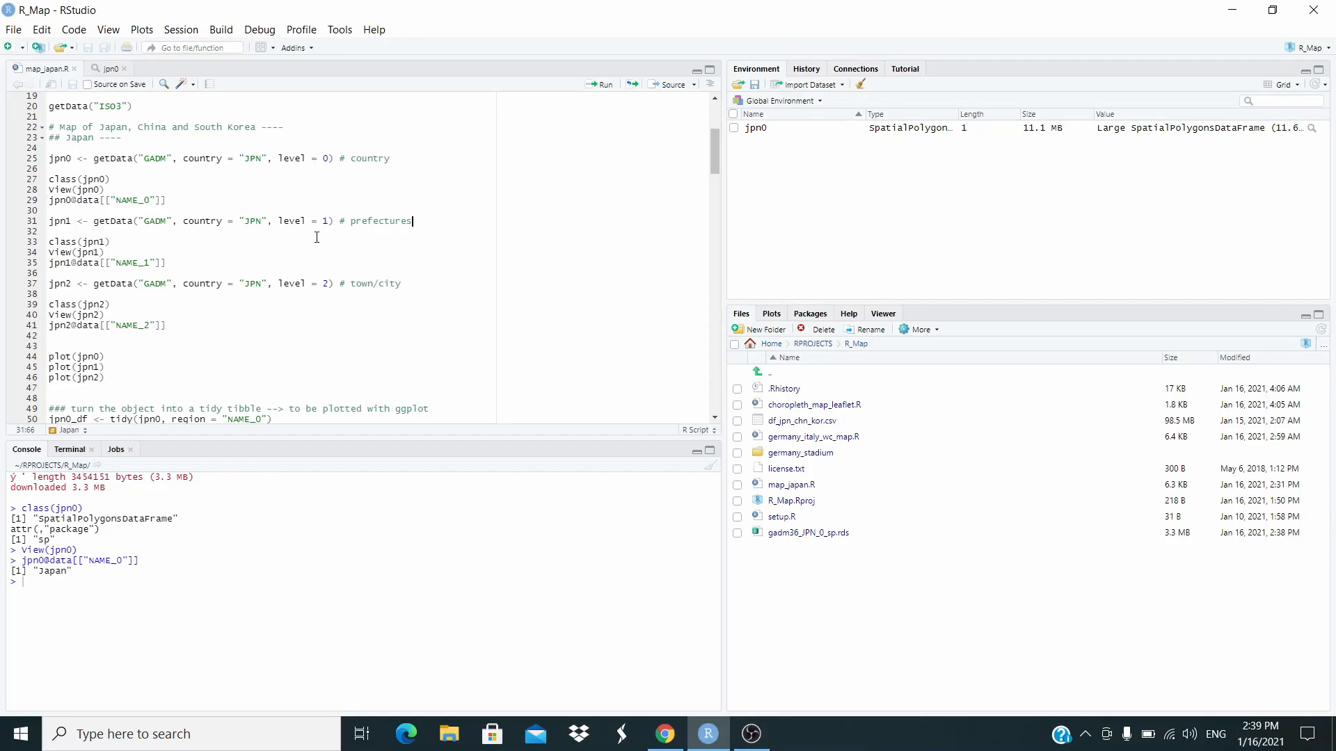
mouse_move(430, 225)
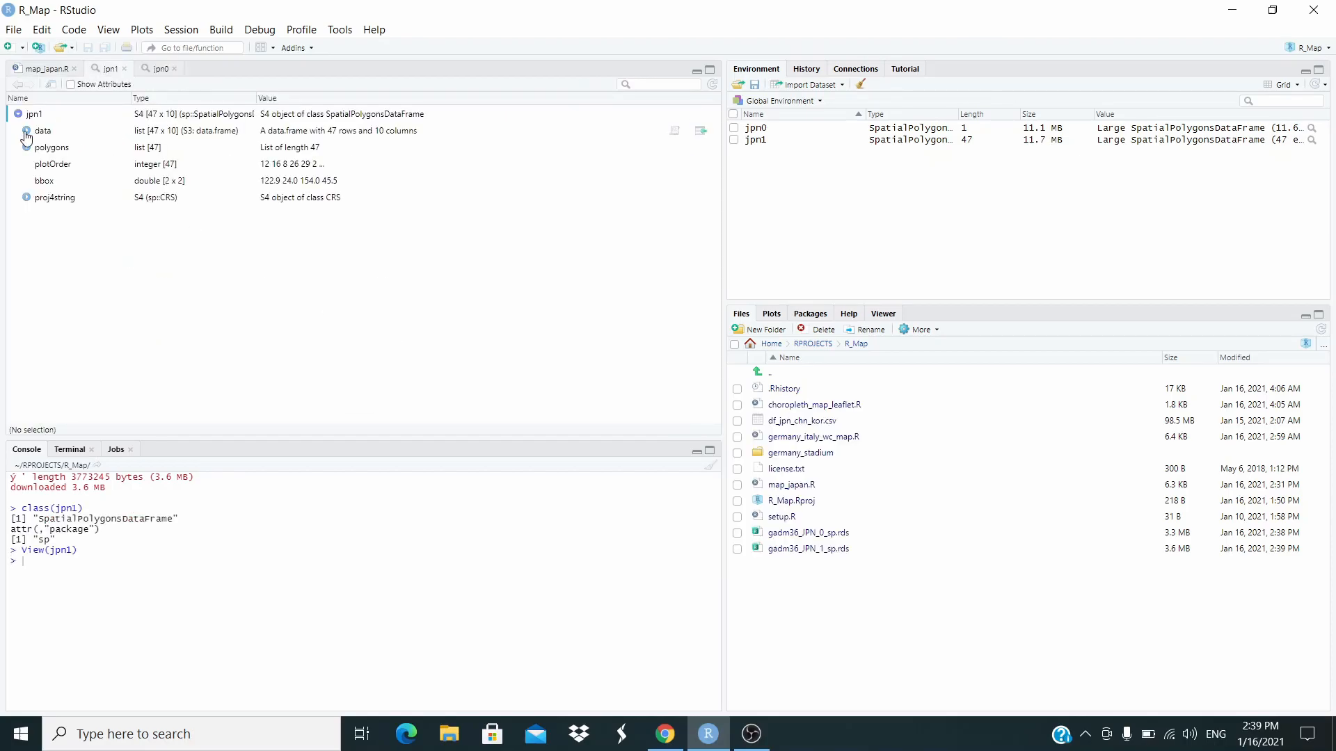
Step: Expand jpn1's data and list all 47 prefecture names with jpn1@data[["NAME_1"]]
click(26, 130)
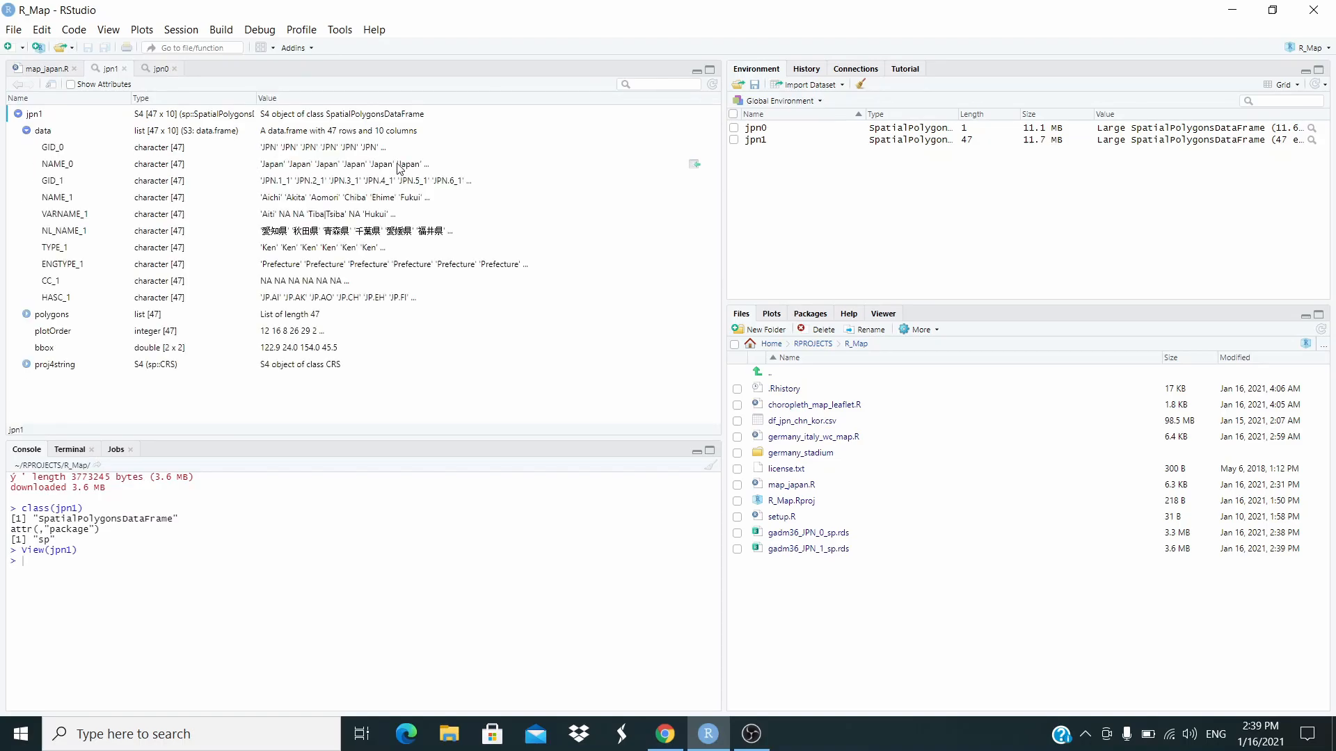
mouse_move(266, 205)
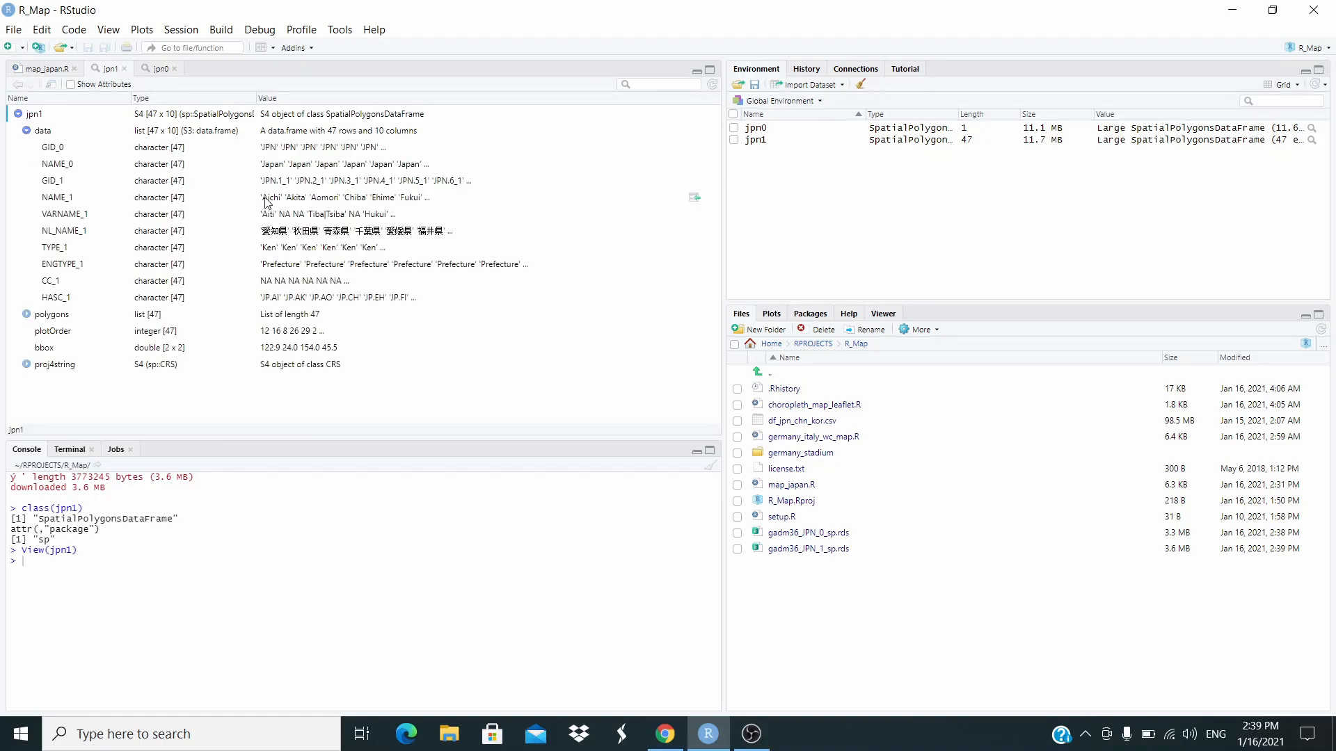
mouse_move(661, 207)
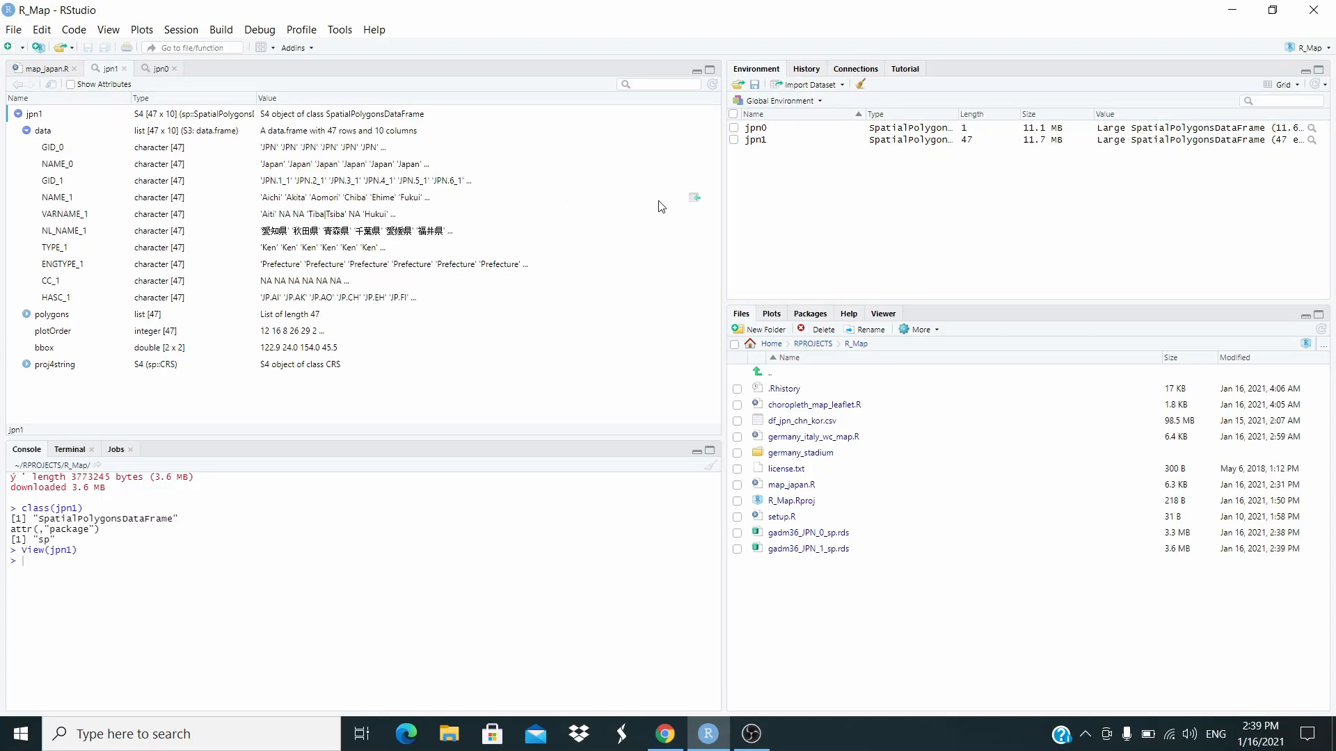
text(jpn1@data[["NAME_1"]])
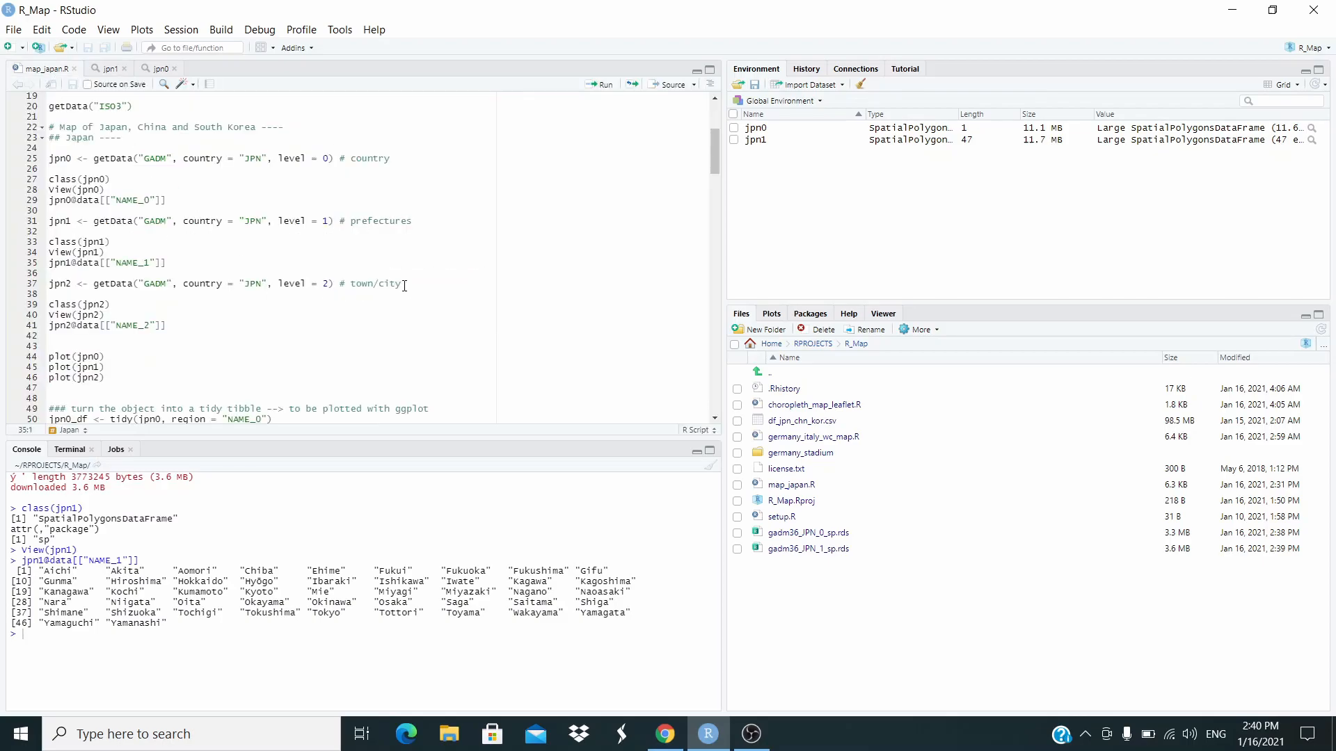
click(404, 284)
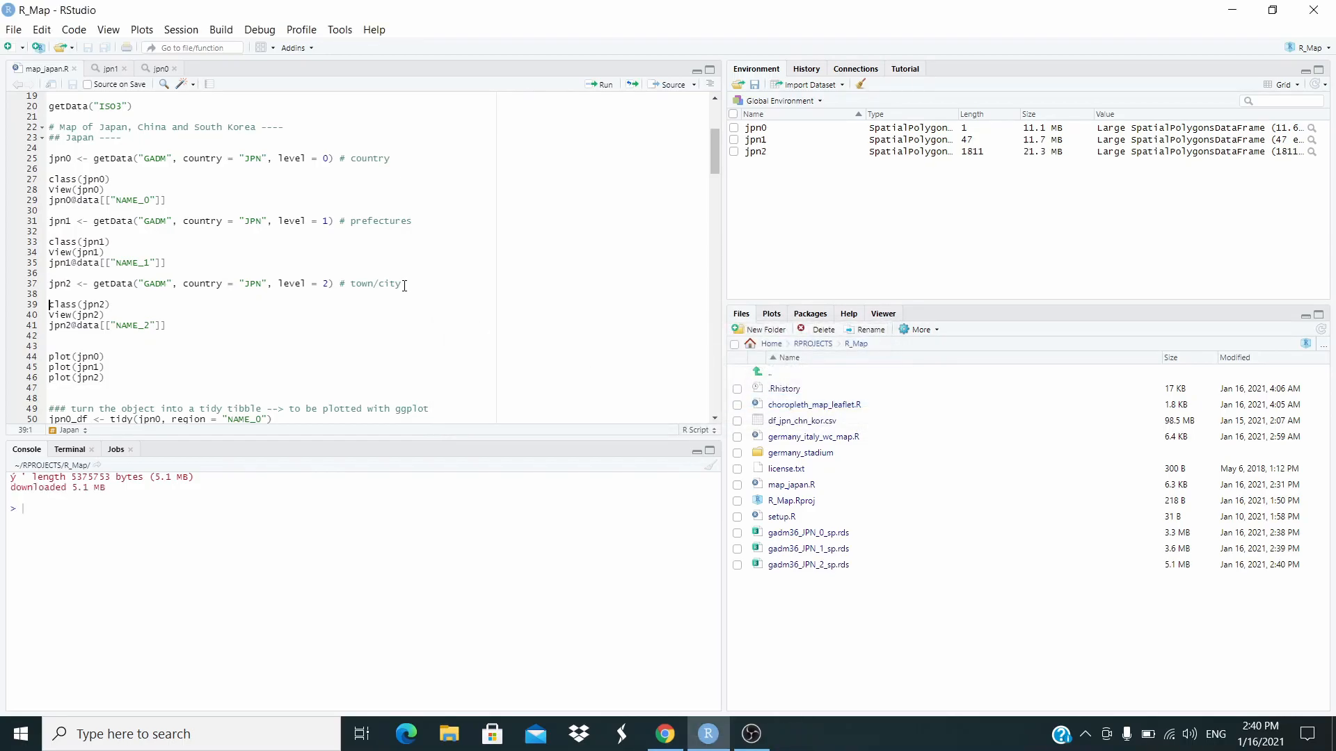
Step: Expand jpn2's data and print its town/city names with jpn2@data[["NAME_2"]]
click(599, 84)
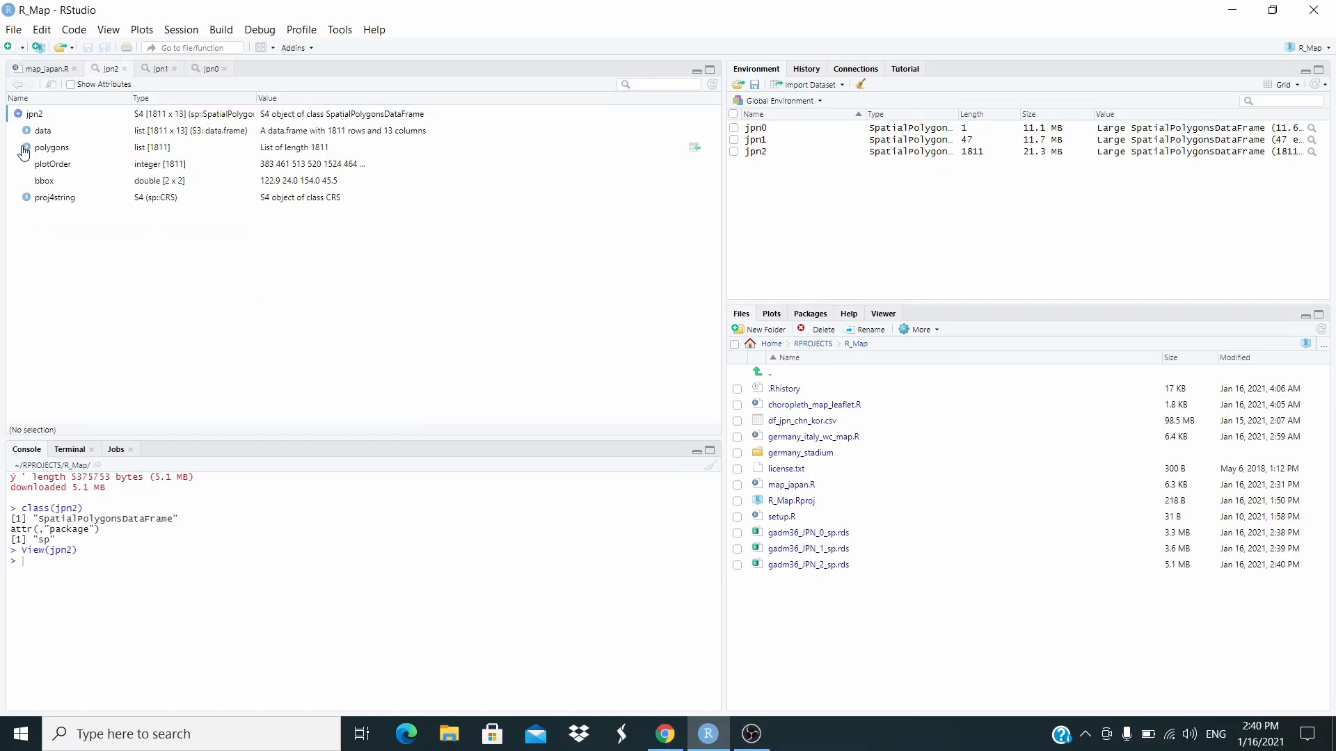
click(25, 130)
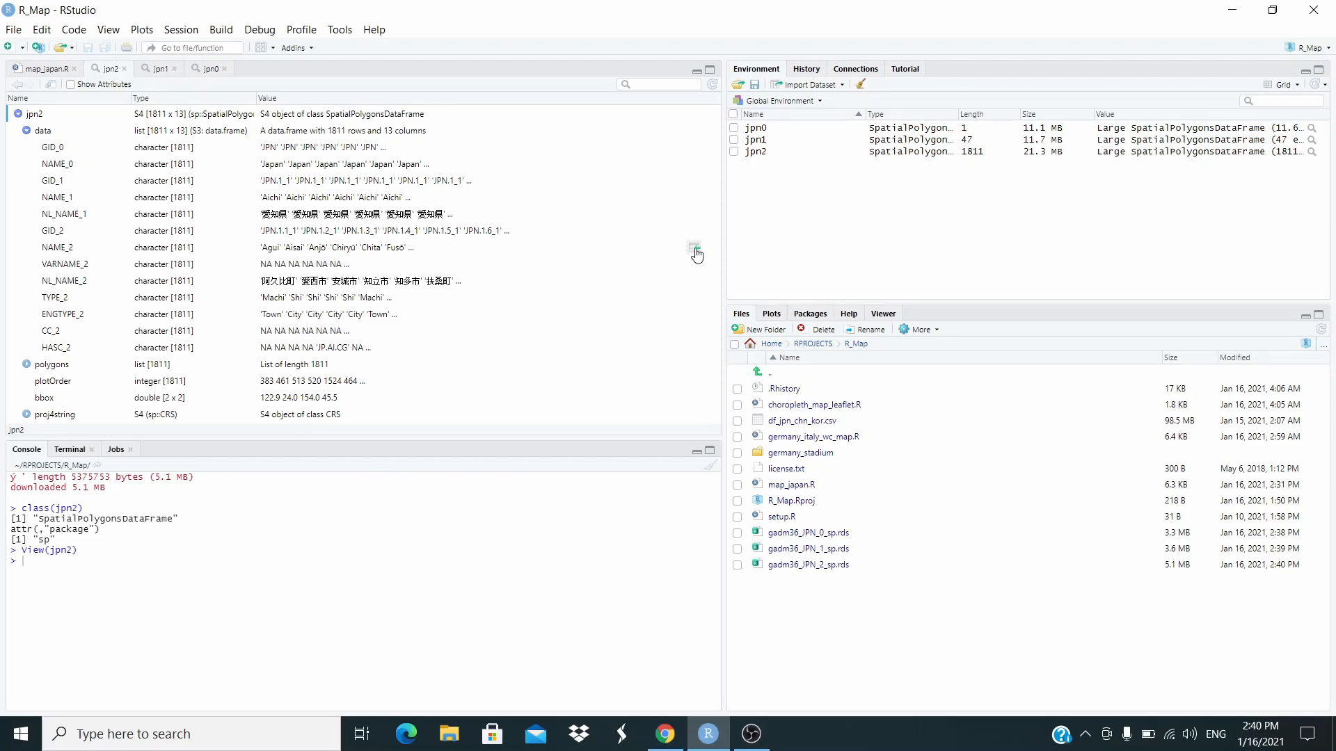
text(jpn2@data[["NAME_2"]])
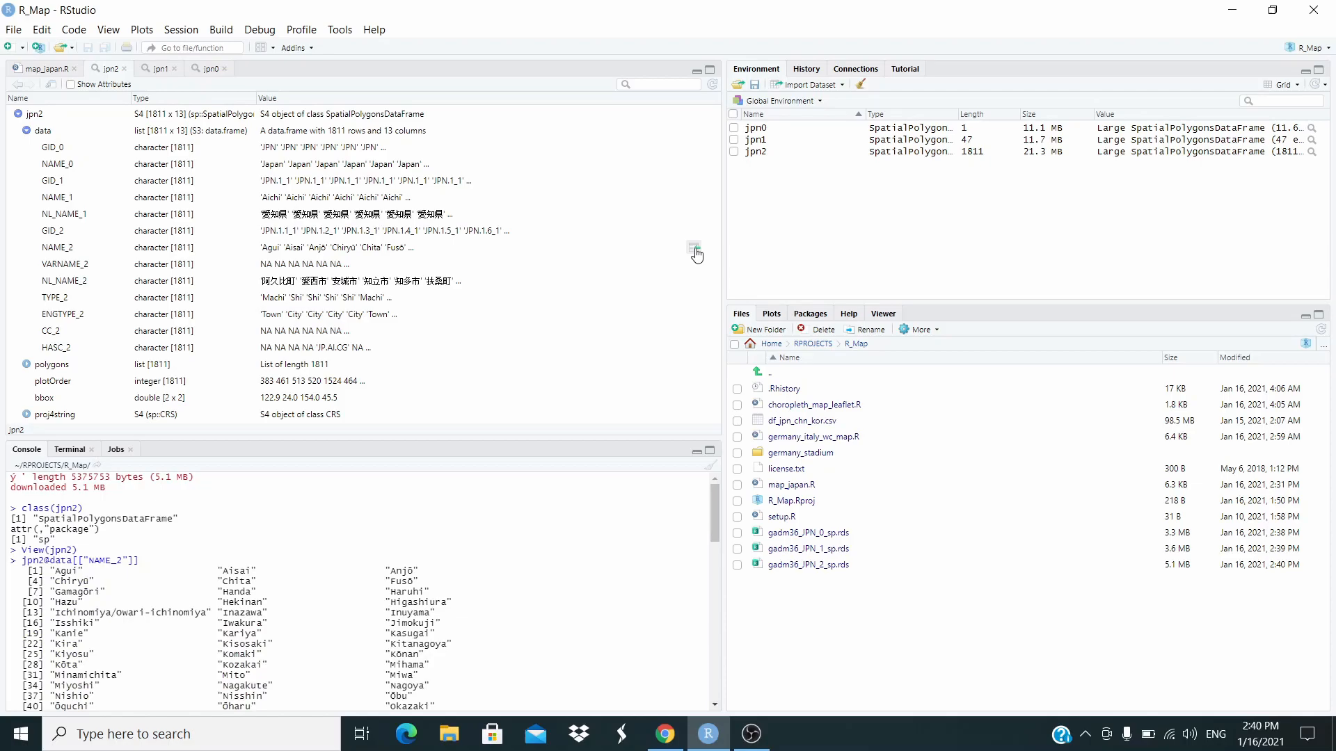
scroll(down, 3)
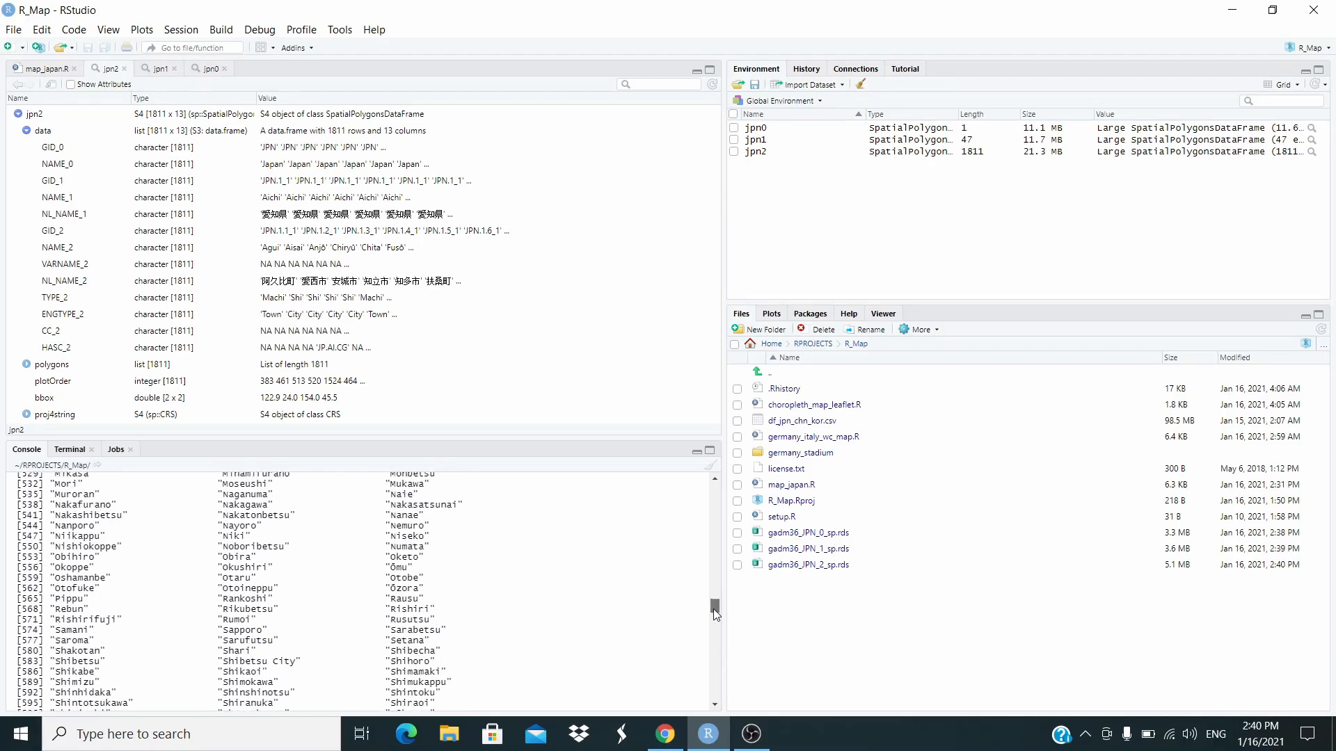
scroll(down, 3)
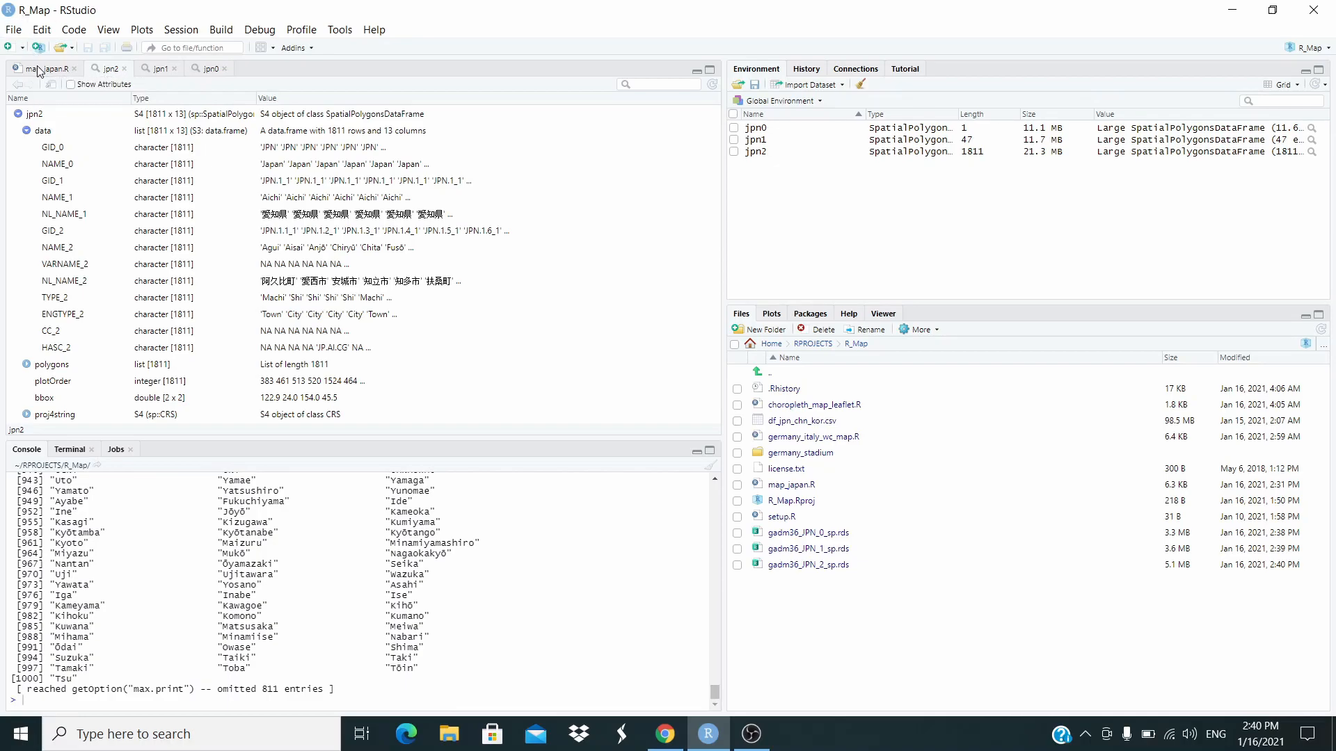
click(41, 69)
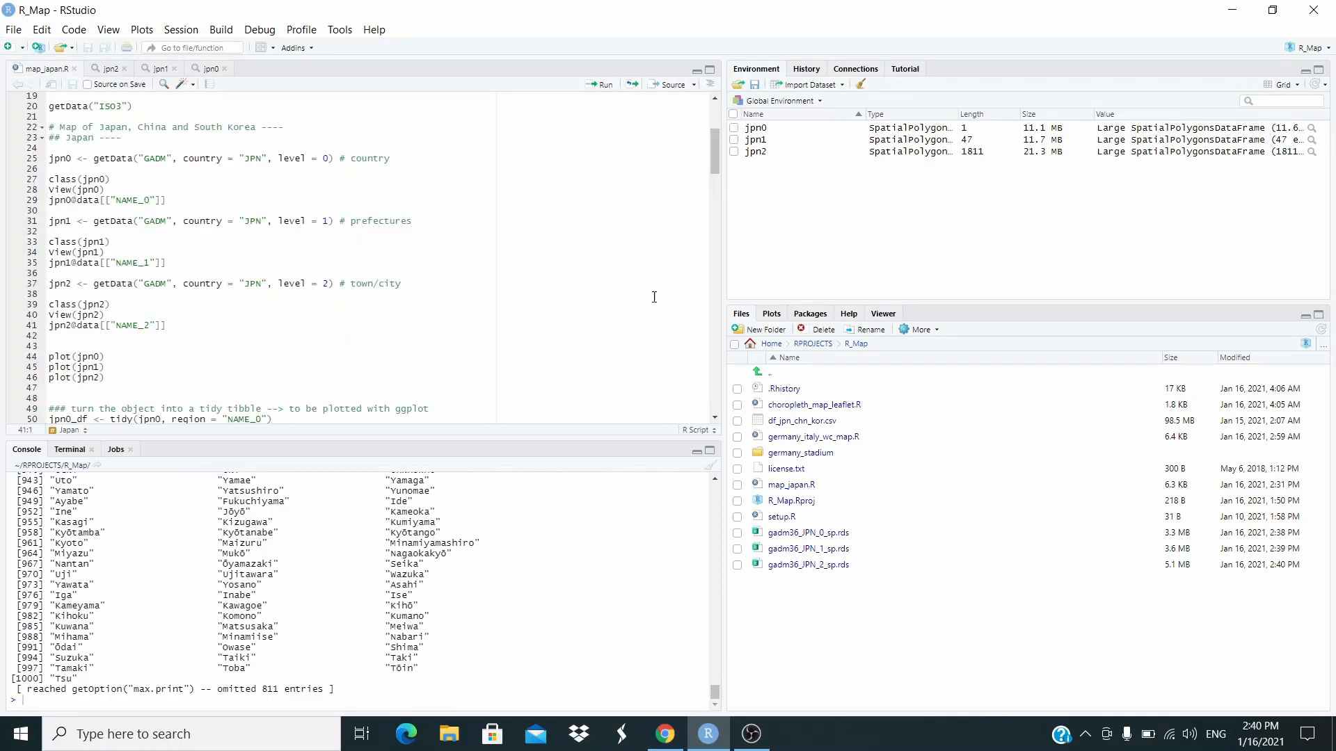
Step: Show Japan's national outline from plot(jpn0) in the Plots pane
click(771, 313)
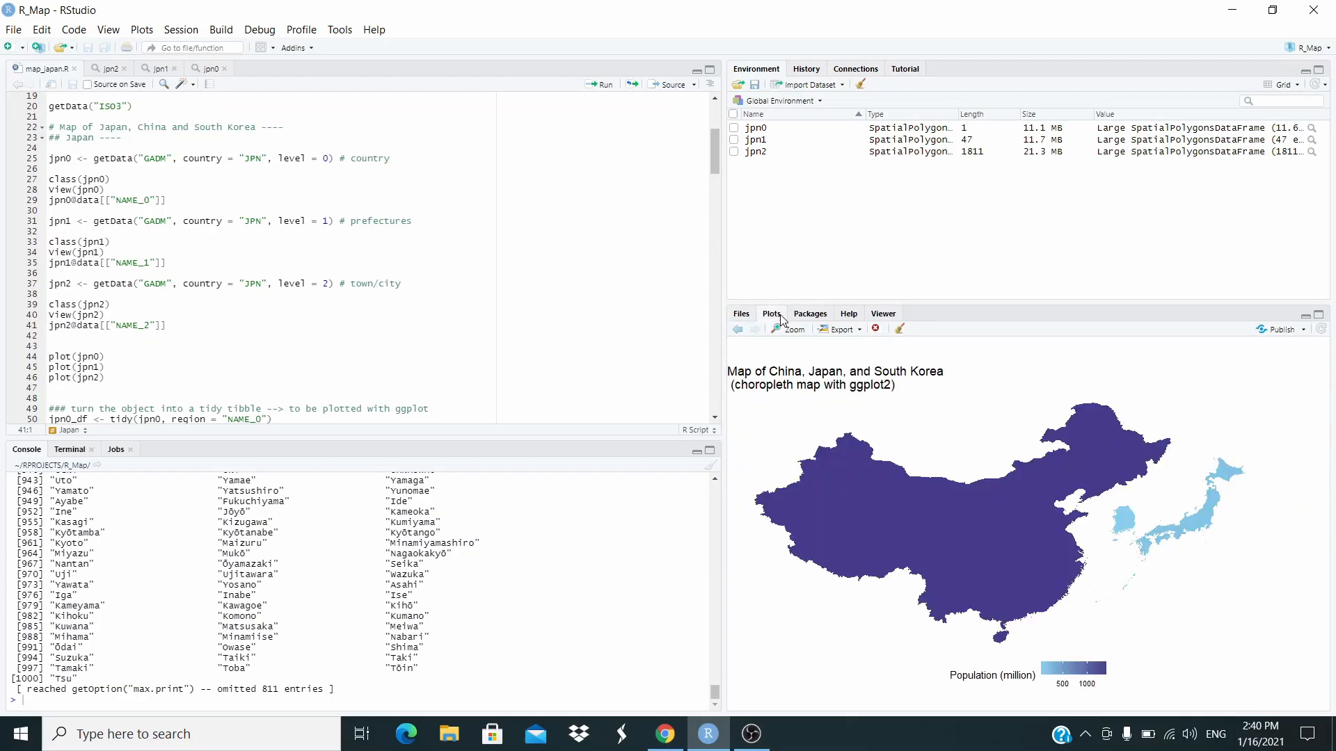
mouse_move(1321, 315)
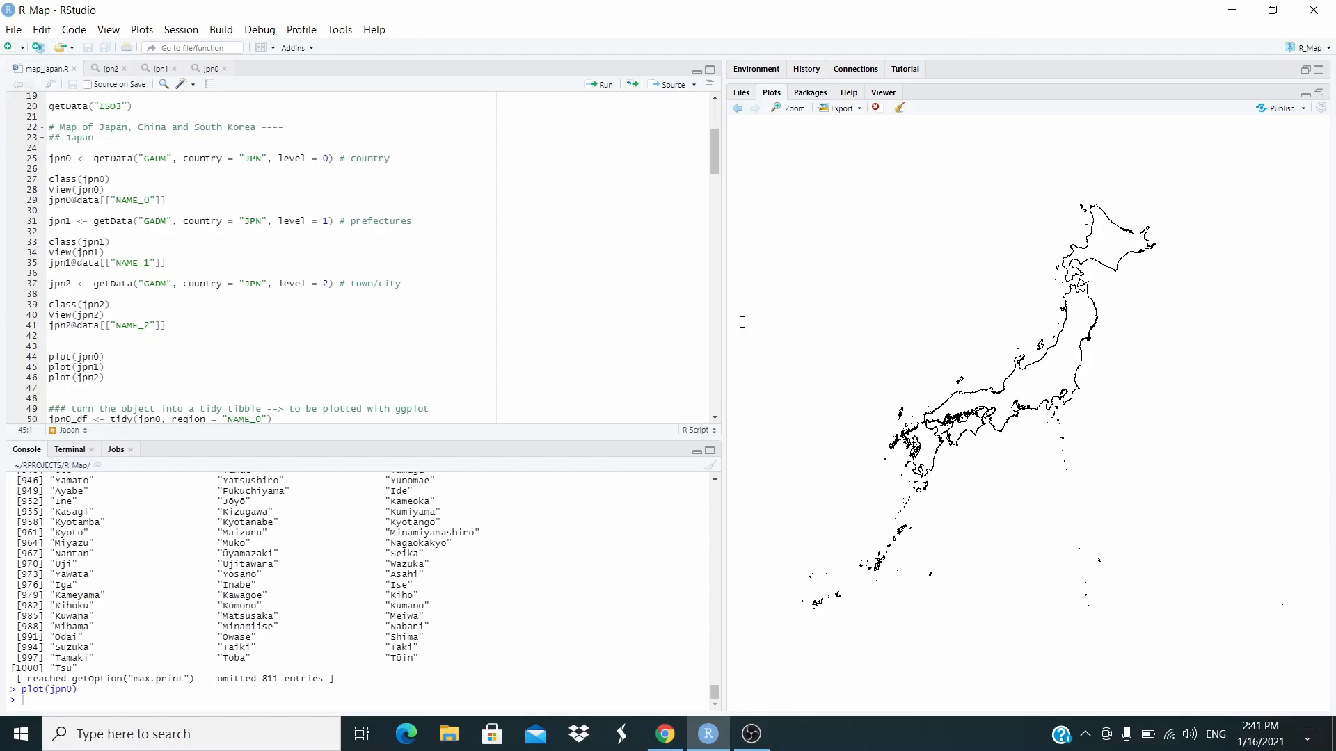
mouse_move(1066, 367)
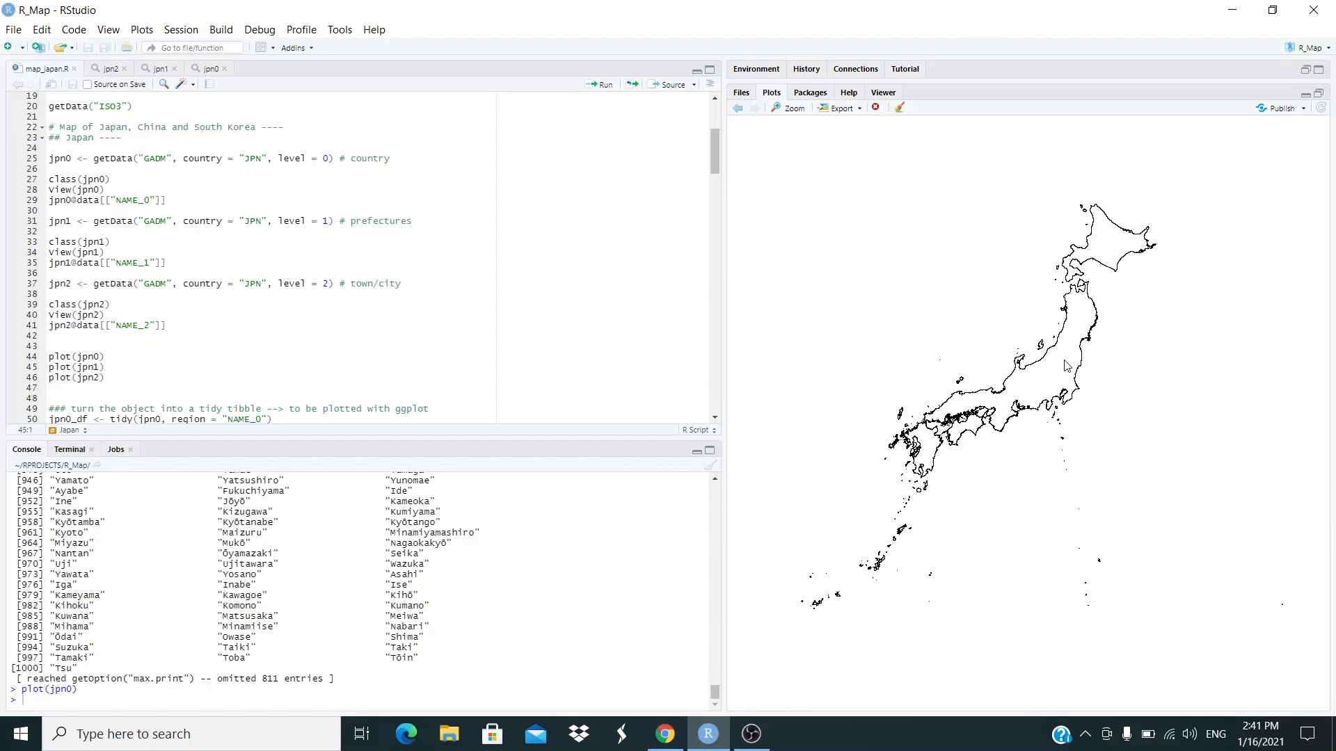
mouse_move(1028, 392)
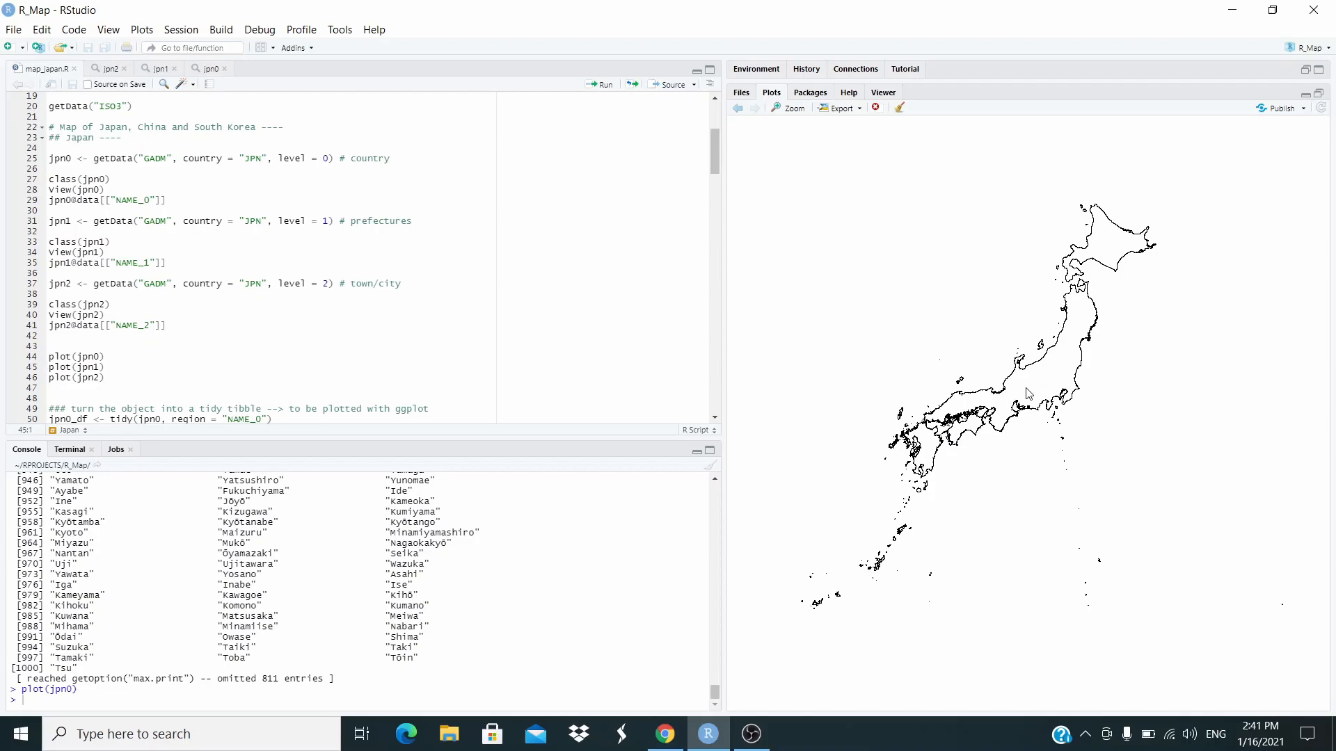
mouse_move(1041, 384)
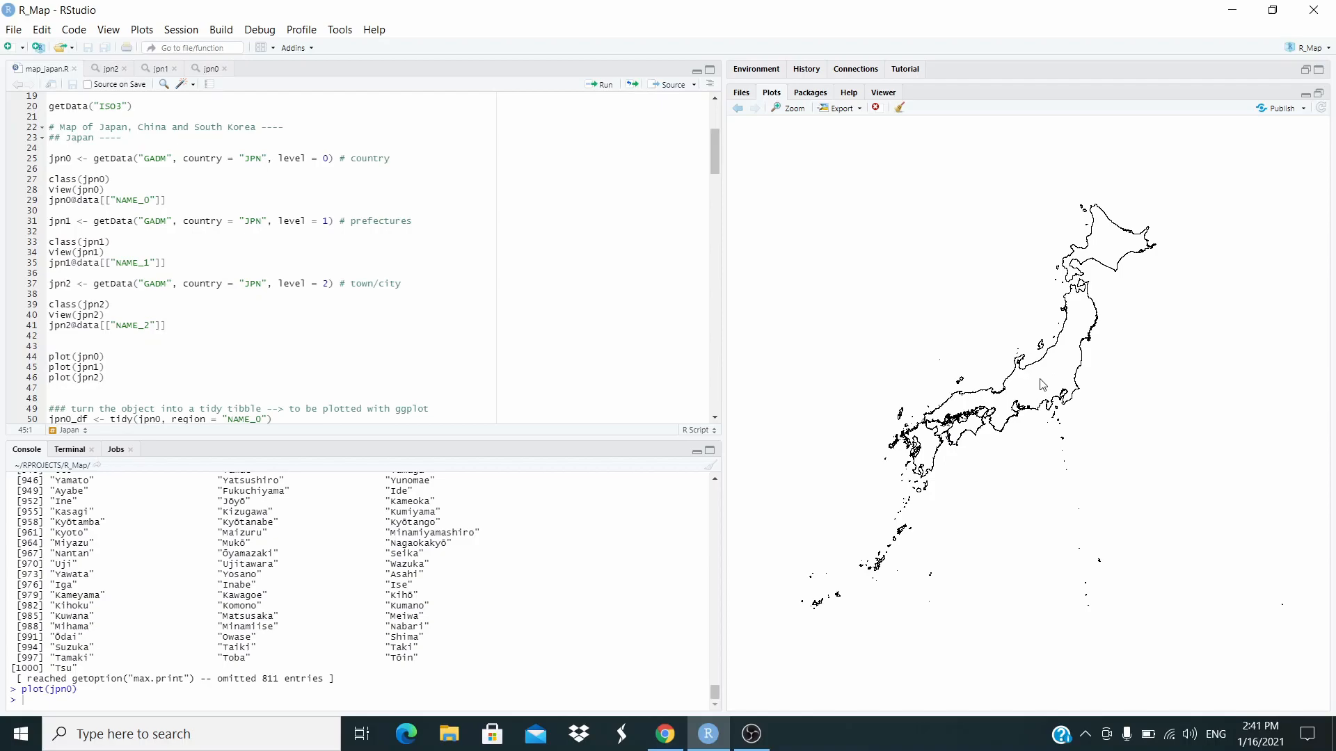
mouse_move(999, 322)
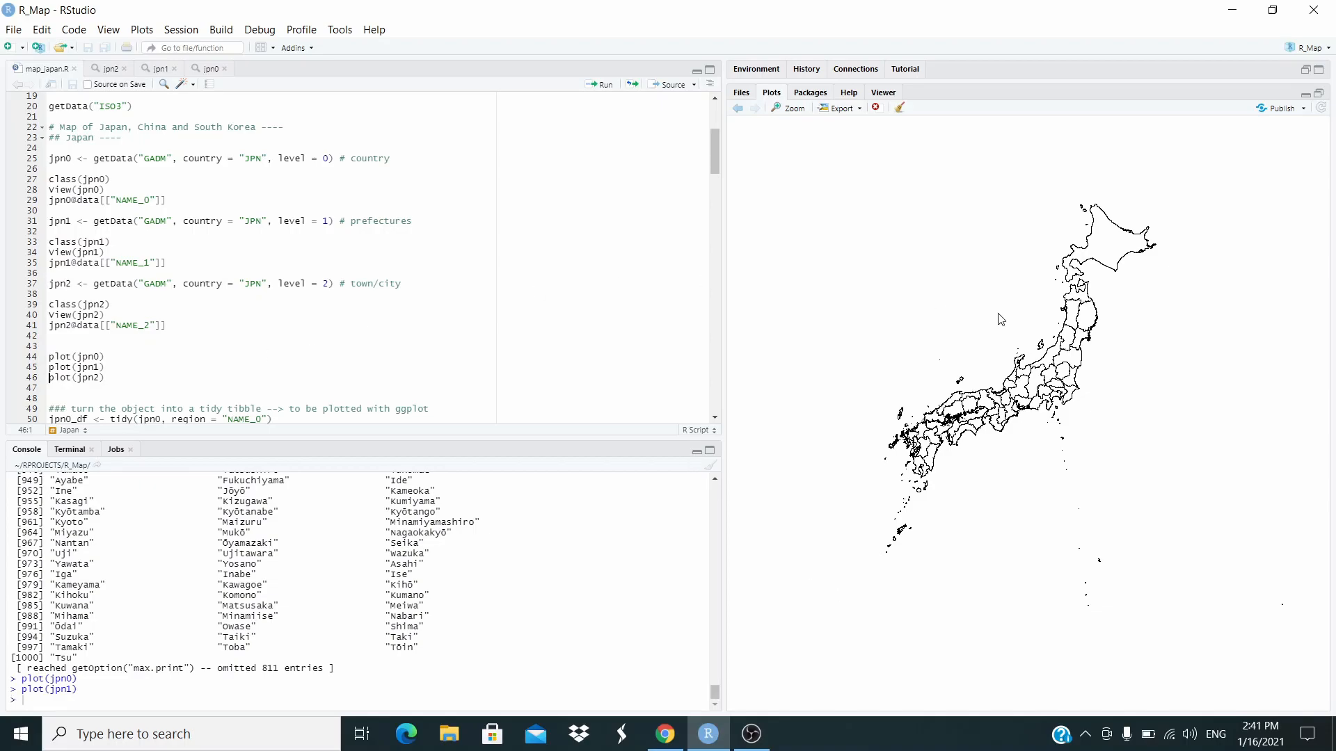
mouse_move(1082, 326)
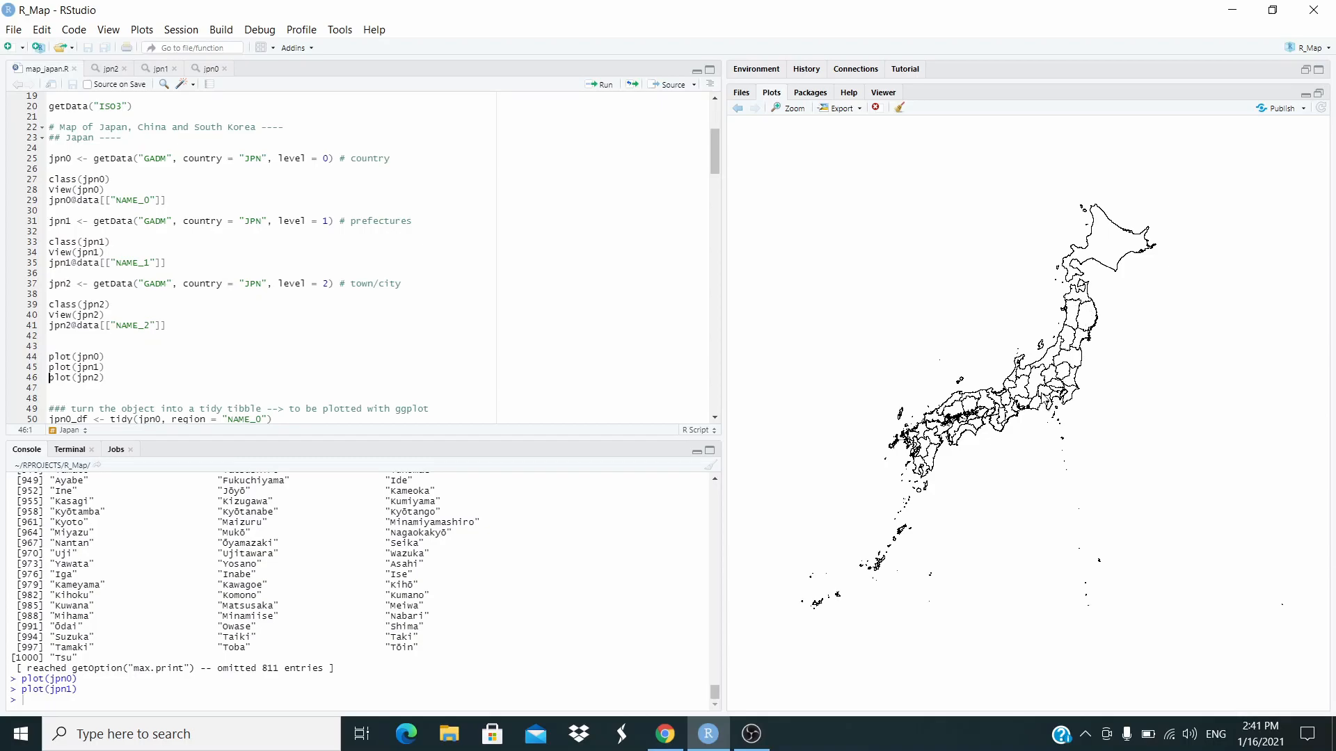
mouse_move(486, 401)
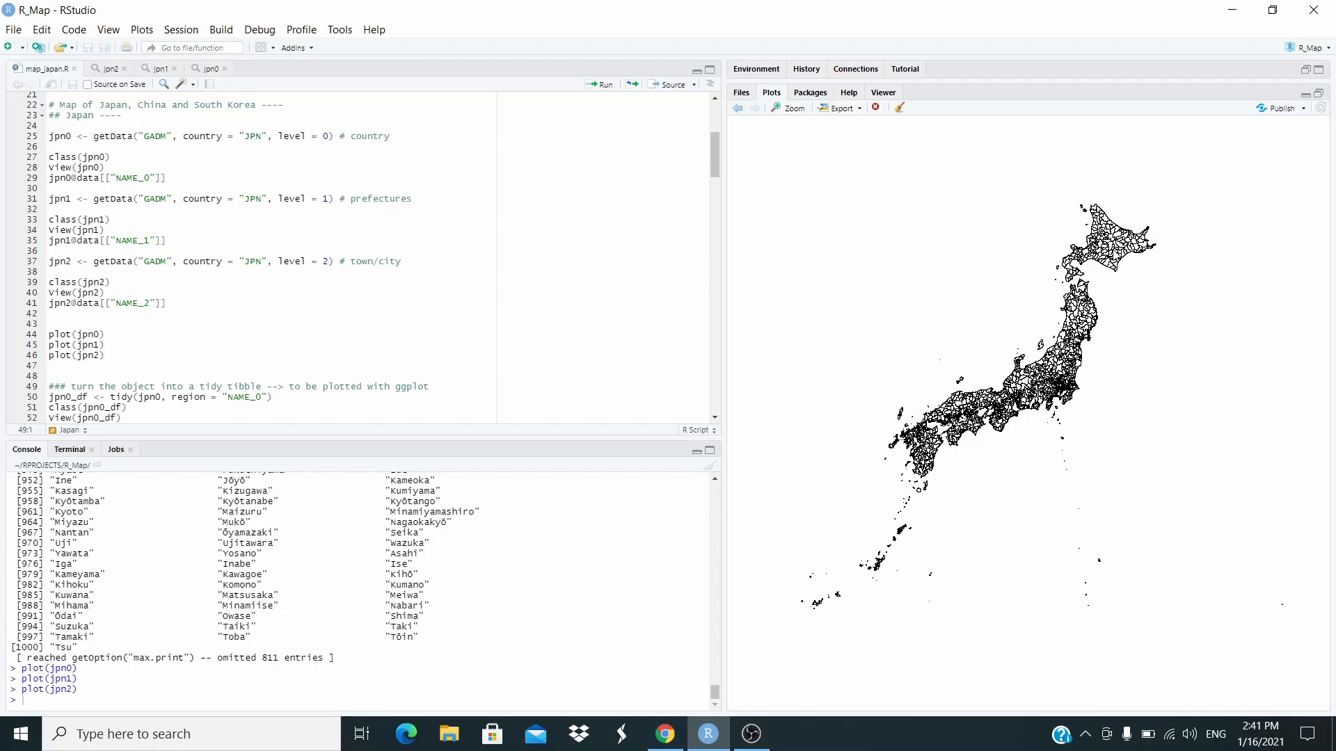
mouse_move(724, 146)
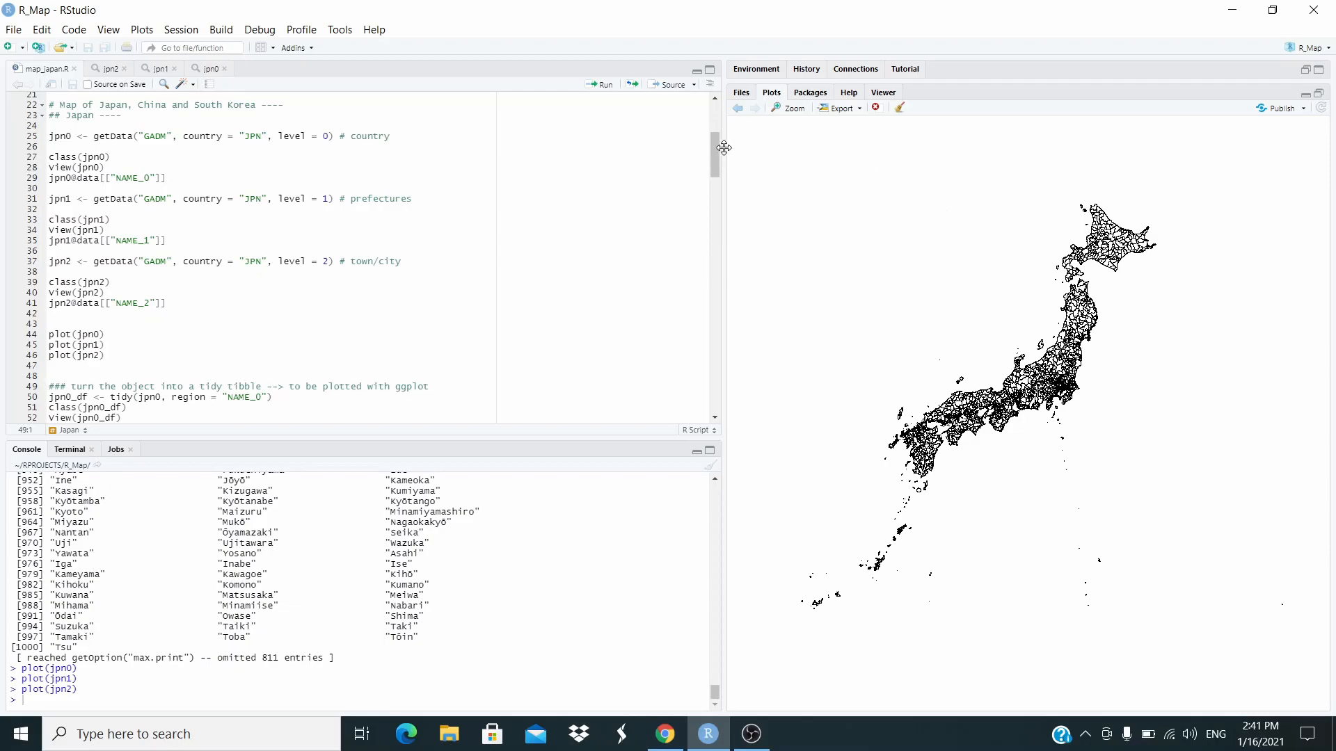
Step: Plot Japan's prefecture boundaries (jpn1) and town/city boundaries (jpn2)
scroll(down, 3)
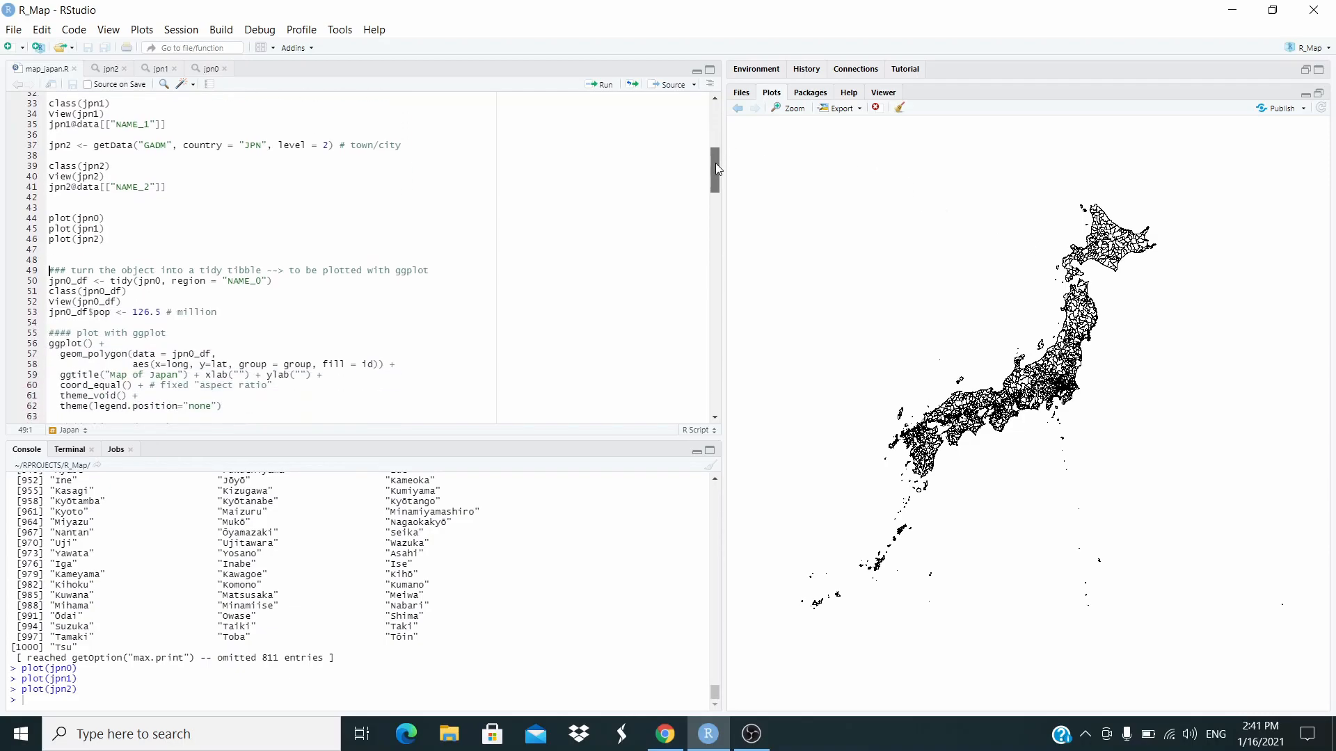
Step: Tidy jpn0 into jpn0_df and view its 562,995 rows of long, lat and group
scroll(down, 3)
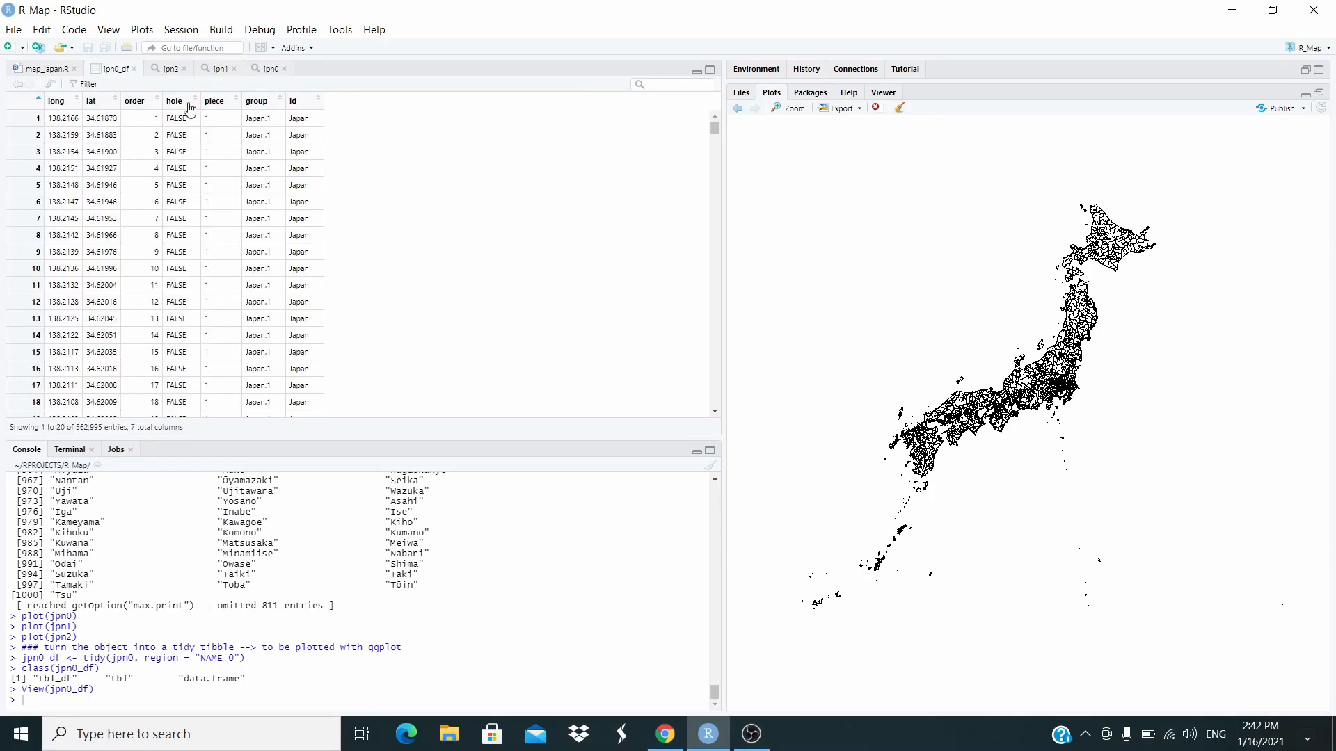
click(265, 69)
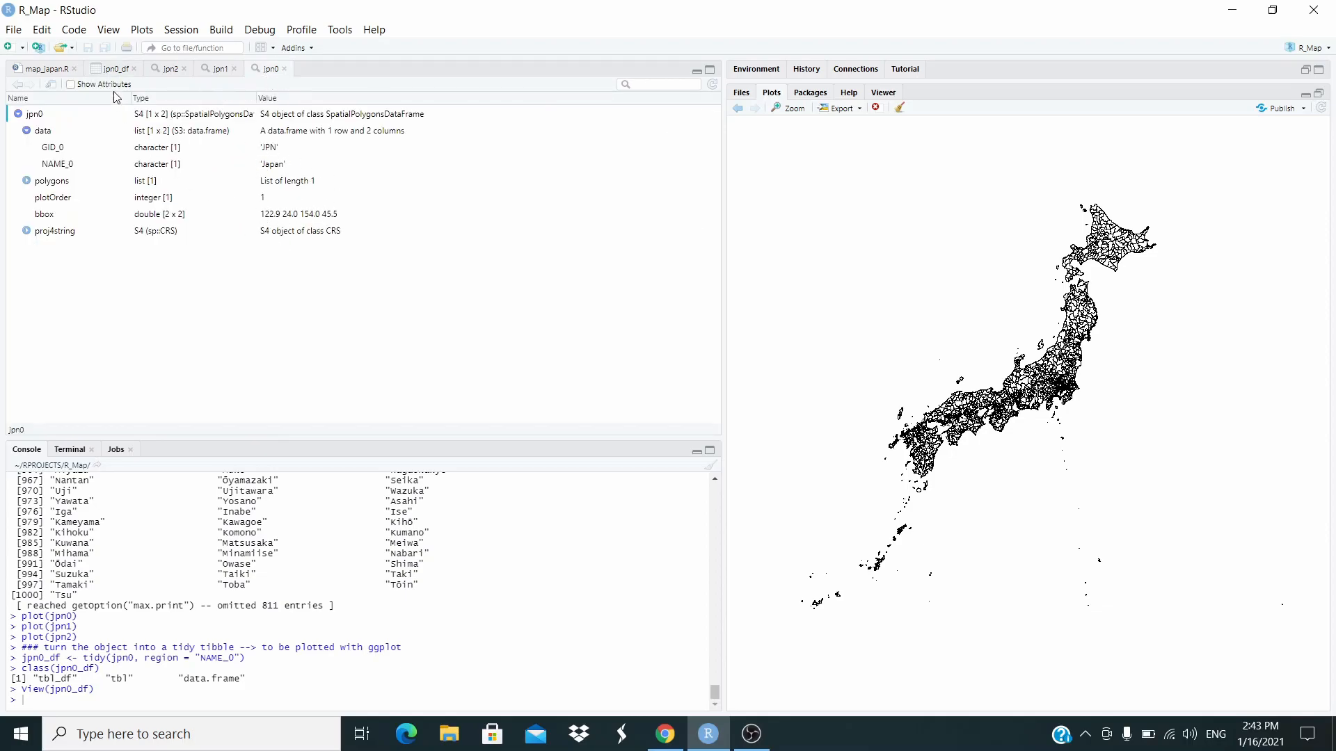
Step: Add a pop column of 126.5 million to jpn0_df and view the updated Japan table
click(113, 68)
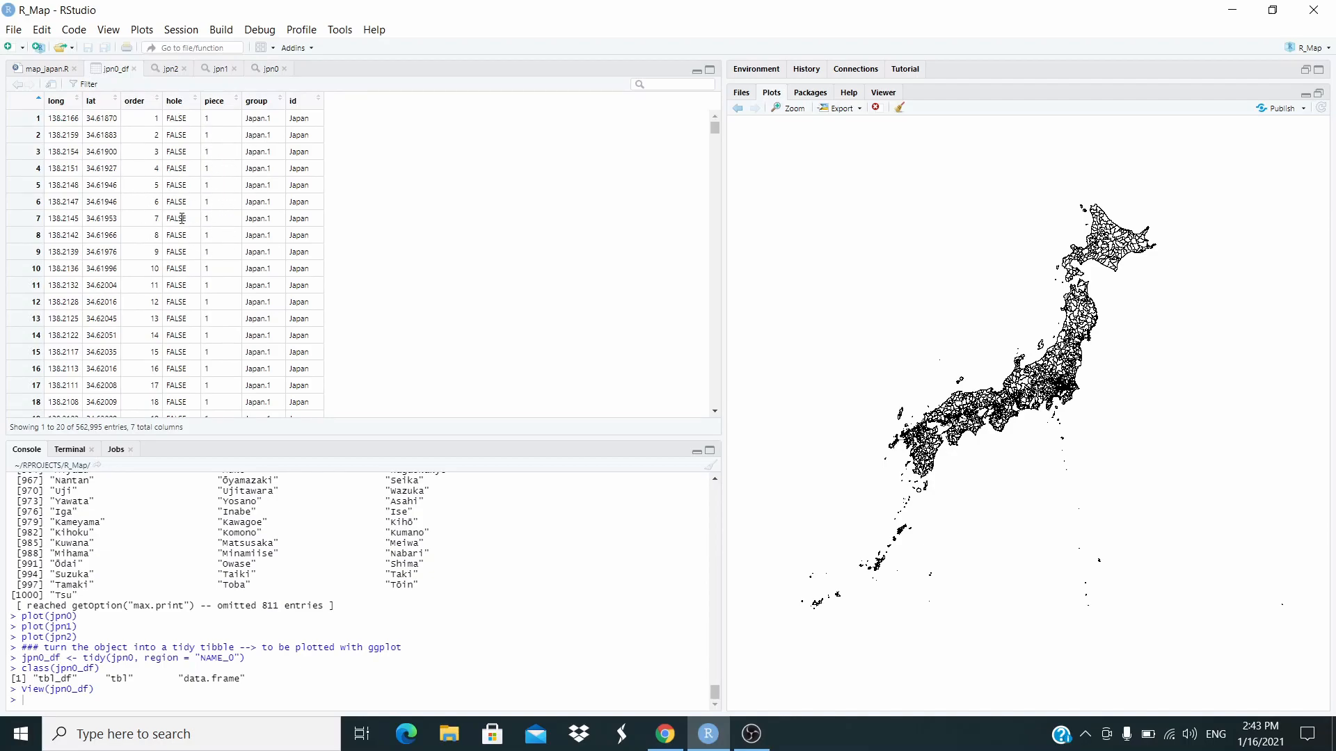
mouse_move(85, 166)
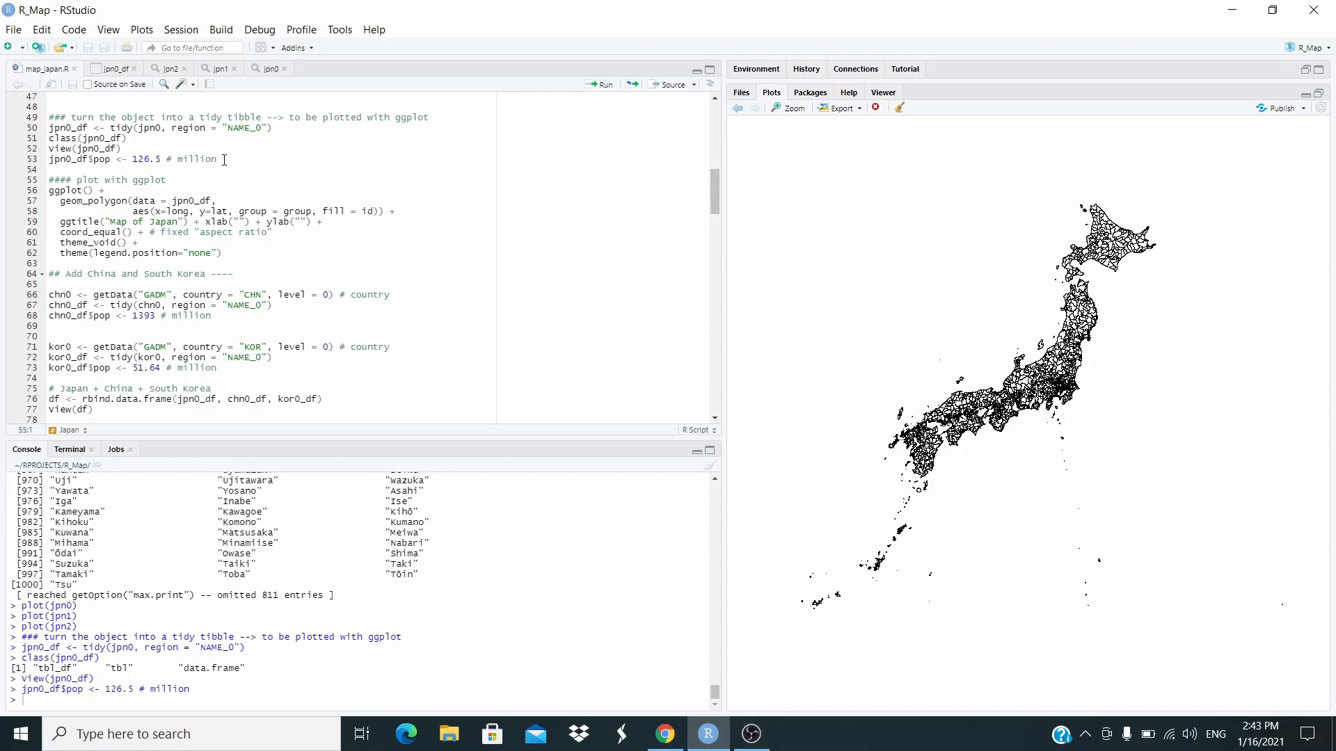
click(111, 68)
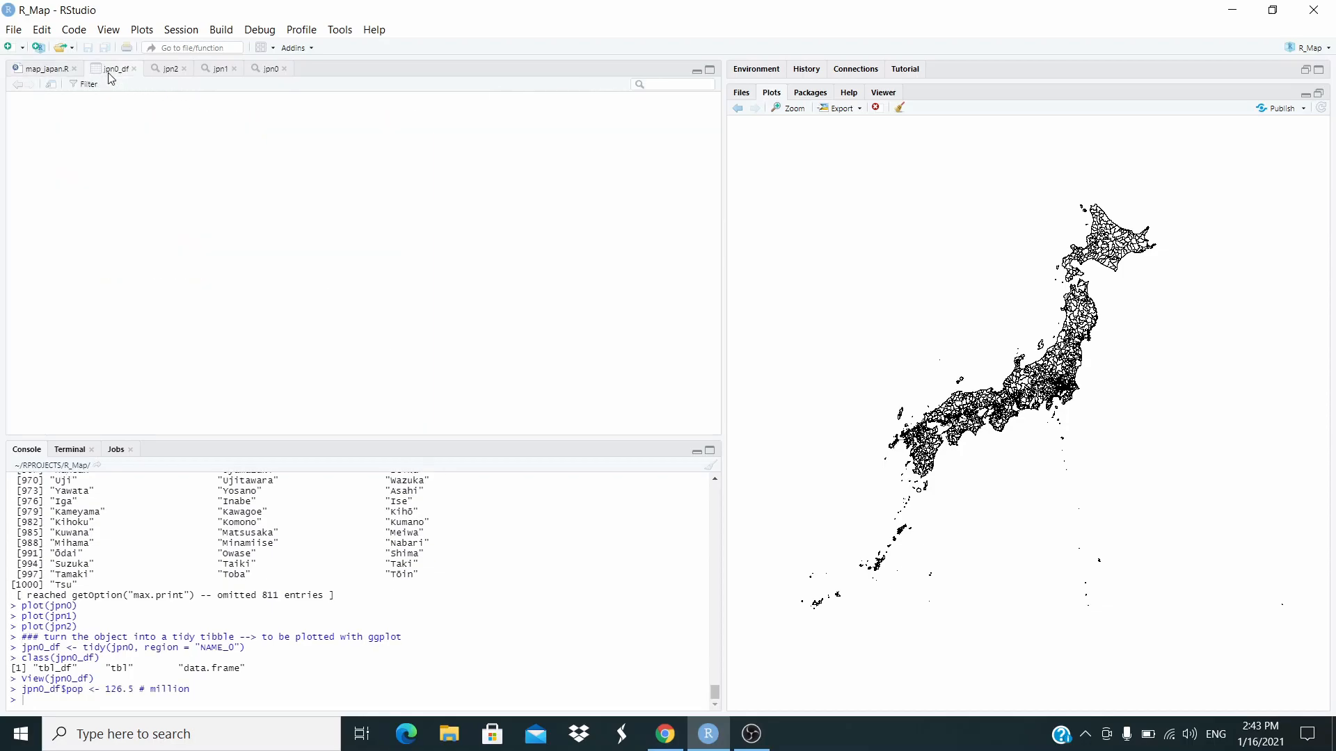
Step: Check jpn0_df's pop and group columns, then run the 'Map of Japan' ggplot code
click(112, 68)
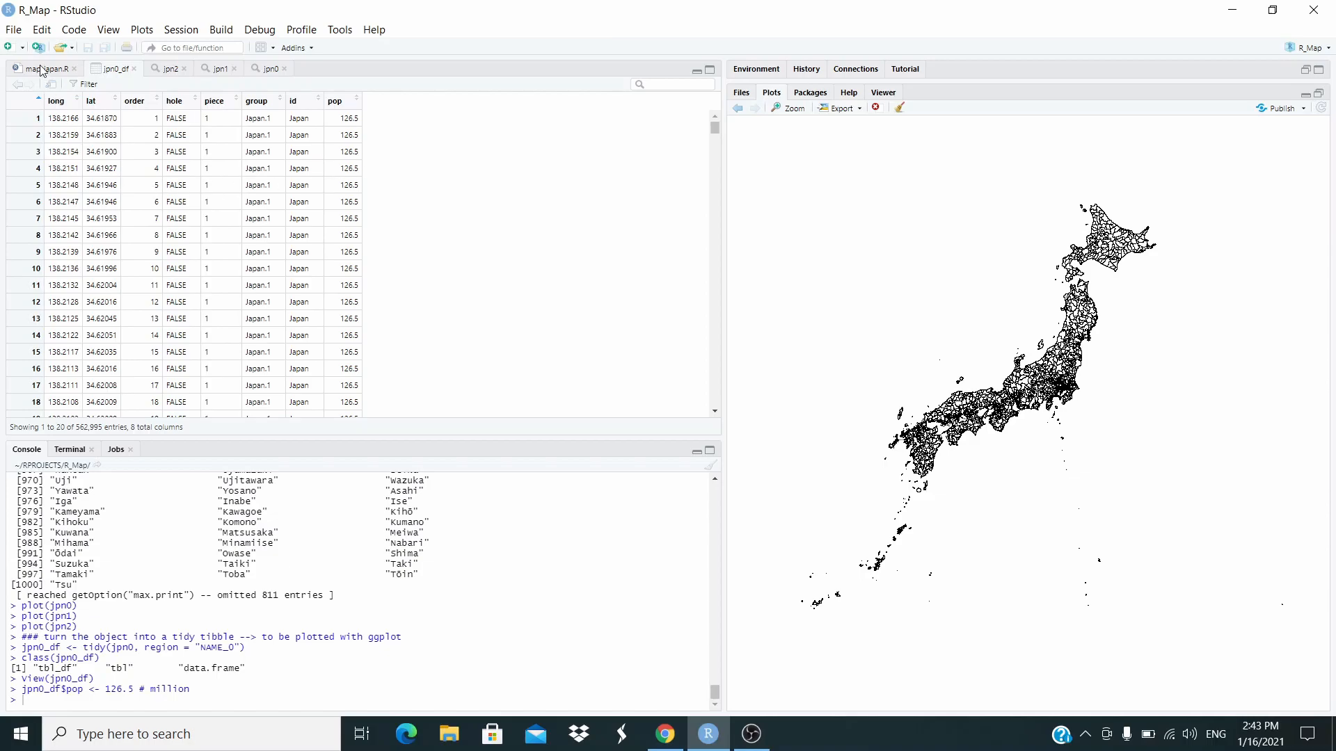
click(42, 68)
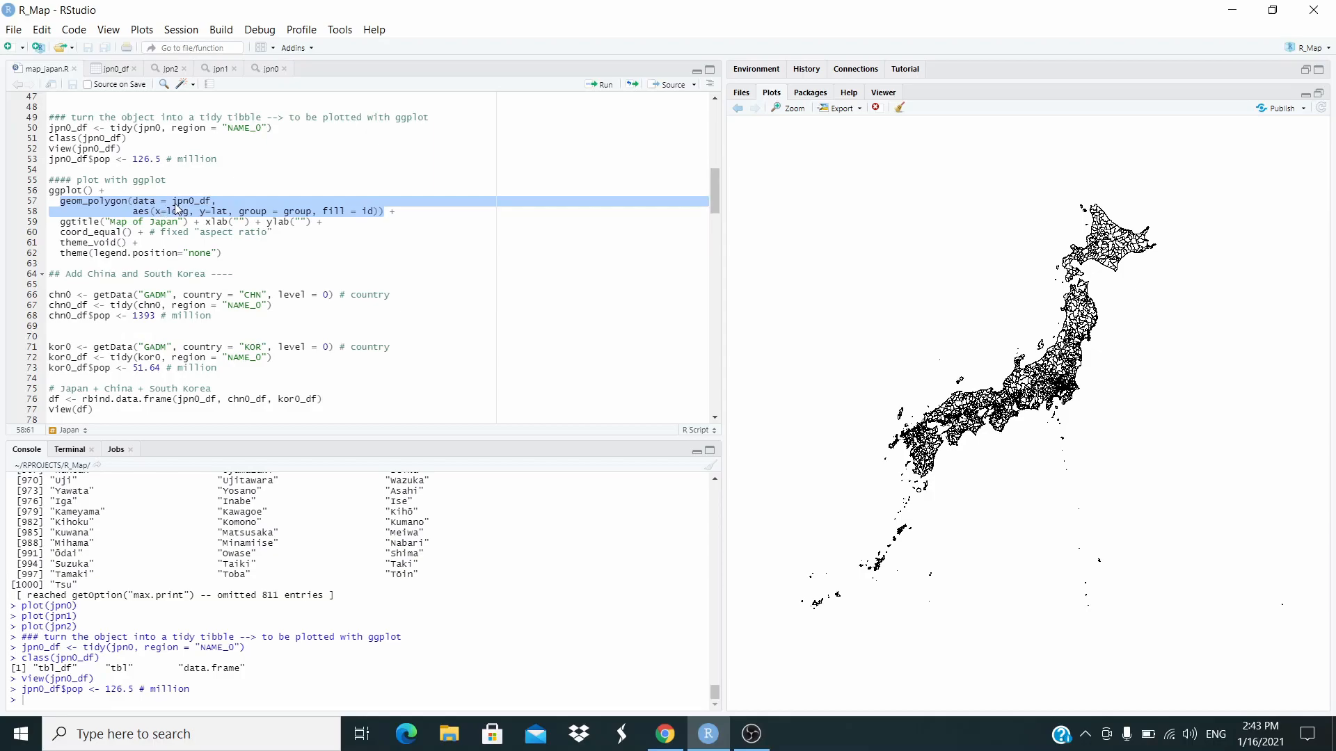
mouse_move(172, 218)
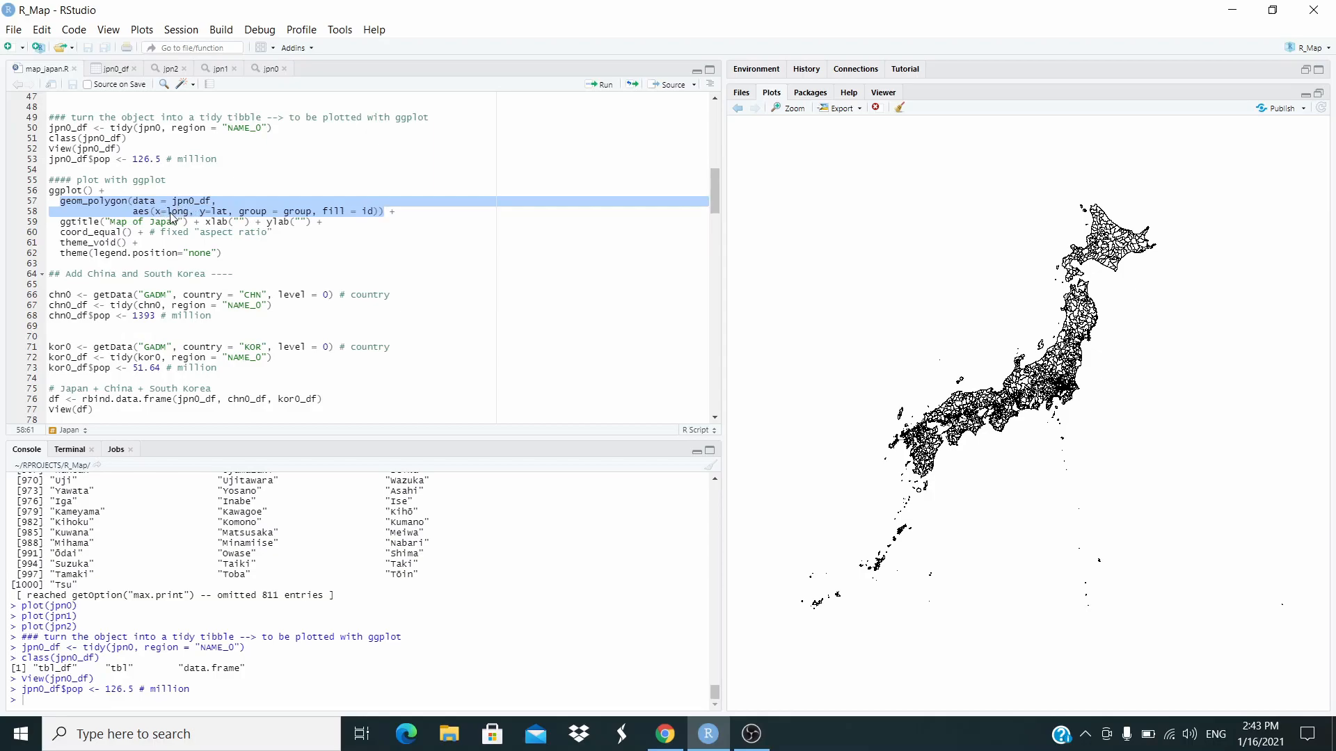
mouse_move(145, 222)
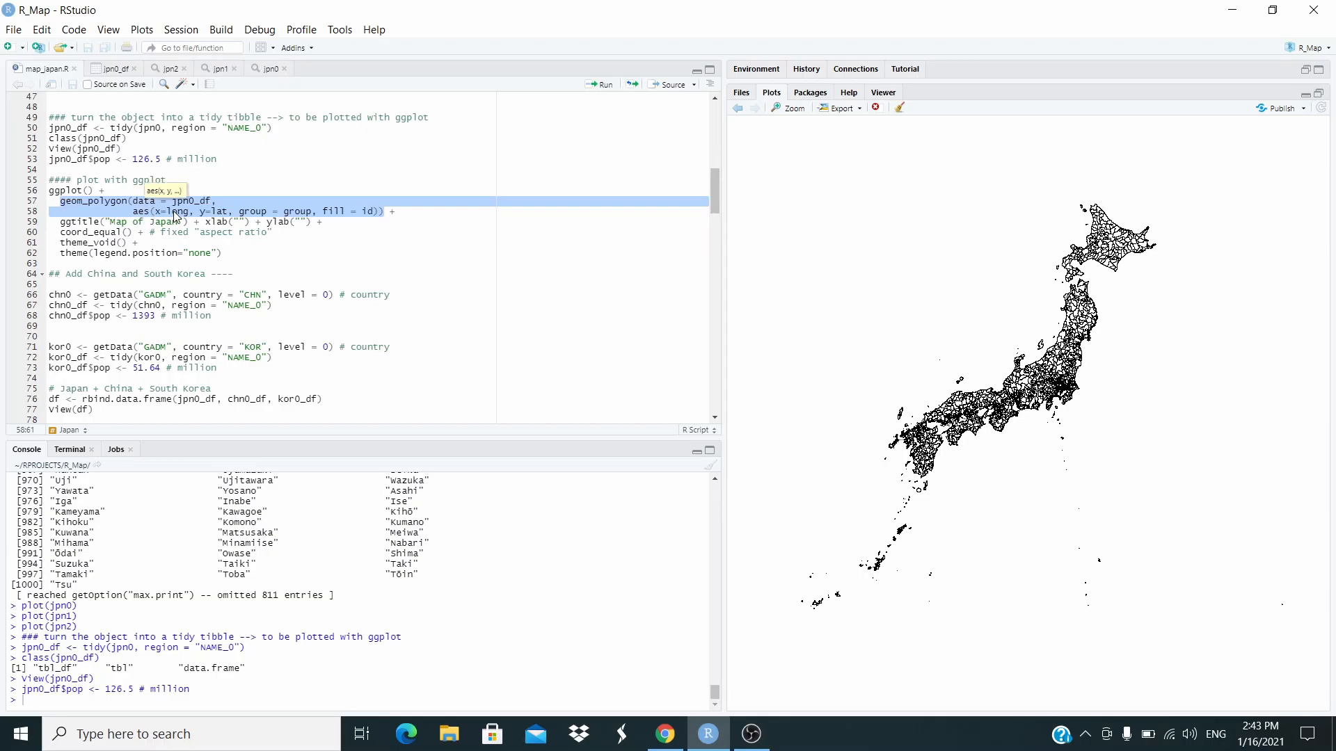
mouse_move(245, 217)
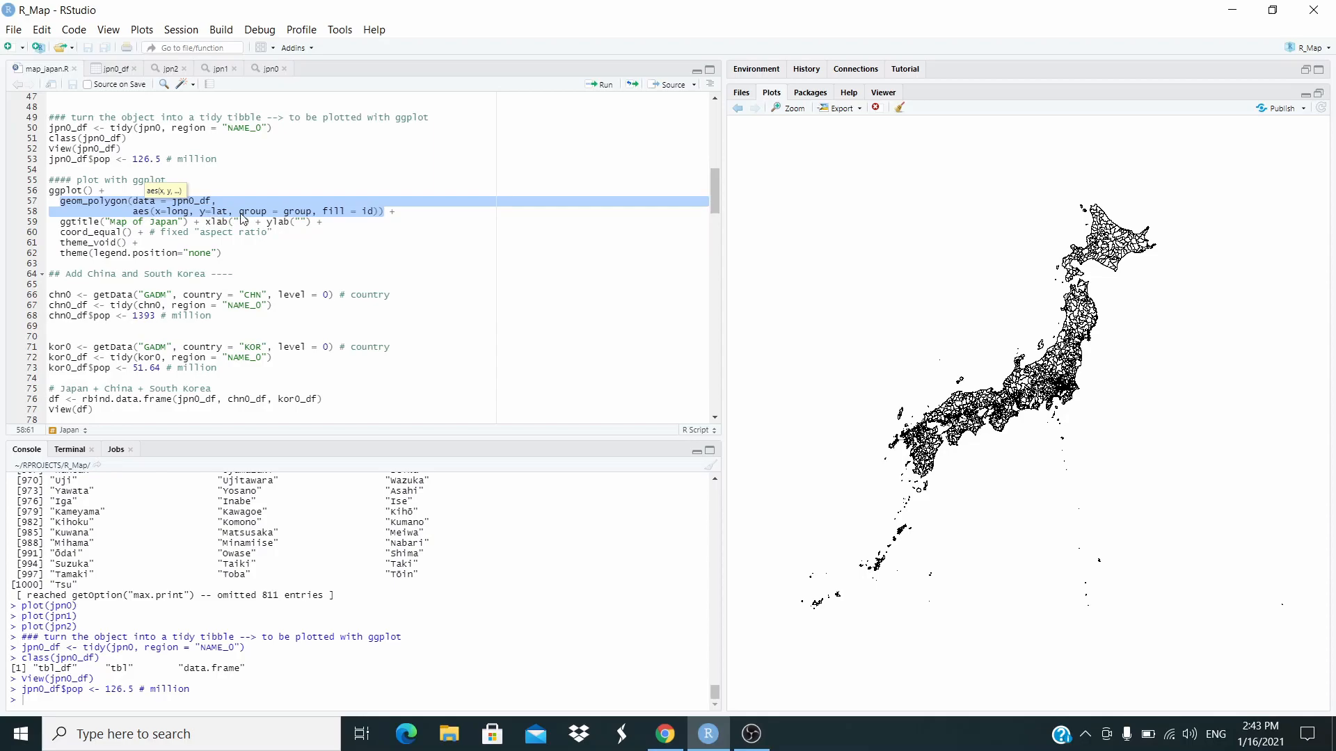
mouse_move(299, 220)
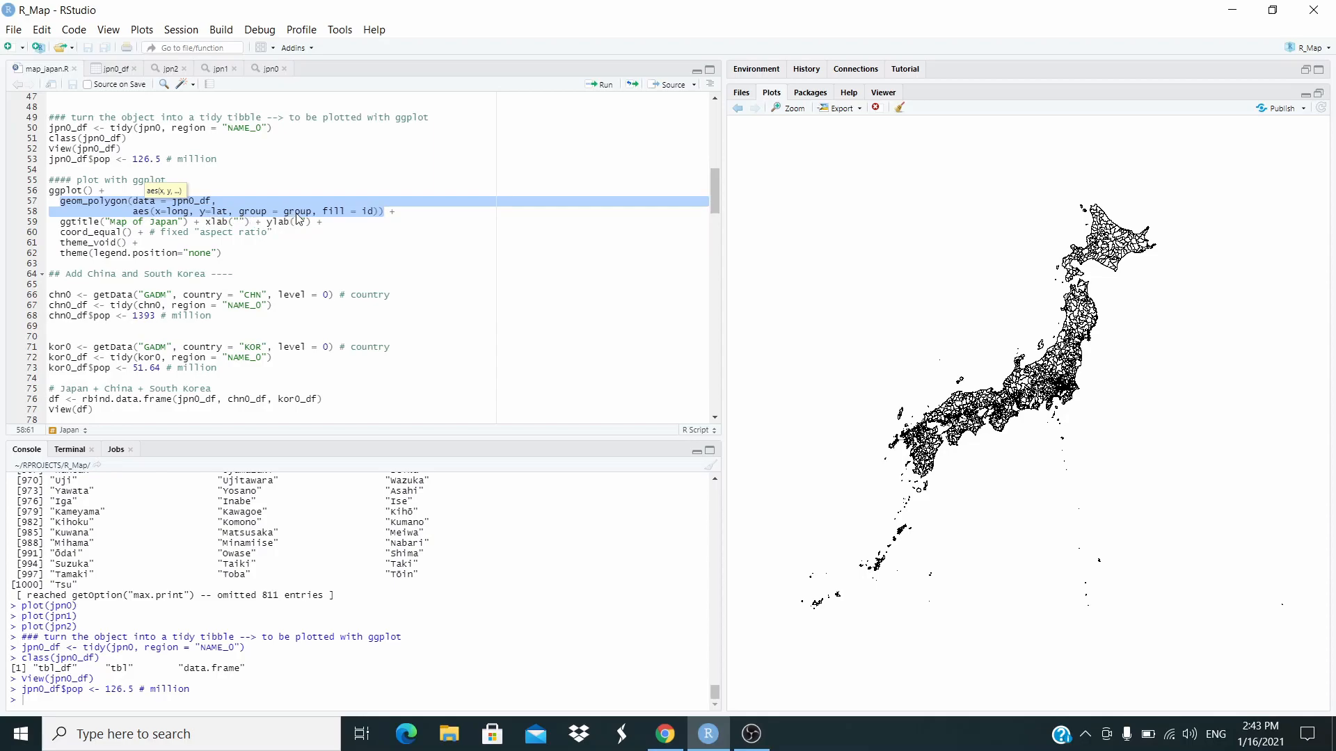
click(113, 68)
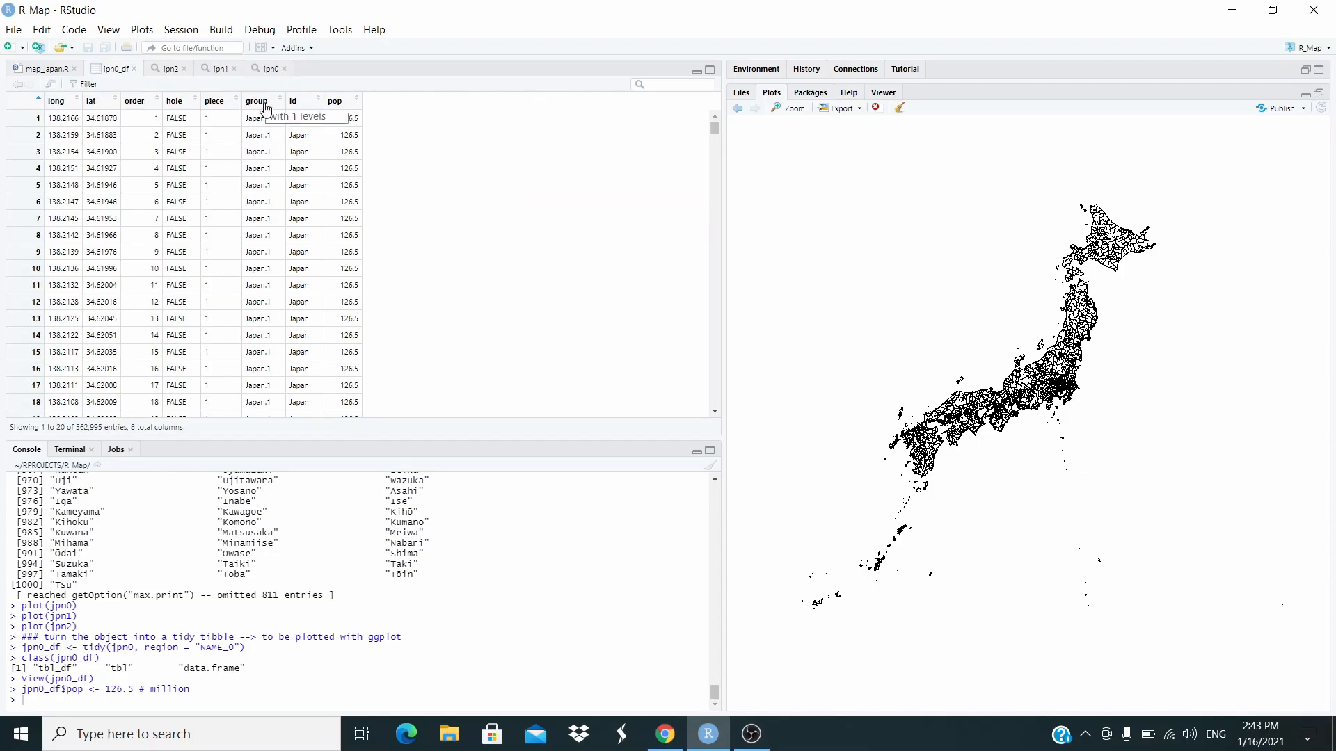
mouse_move(265, 109)
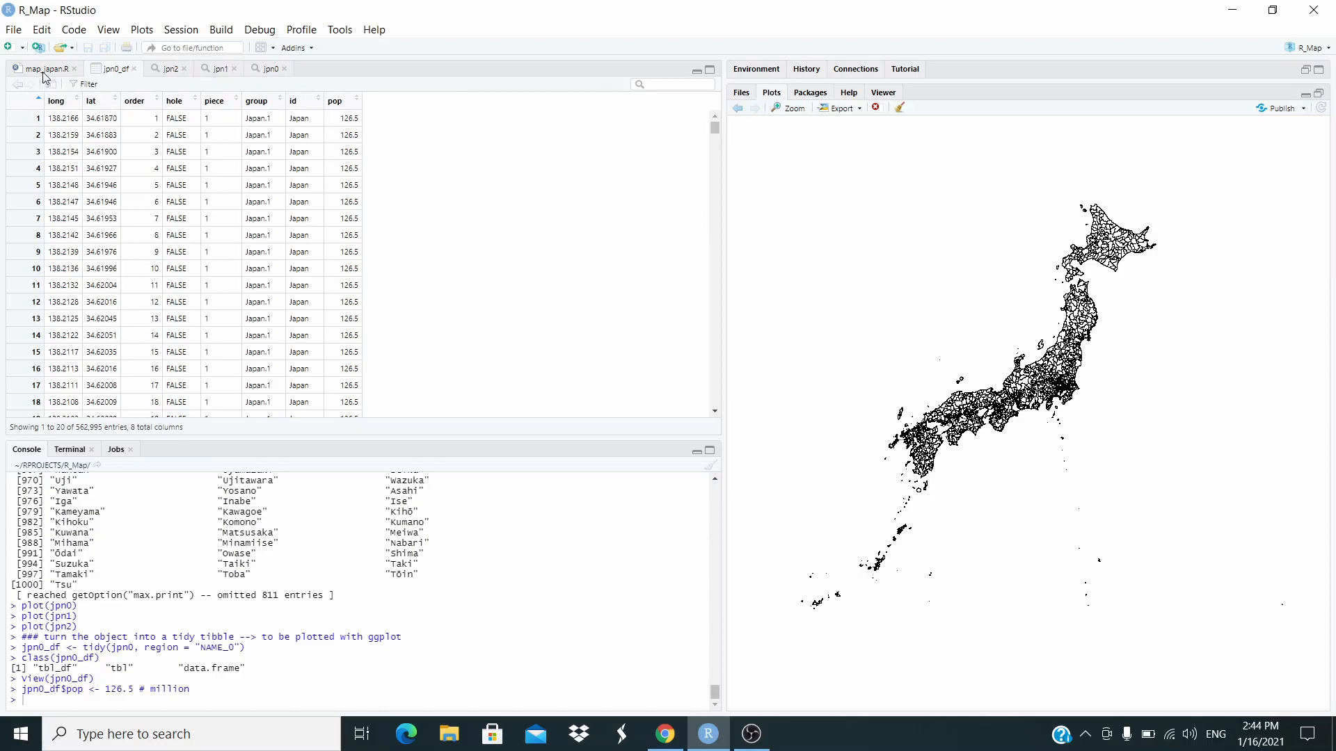
click(41, 69)
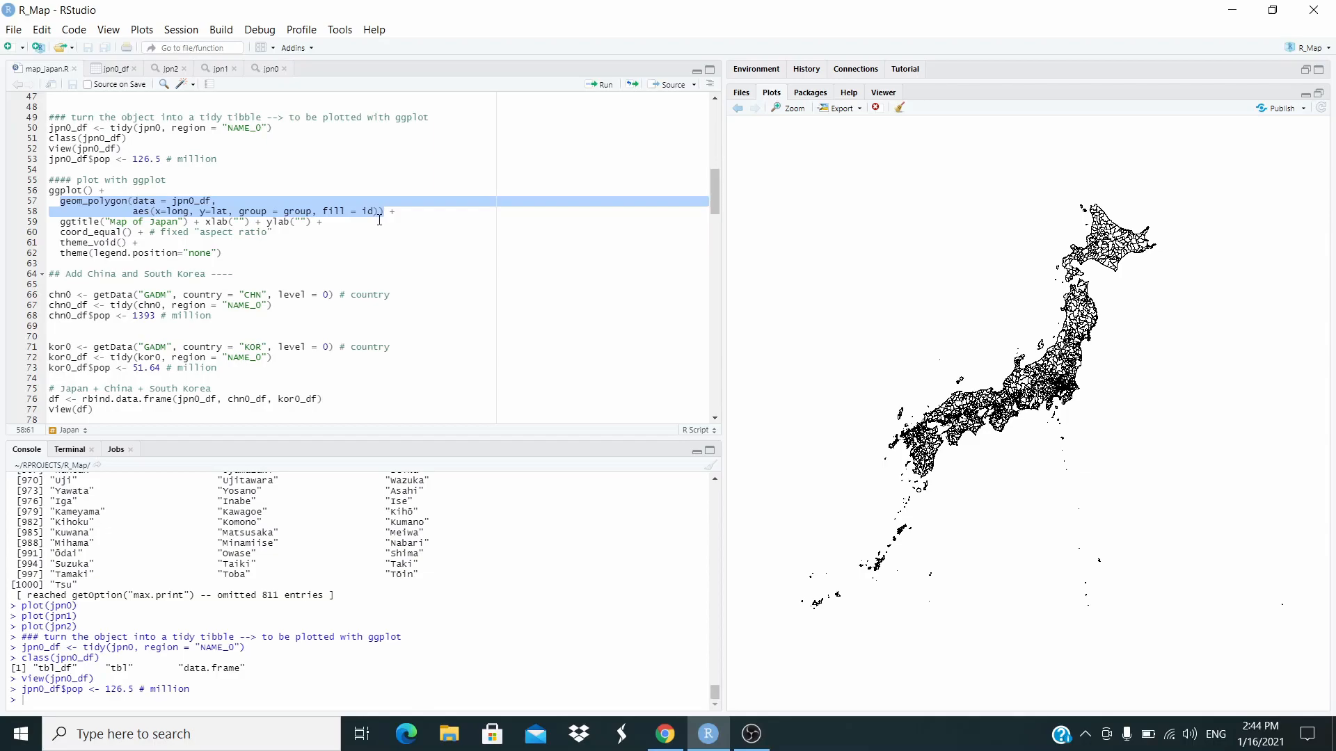
click(384, 212)
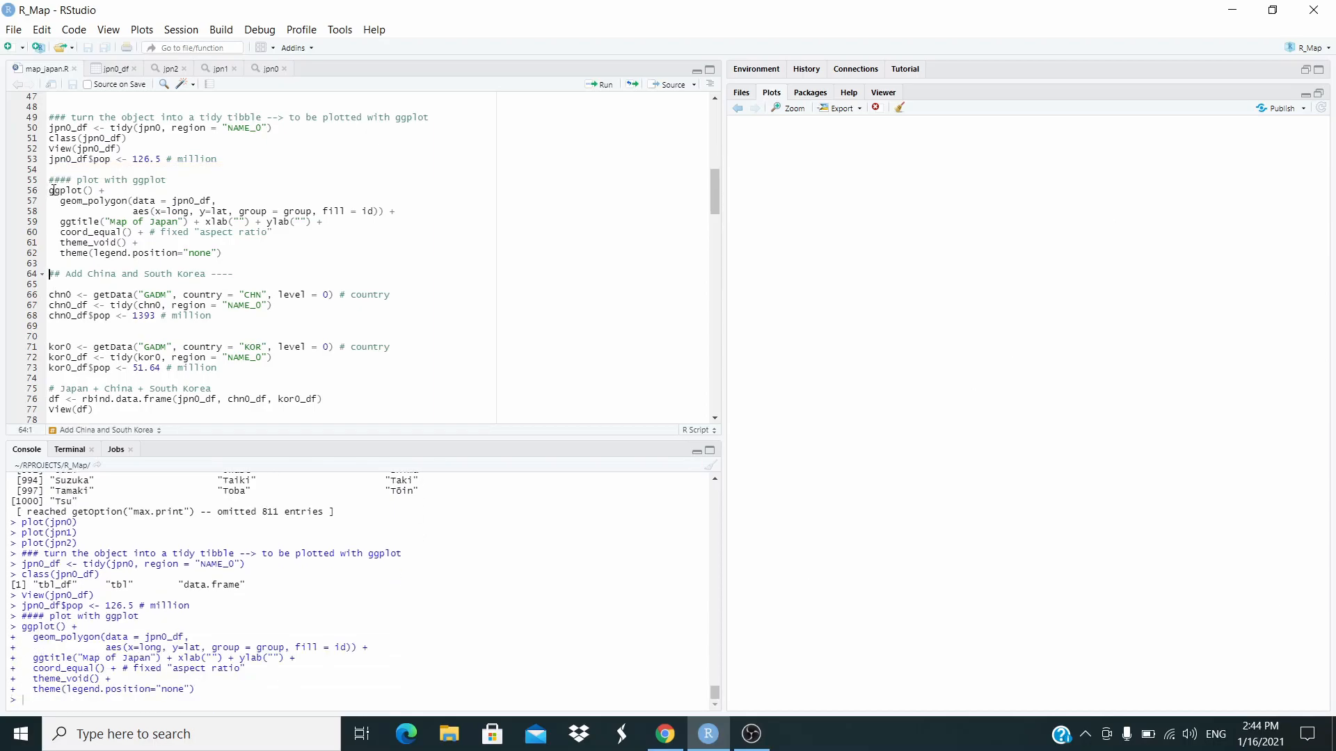
Step: Show the filled Map of Japan and tidy China's outline into chn0_df with pop 1393
click(599, 83)
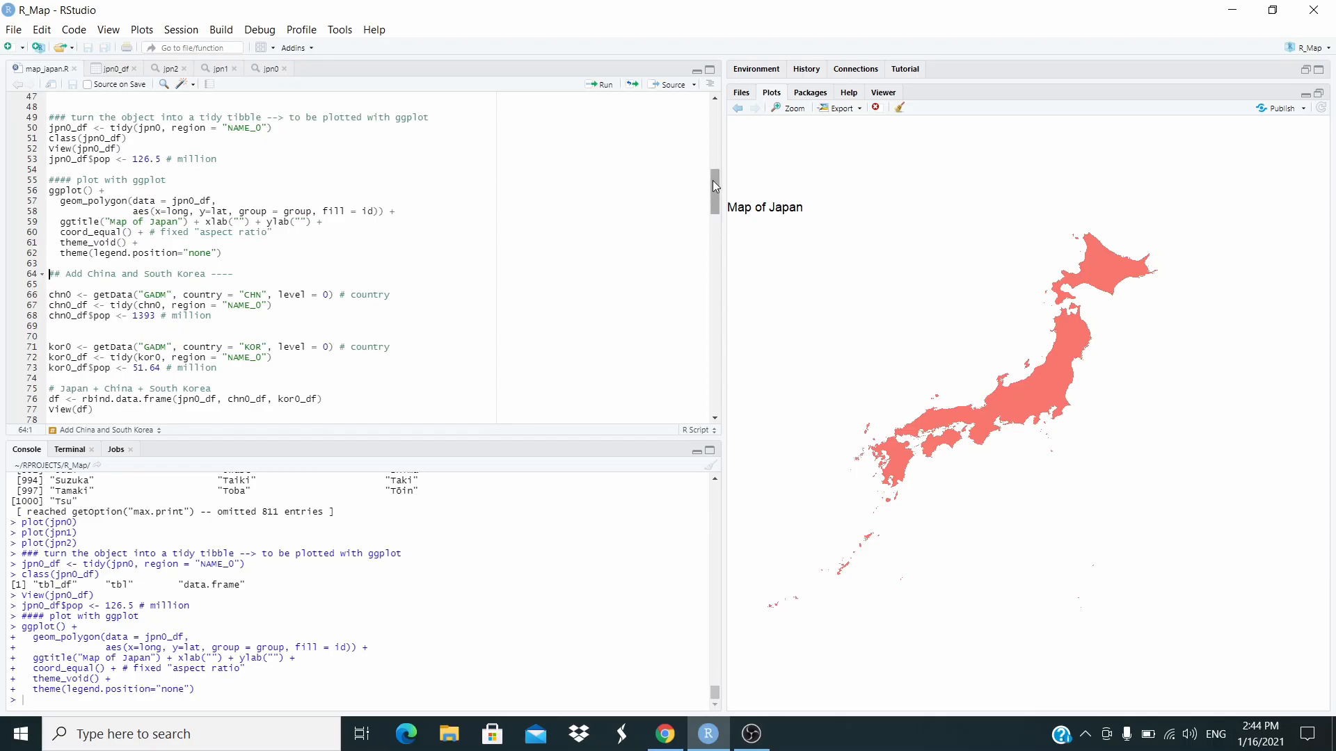
scroll(down, 3)
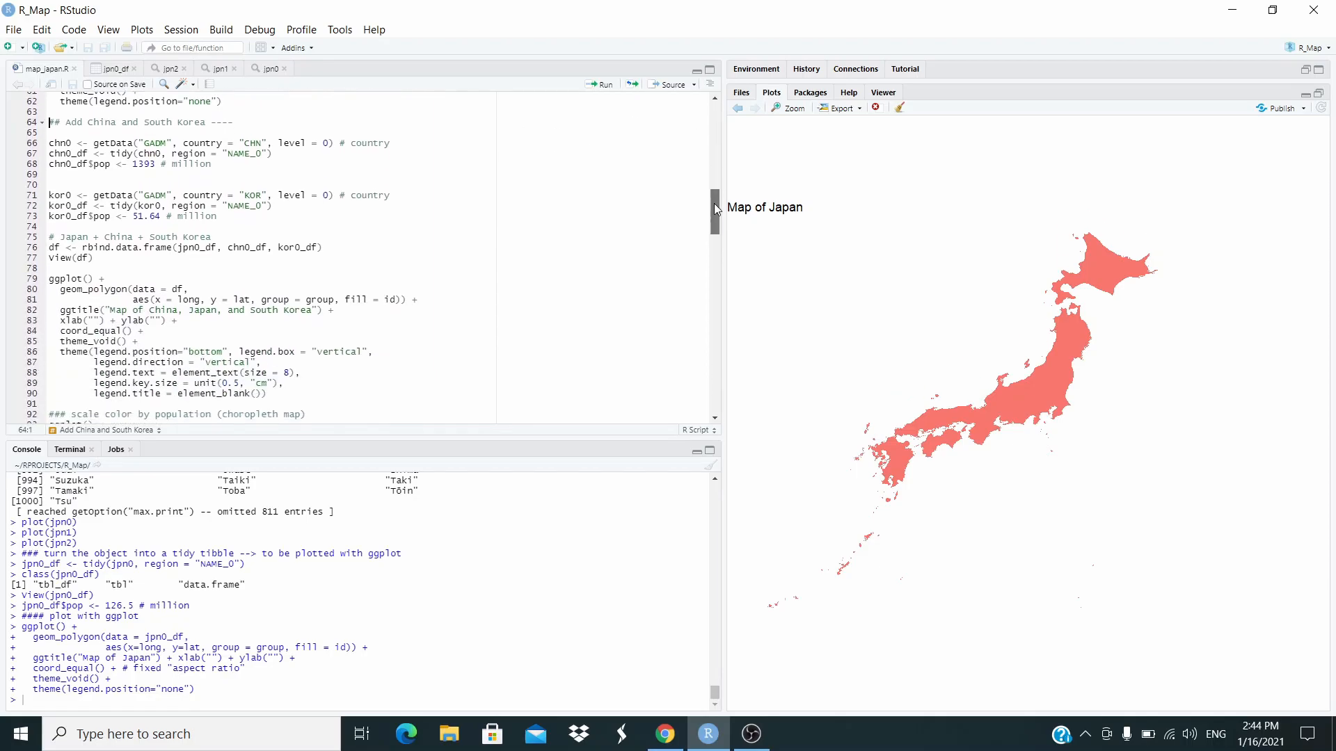
scroll(down, 3)
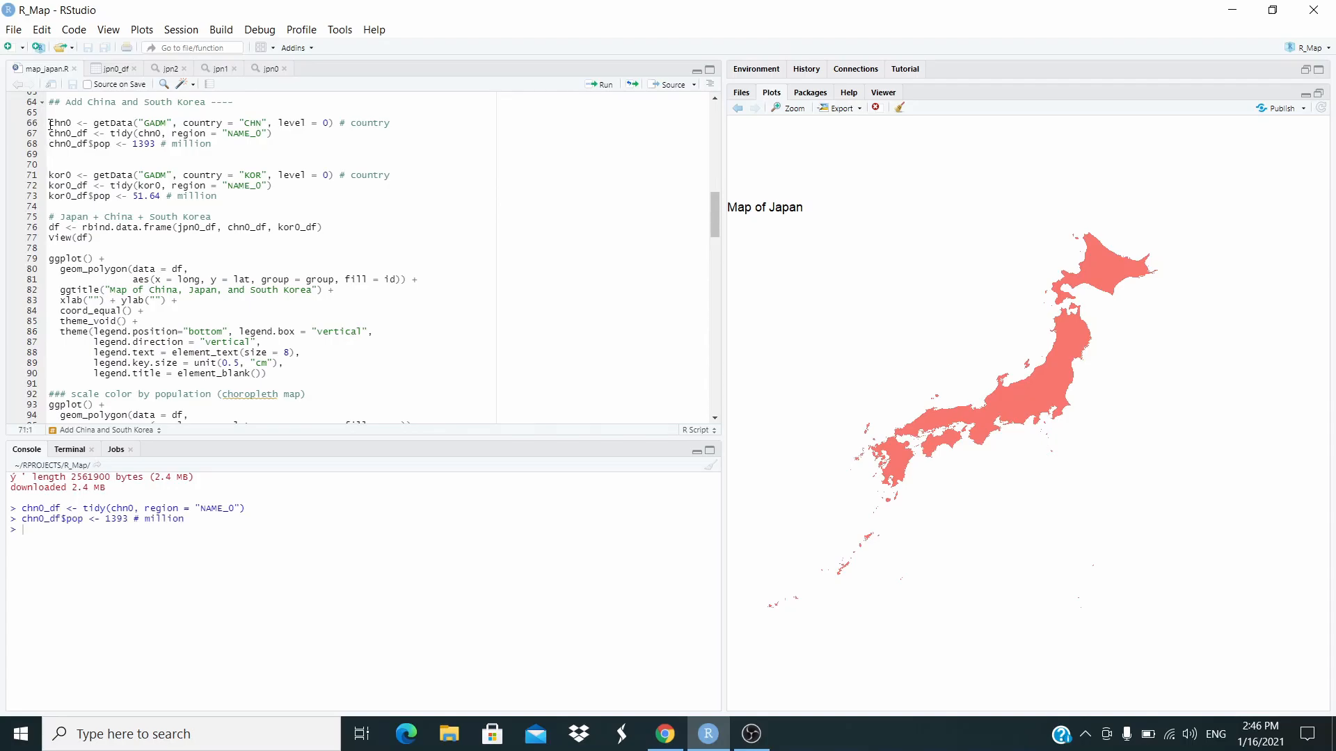
Step: Tidy South Korea into kor0_df with pop 51.64, rbind all three into df, and View it
click(599, 84)
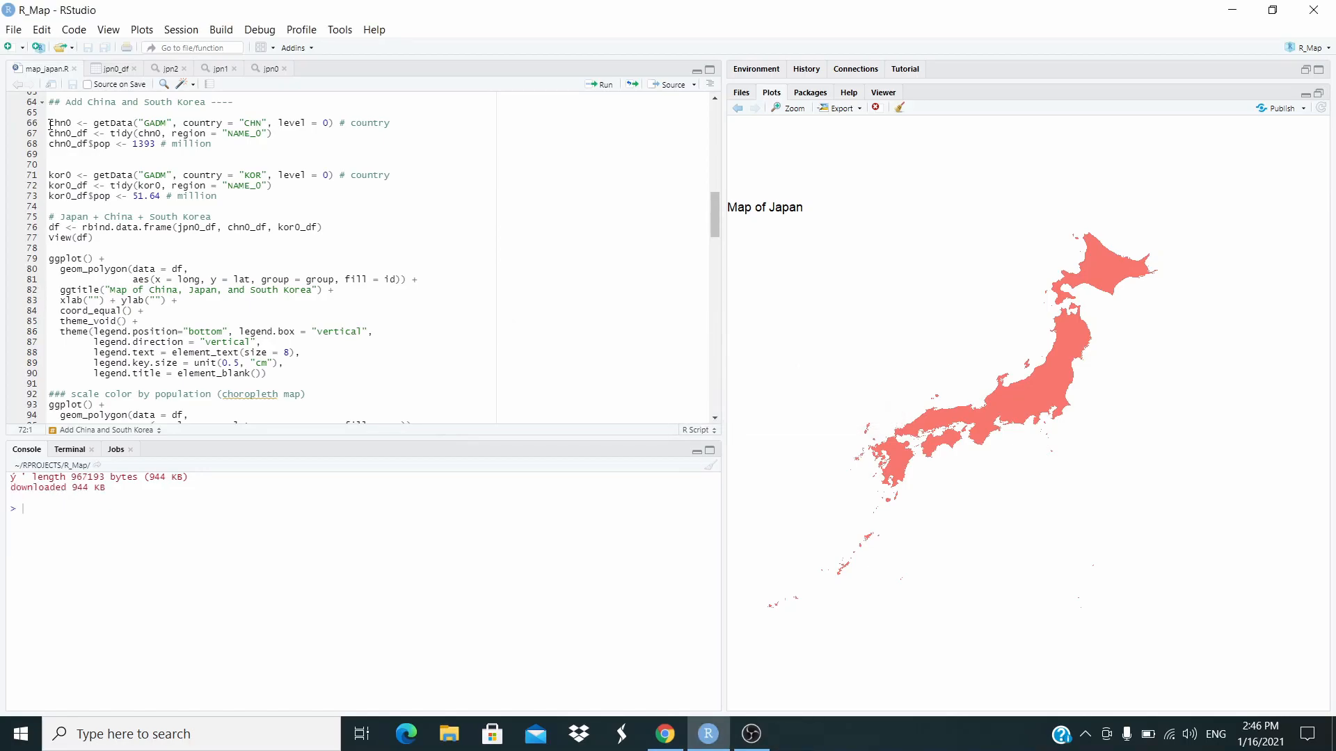
click(600, 84)
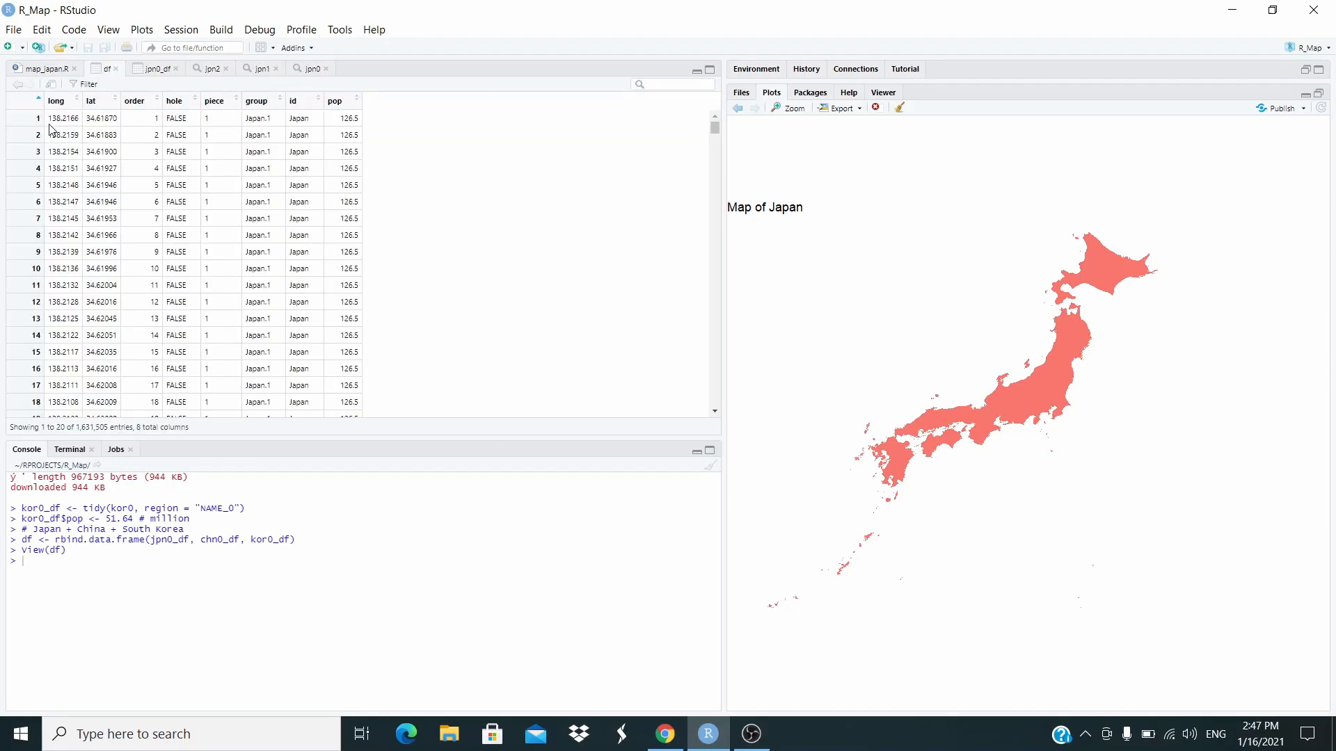
mouse_move(689, 192)
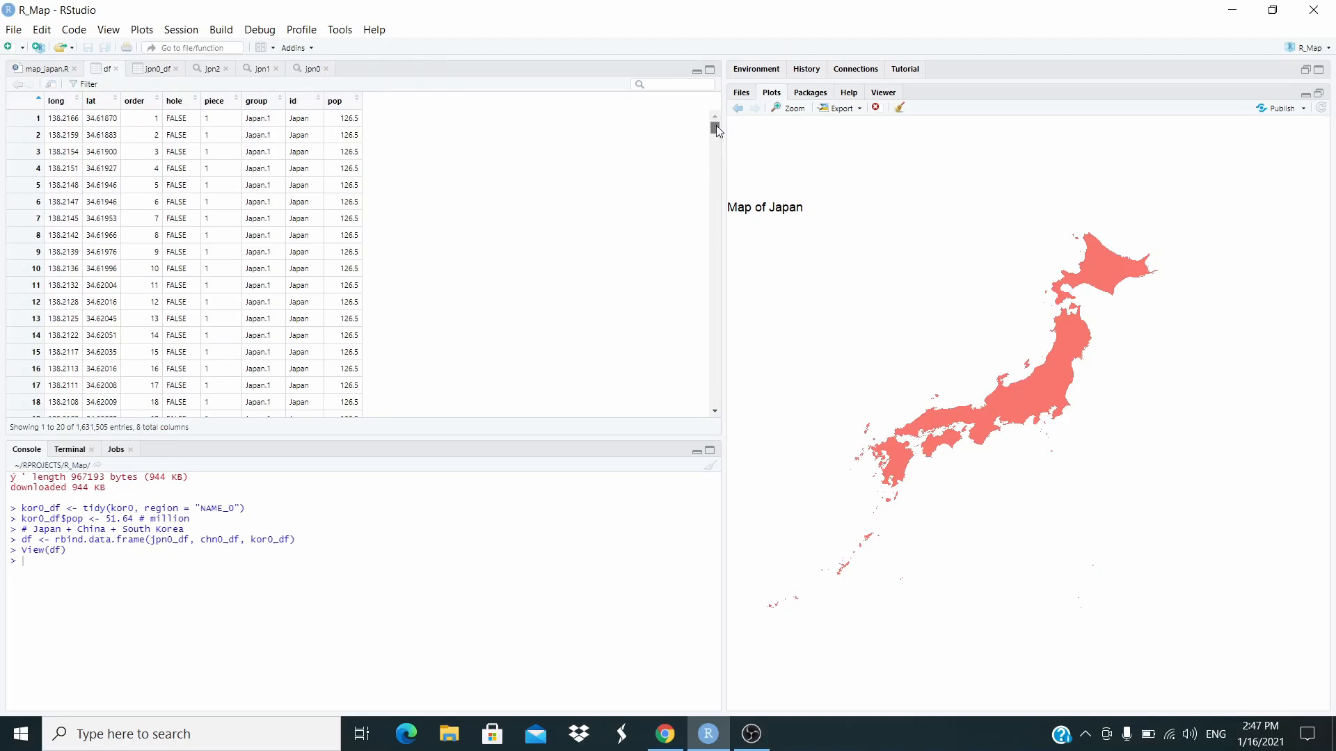
Step: Scroll df down to the South Korea rows, then return to map_japan.R
drag(716, 126, 711, 273)
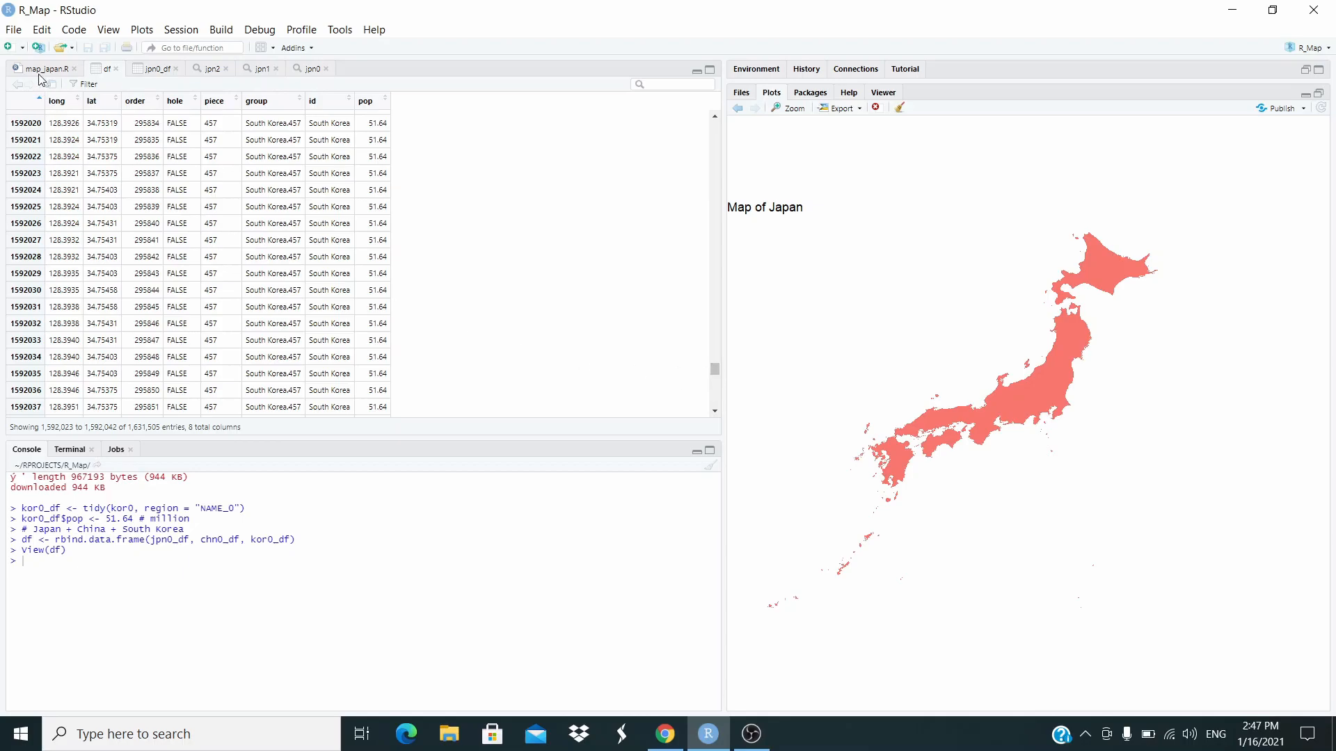
click(41, 68)
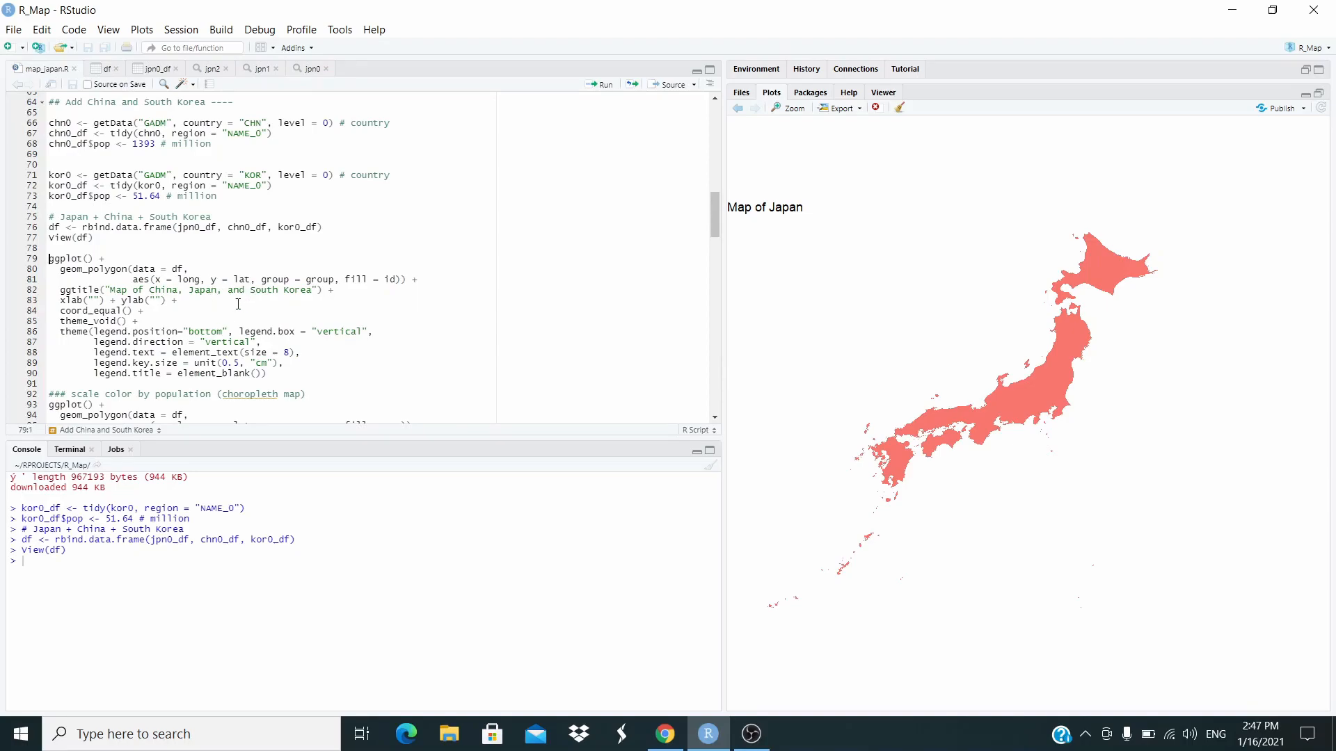
mouse_move(186, 352)
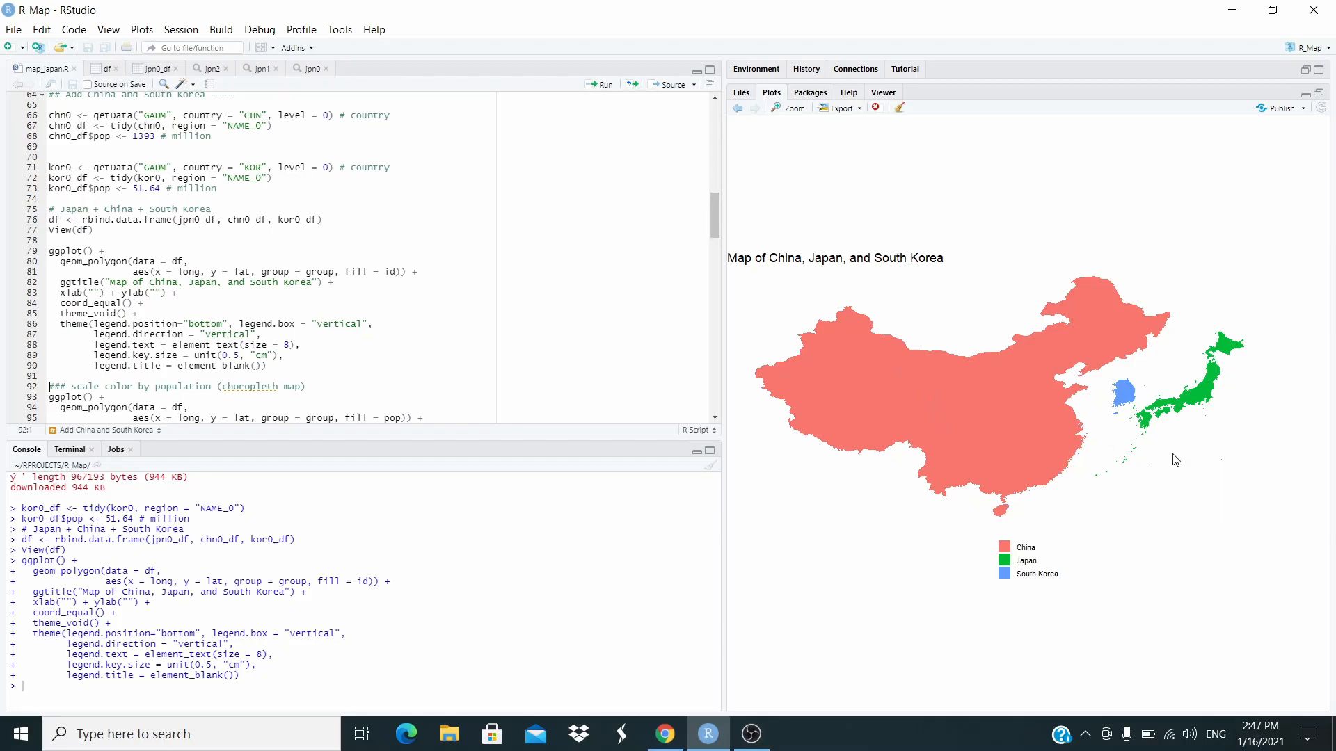
mouse_move(1021, 595)
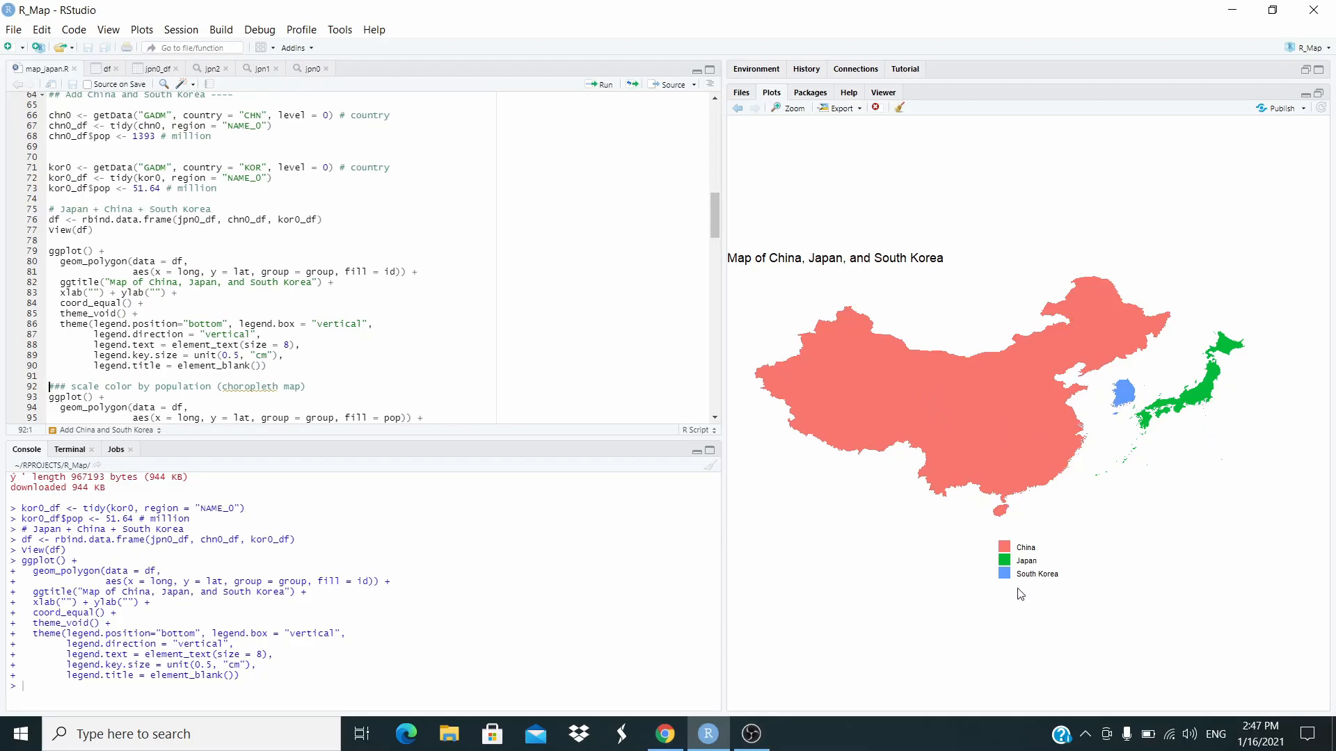
mouse_move(725, 347)
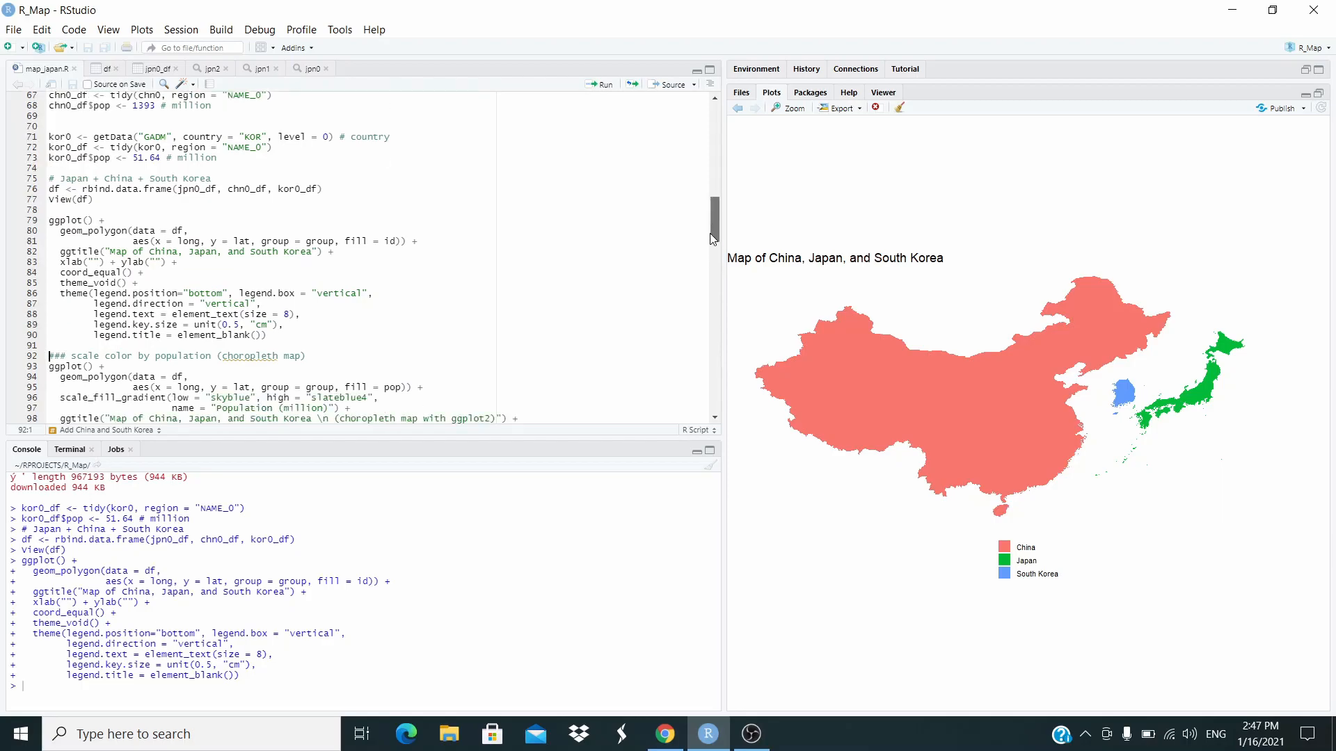
Step: Run the ggplot block with the skyblue-to-slateblue4 scale_fill_gradient by population
scroll(down, 3)
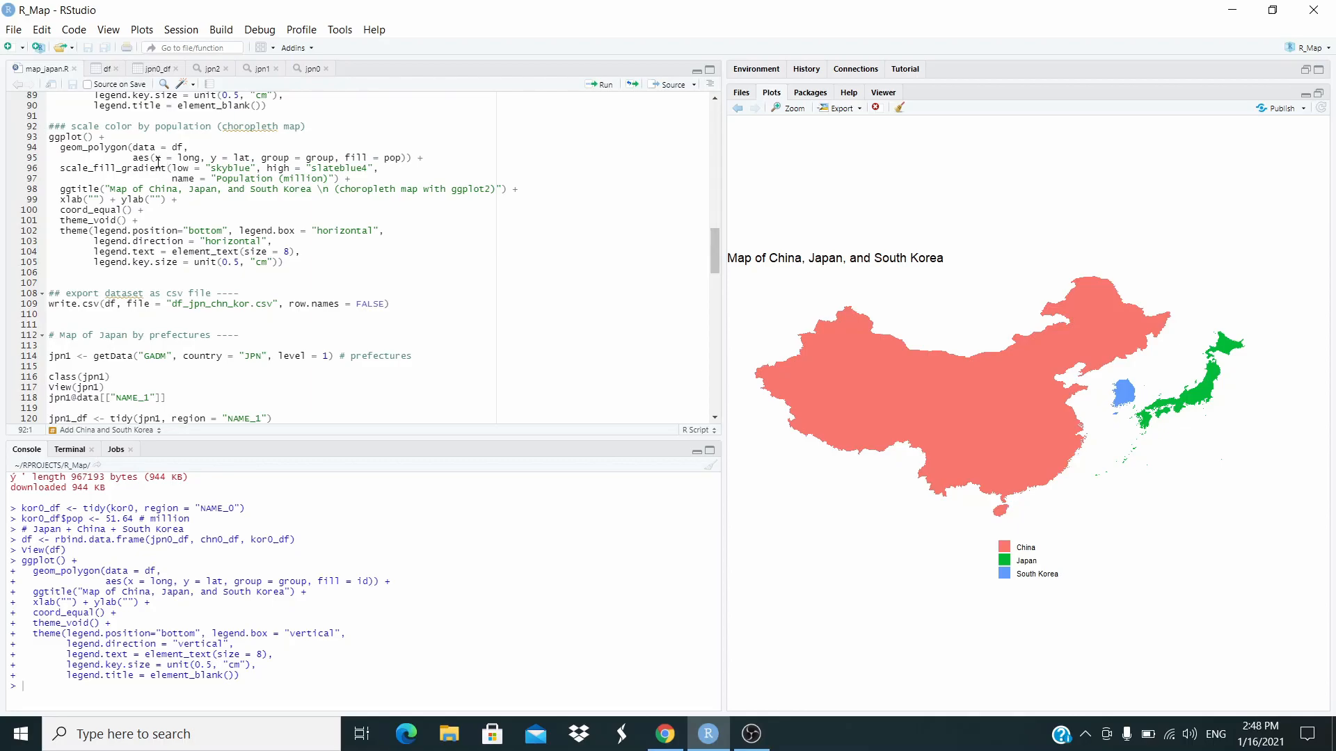
double_click(107, 167)
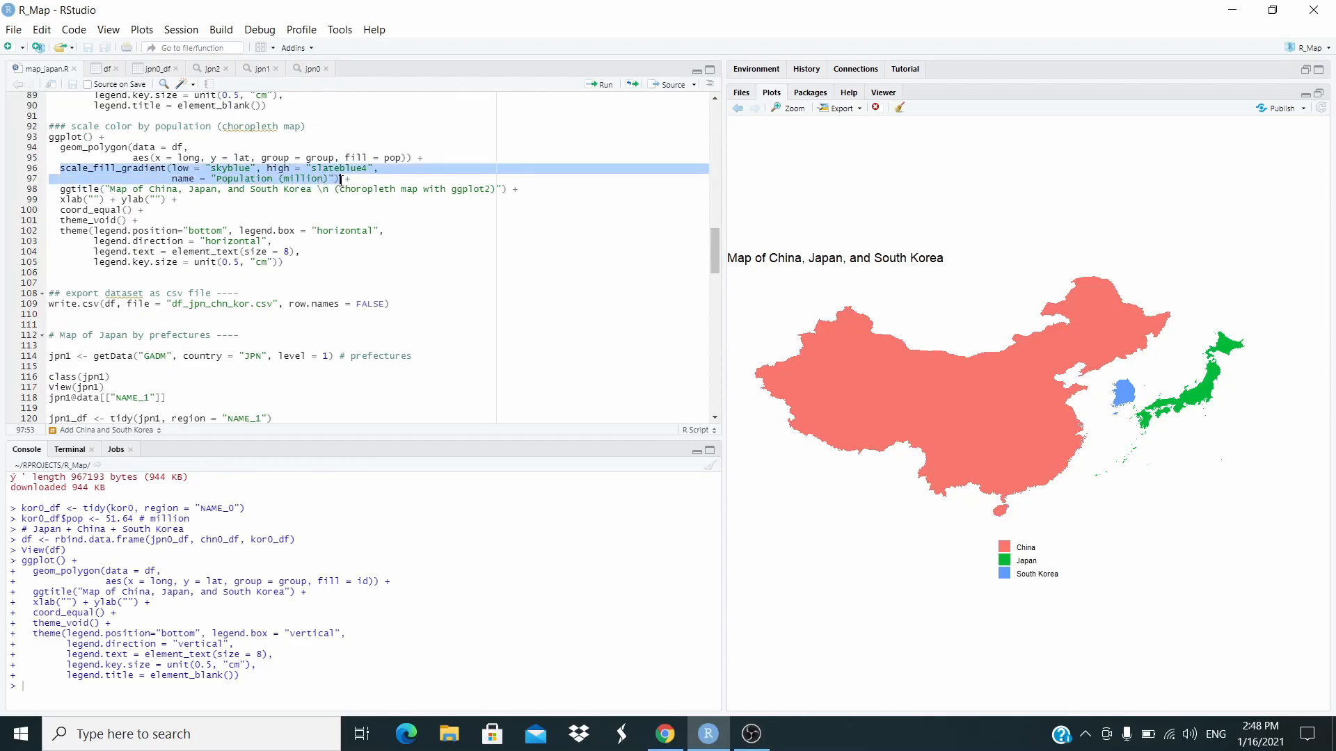
click(245, 179)
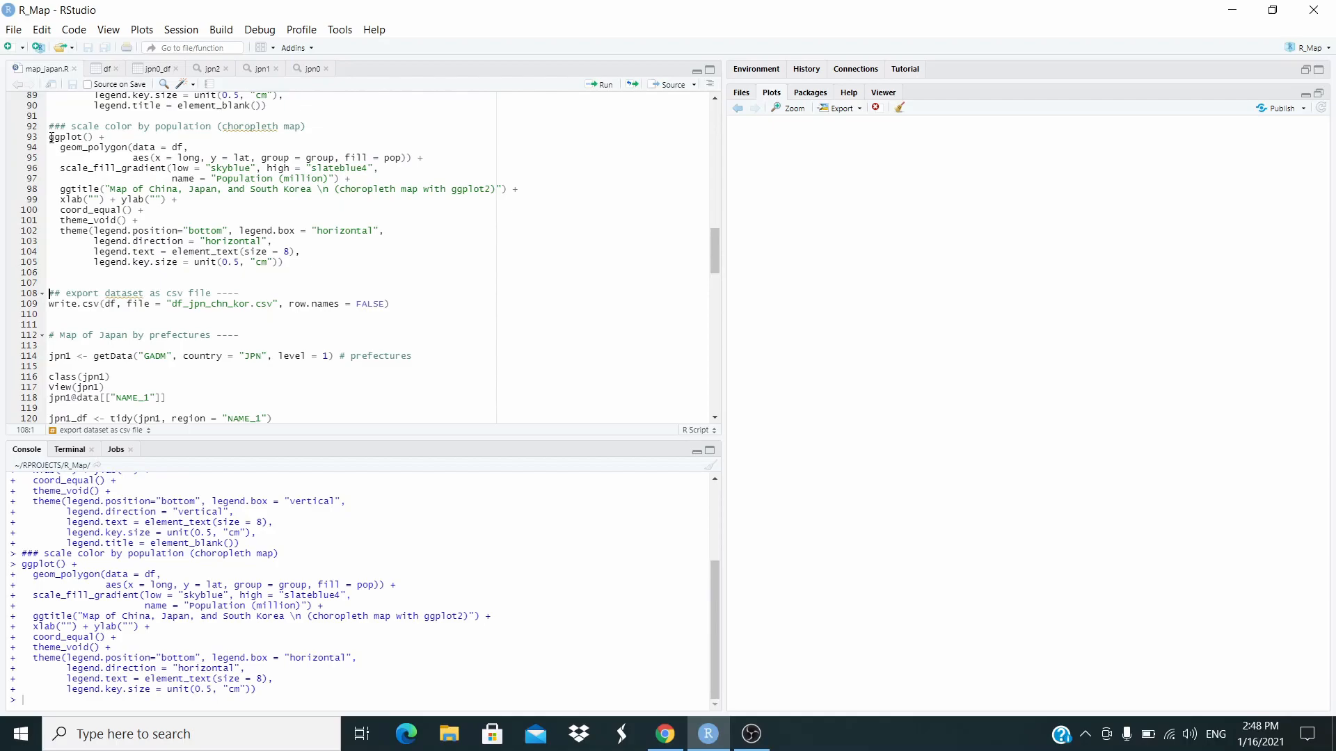
Step: Inspect the three-country population choropleth in the Plot Zoom window, then close it
click(599, 83)
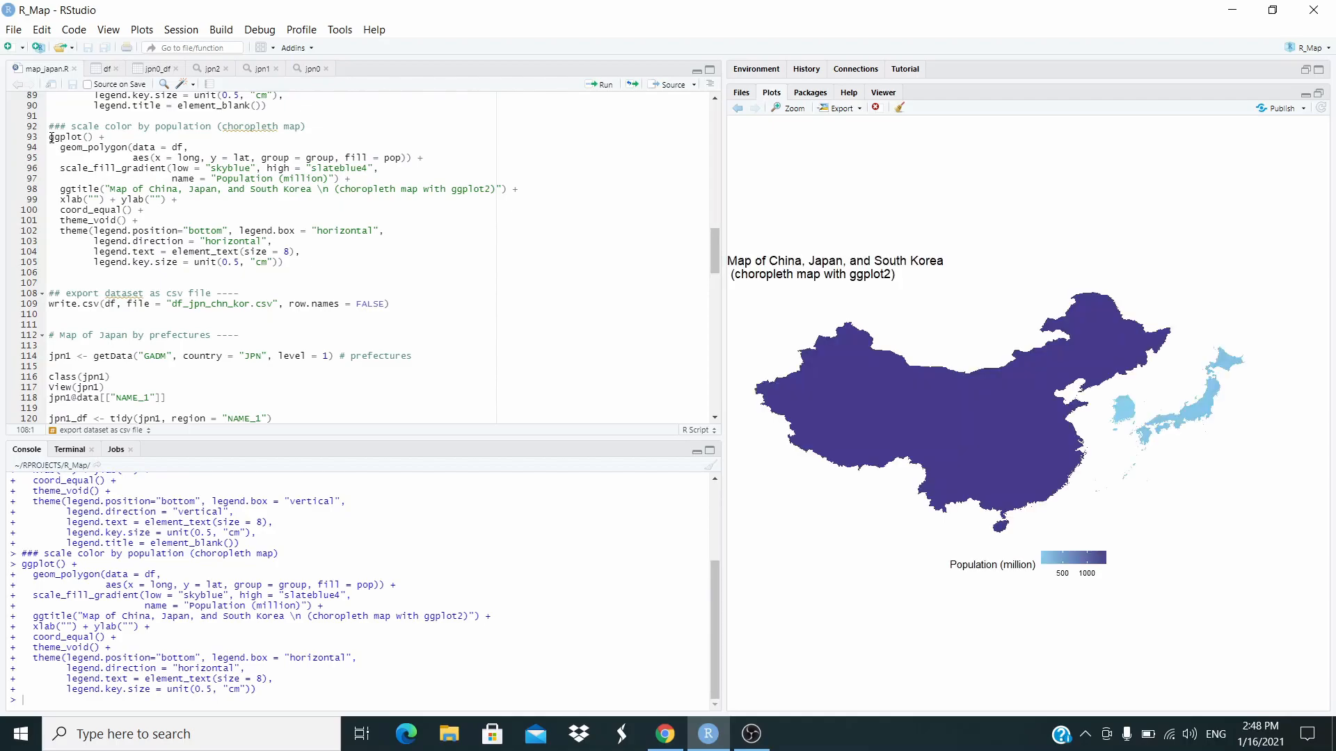
mouse_move(859, 300)
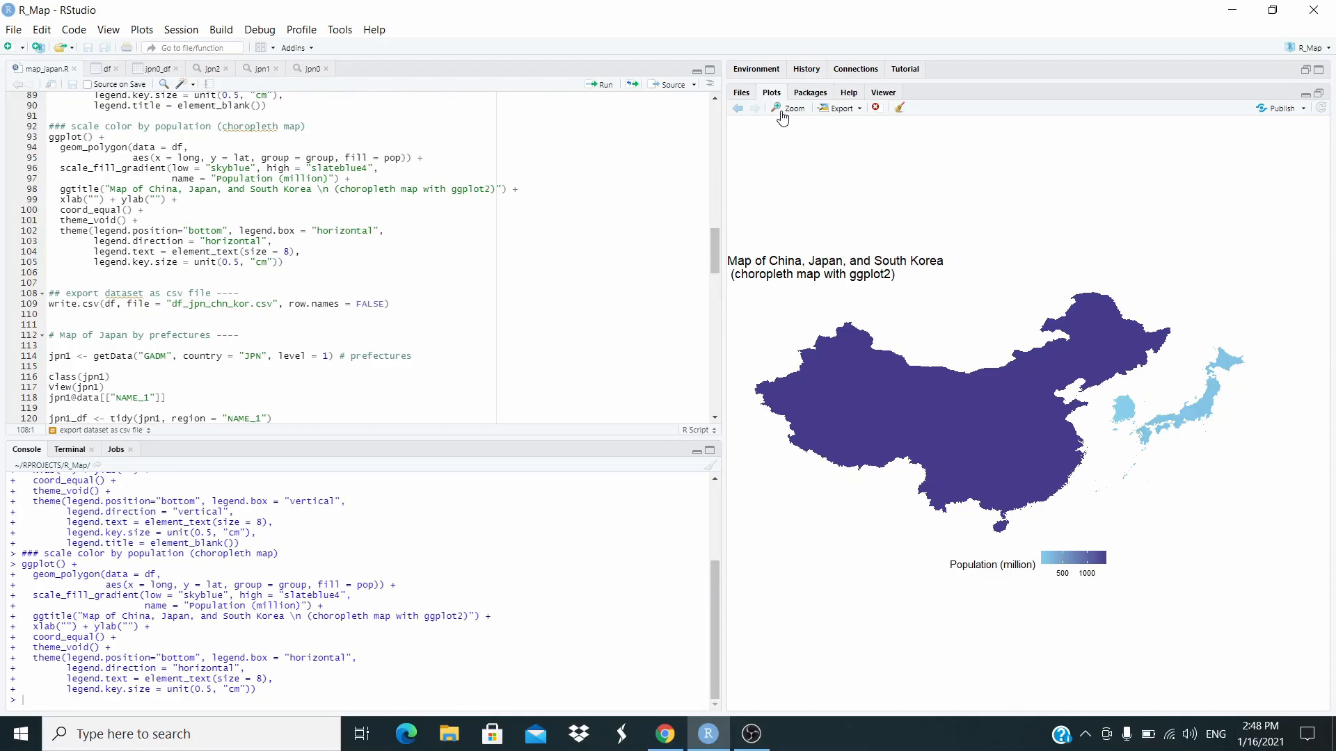
click(789, 109)
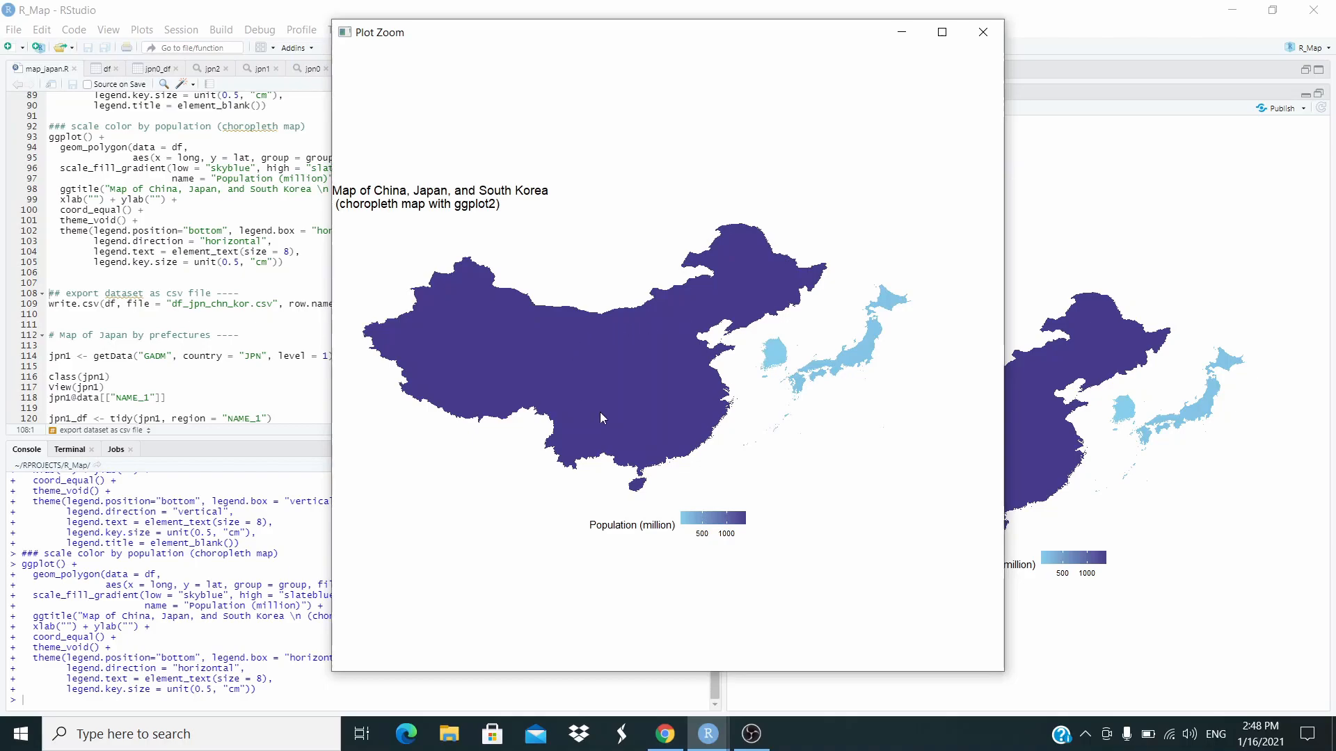
mouse_move(629, 386)
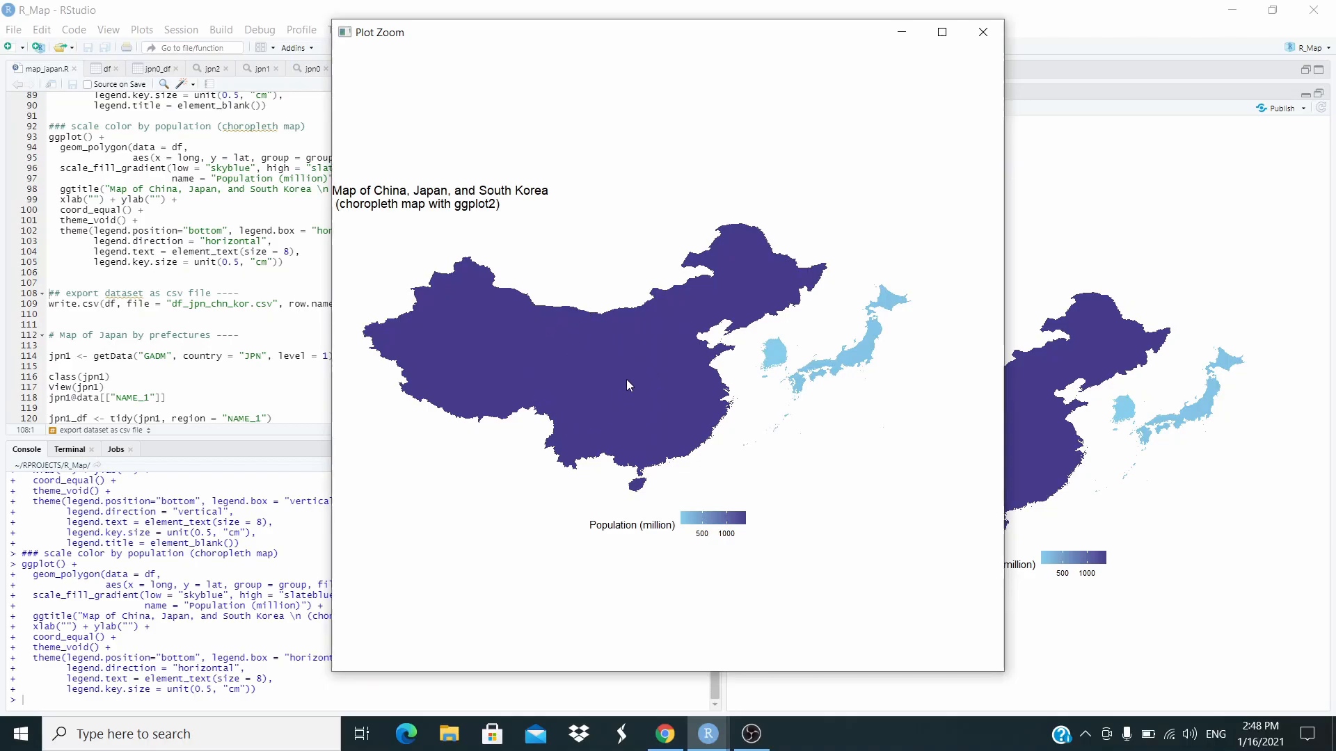
mouse_move(584, 334)
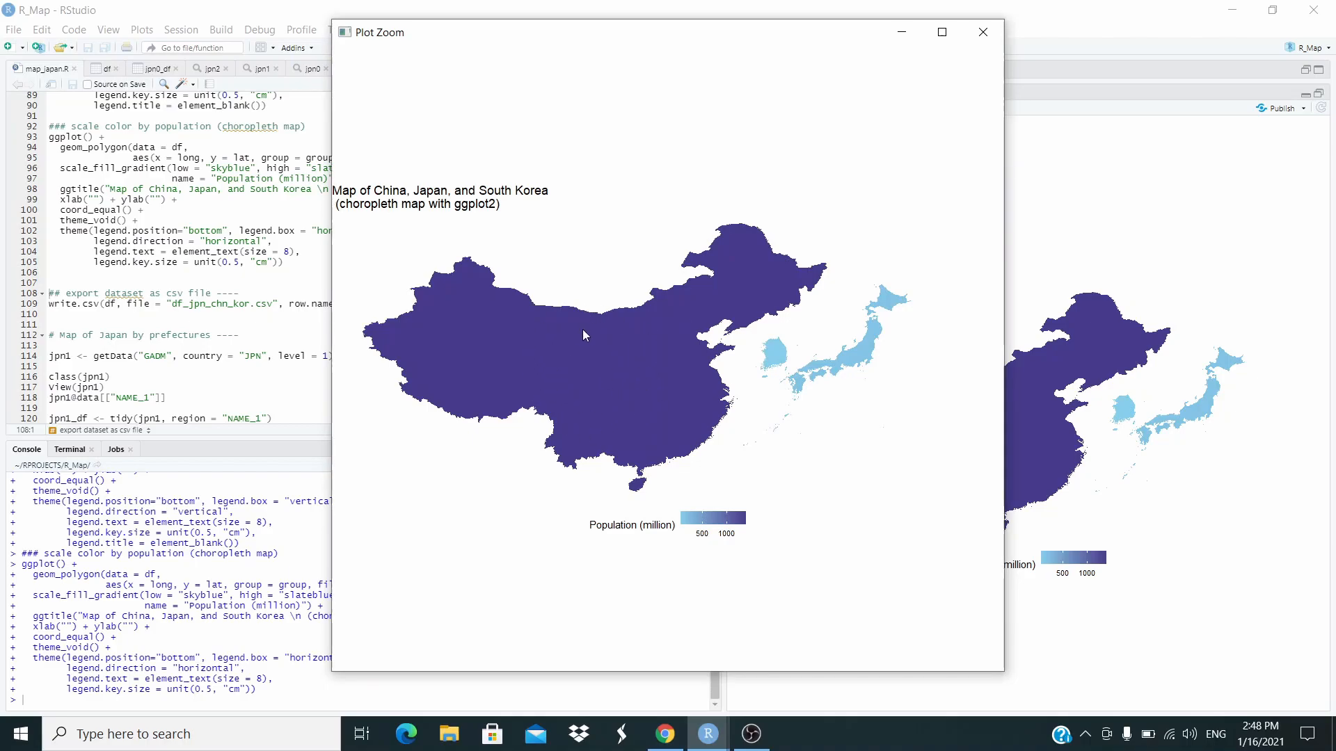
mouse_move(610, 375)
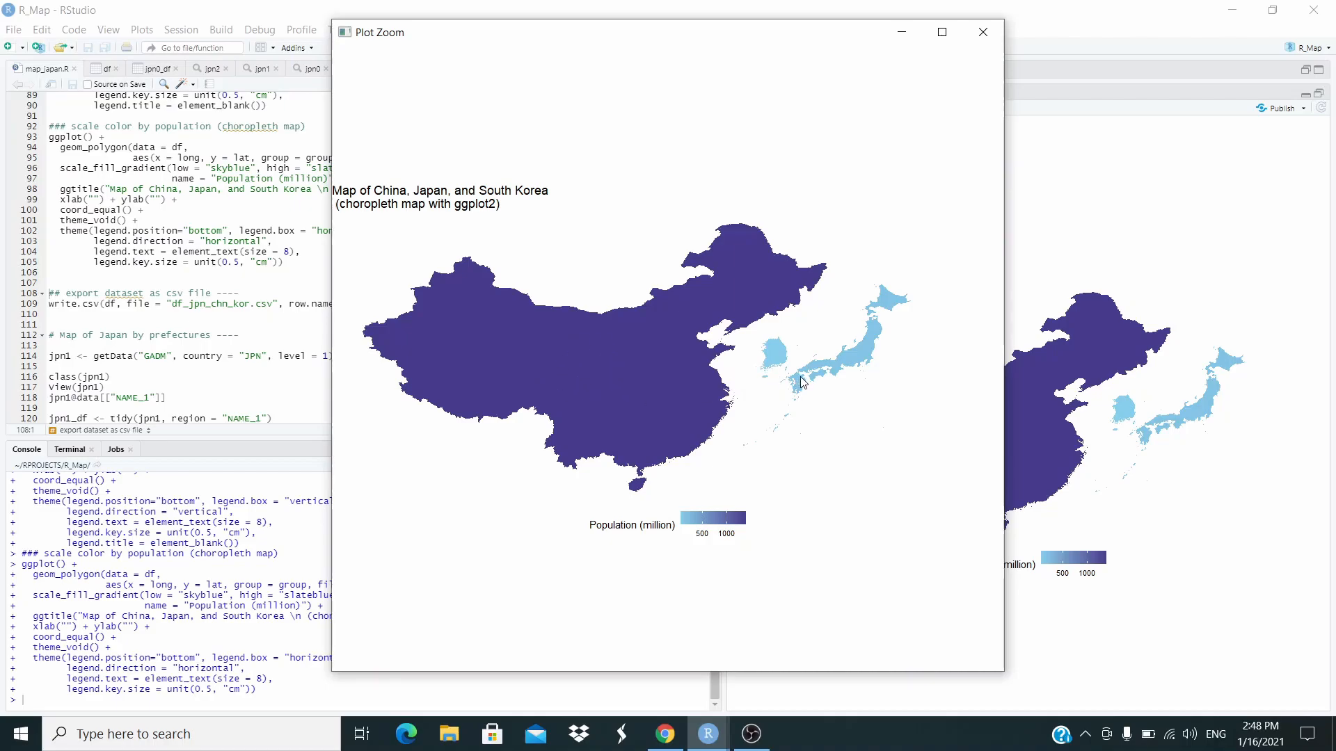
mouse_move(779, 368)
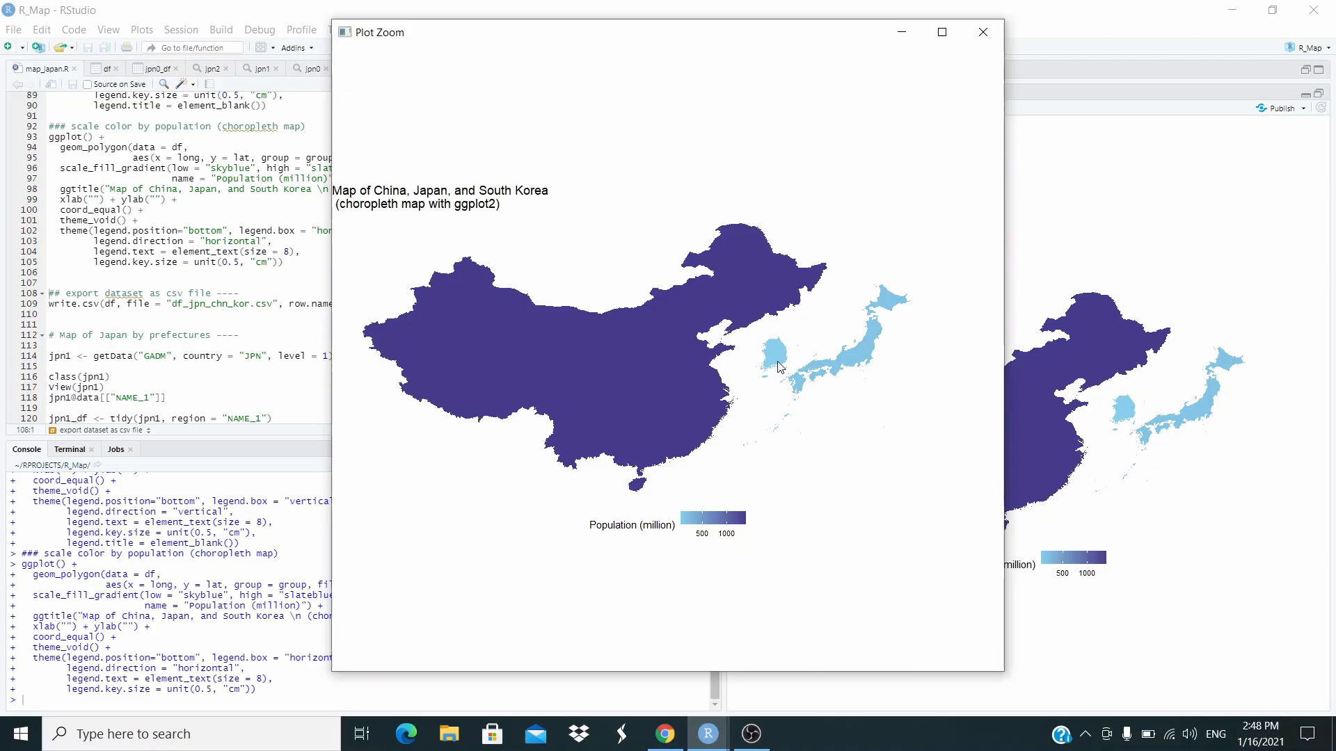
mouse_move(718, 466)
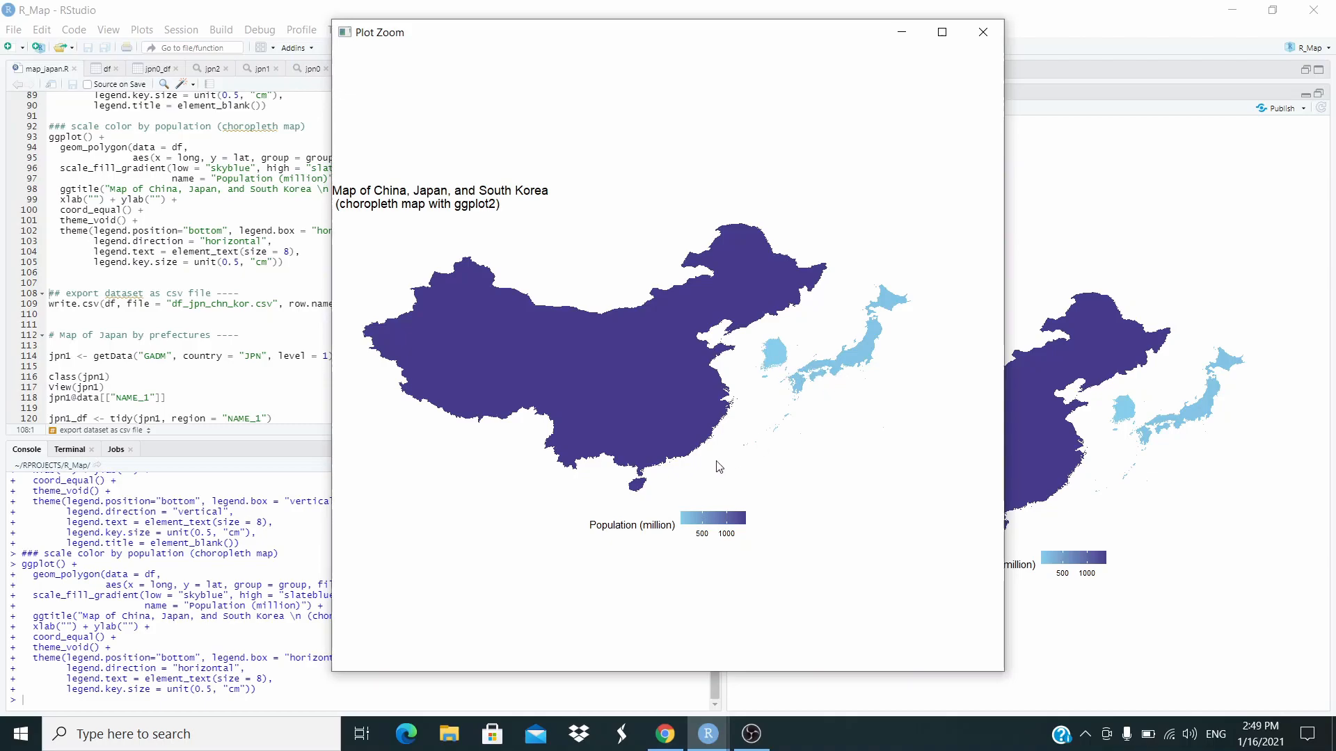
mouse_move(689, 527)
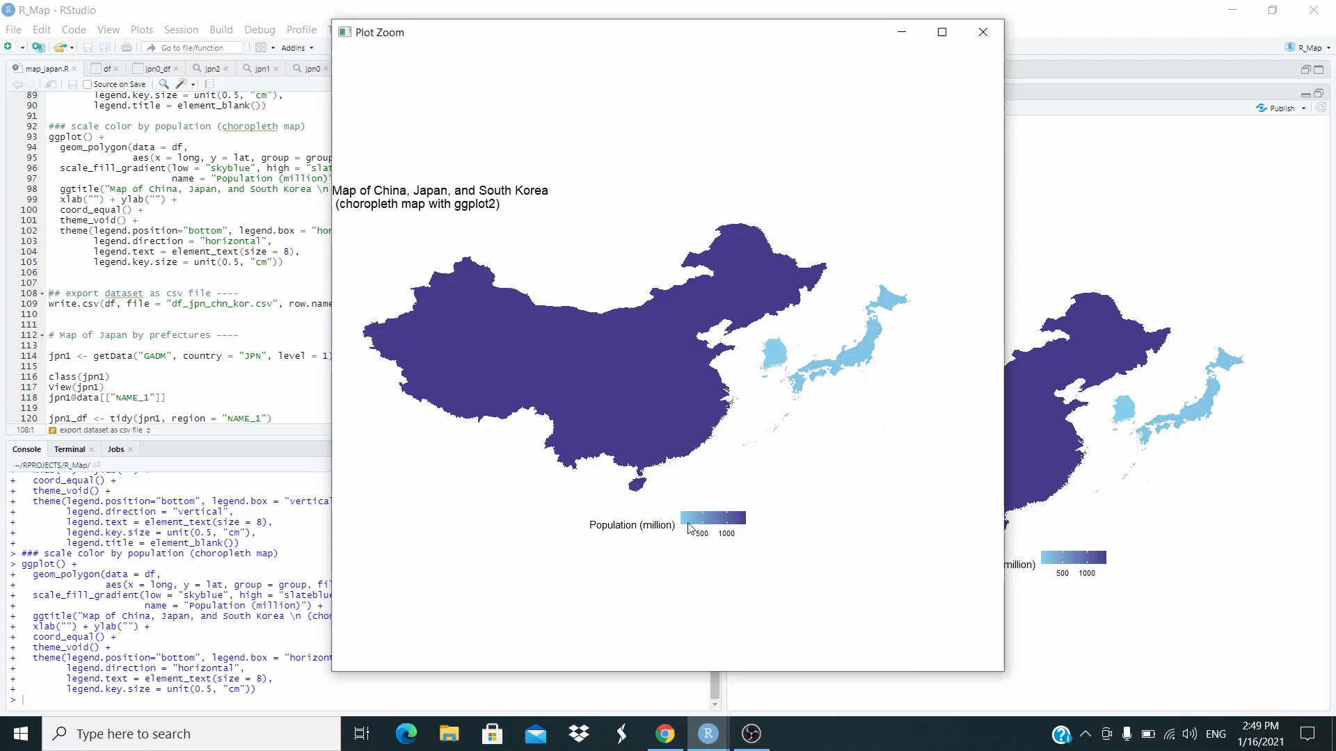
mouse_move(680, 505)
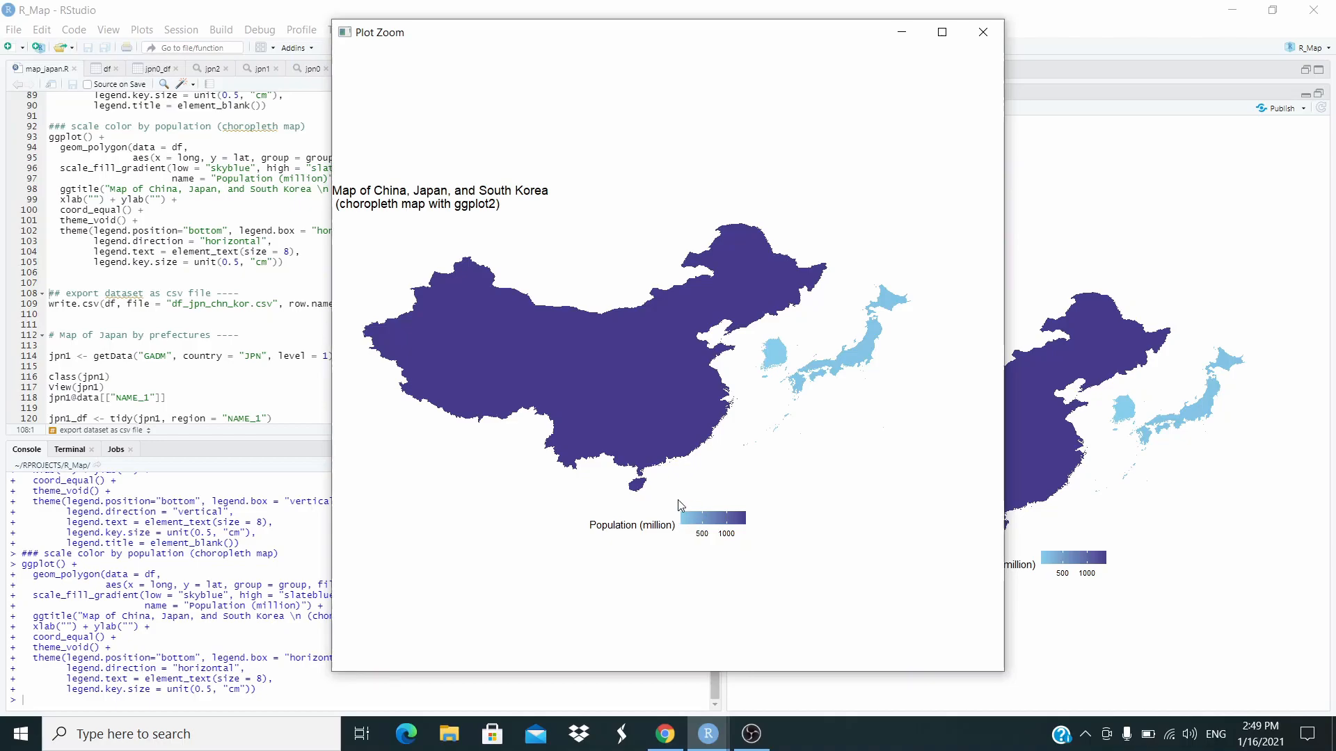
mouse_move(982, 33)
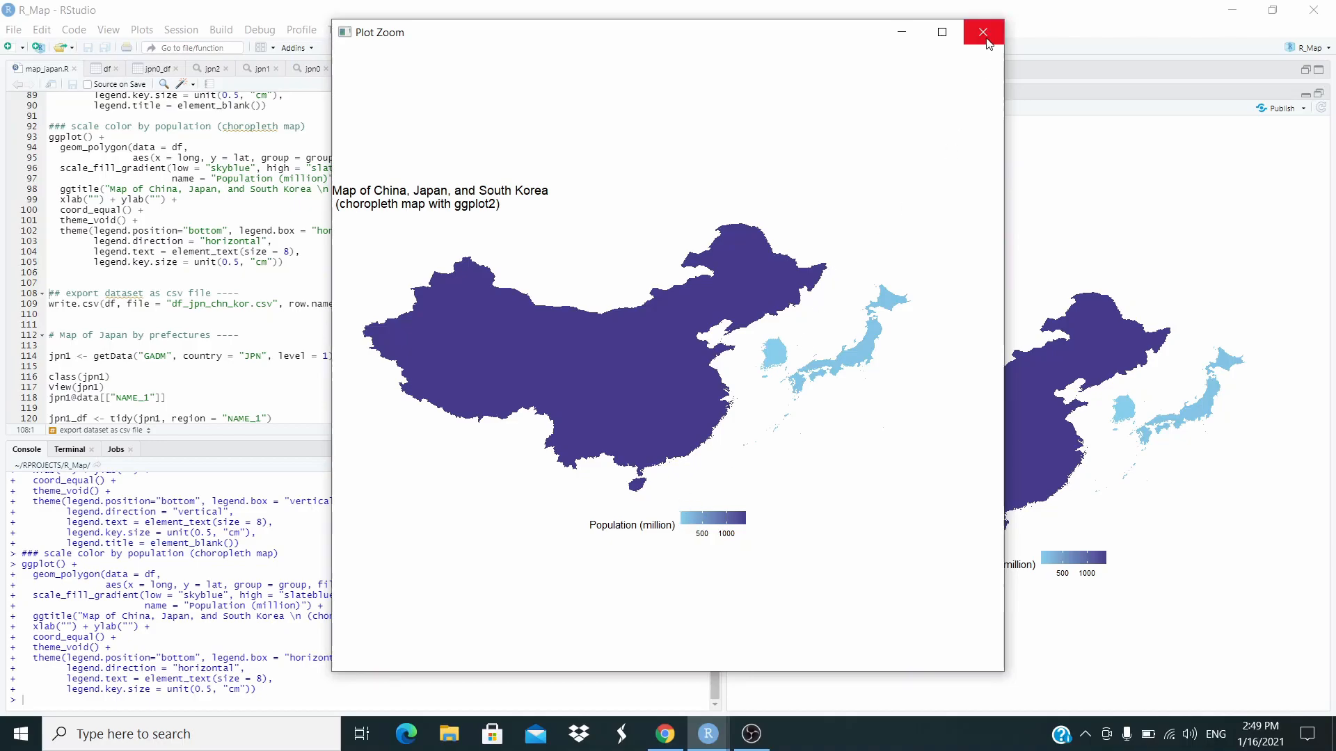
click(983, 31)
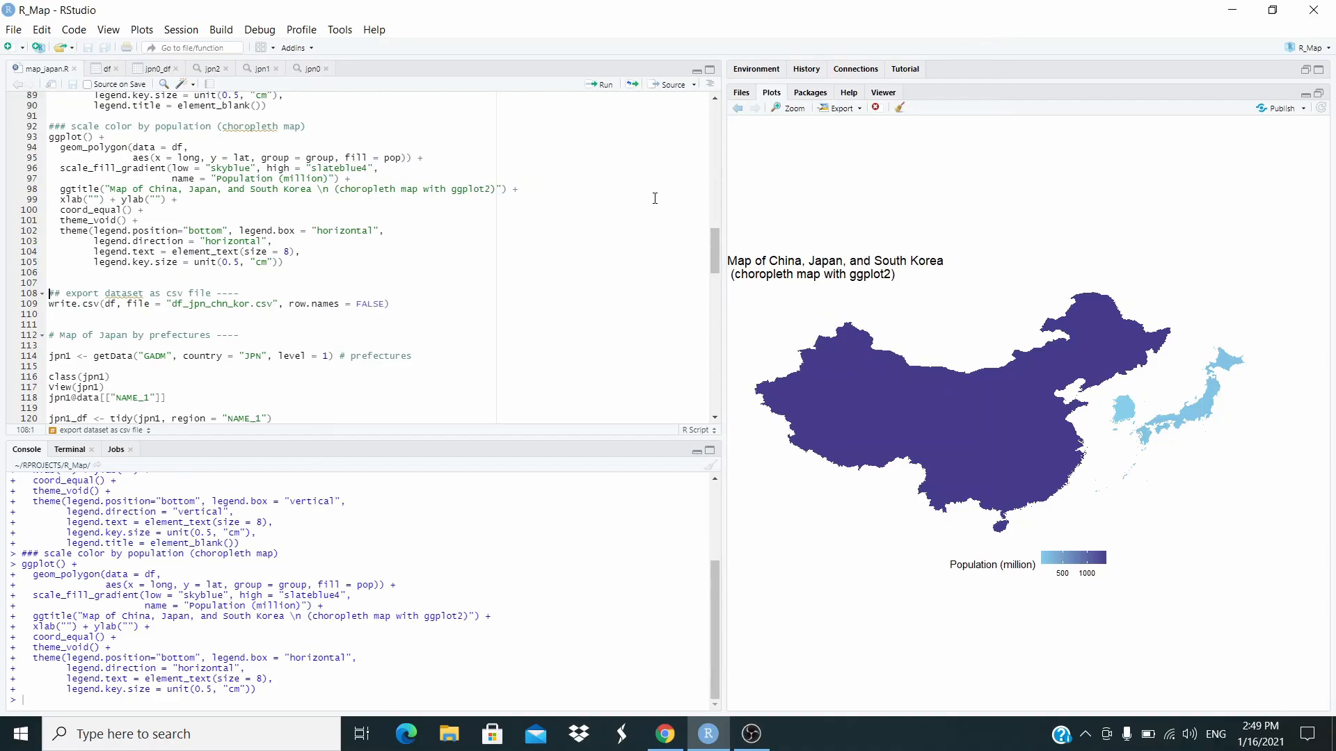
mouse_move(530, 267)
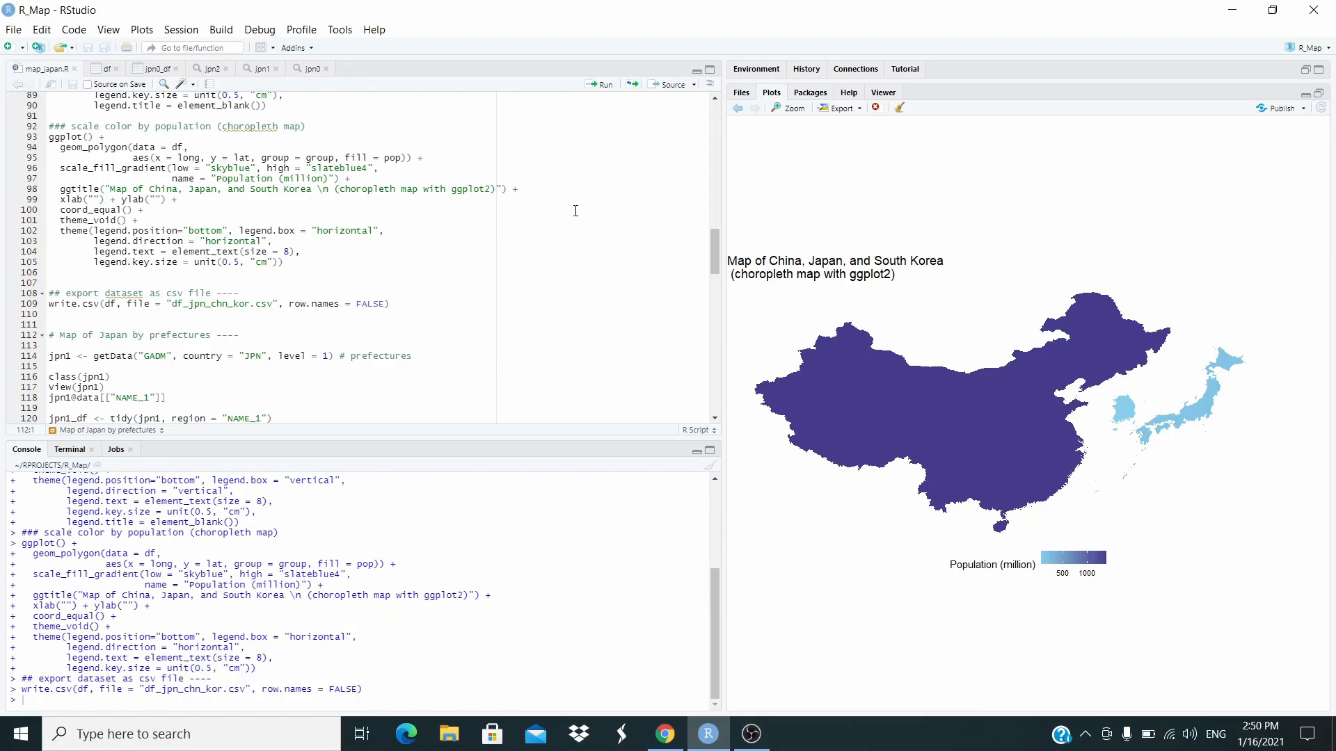
Step: Show the Files pane to find the exported df_jpn_chn_kor.csv
click(740, 92)
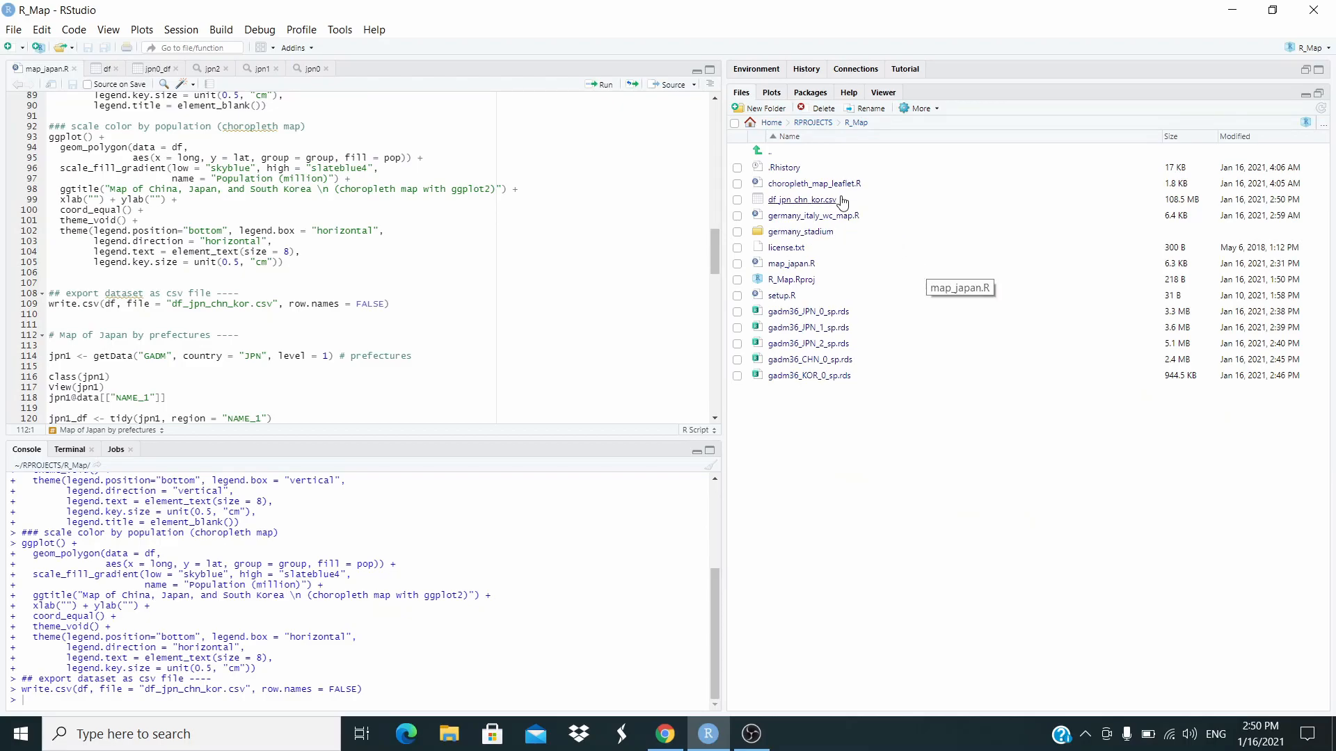
mouse_move(805, 200)
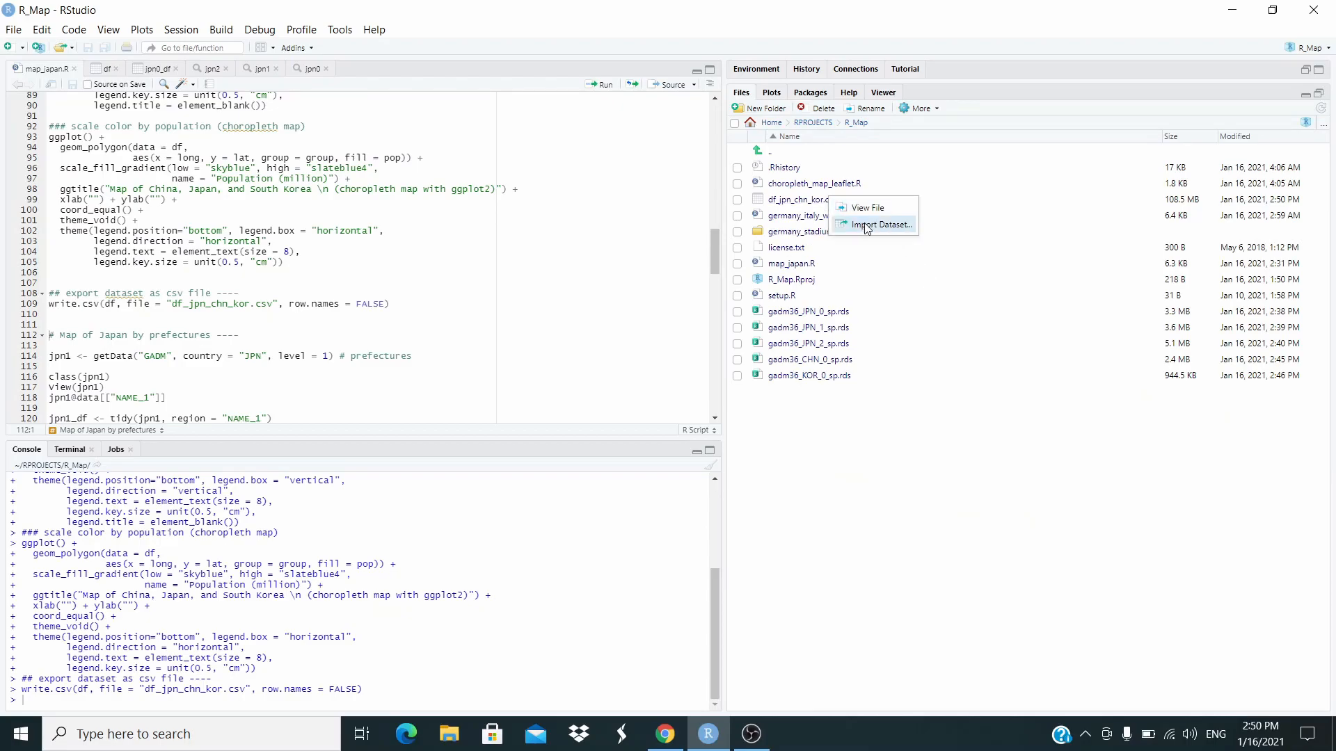
Step: Choose Import Dataset for df_jpn_chn_kor.csv to preview its columns
click(878, 225)
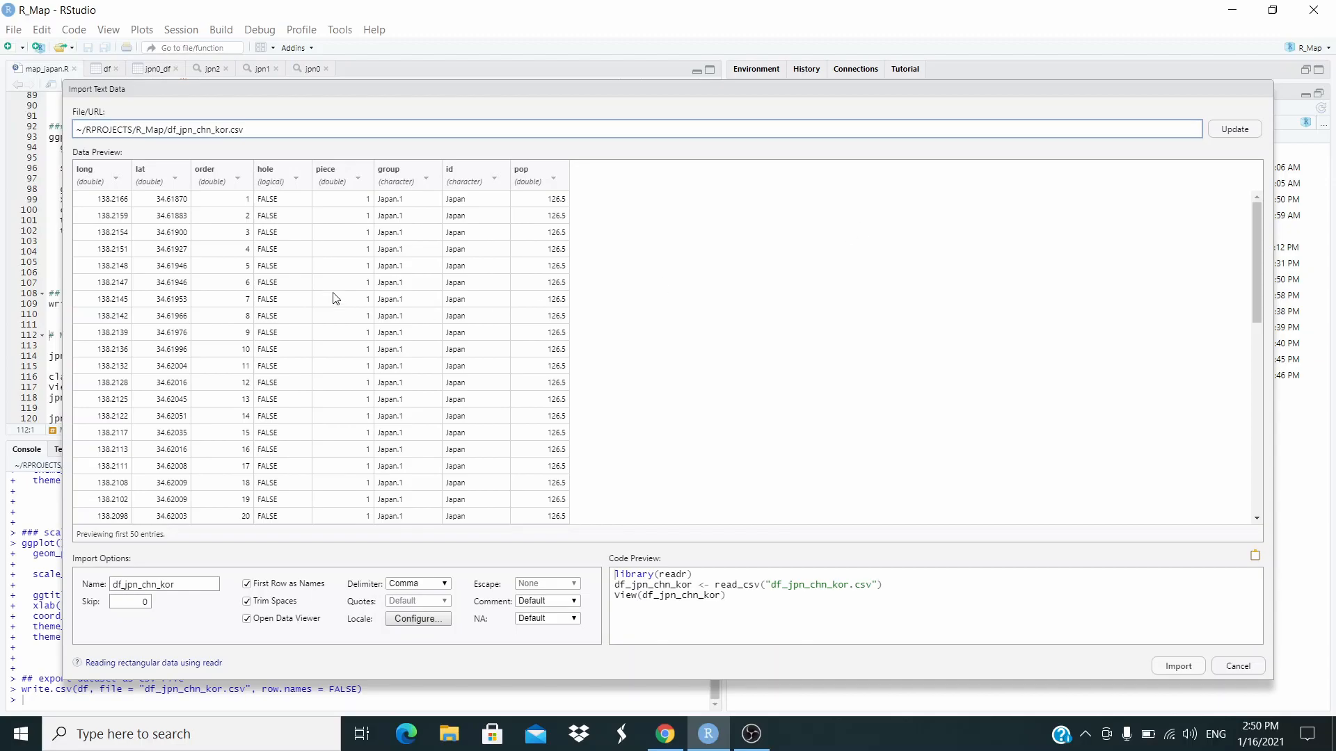
mouse_move(436, 384)
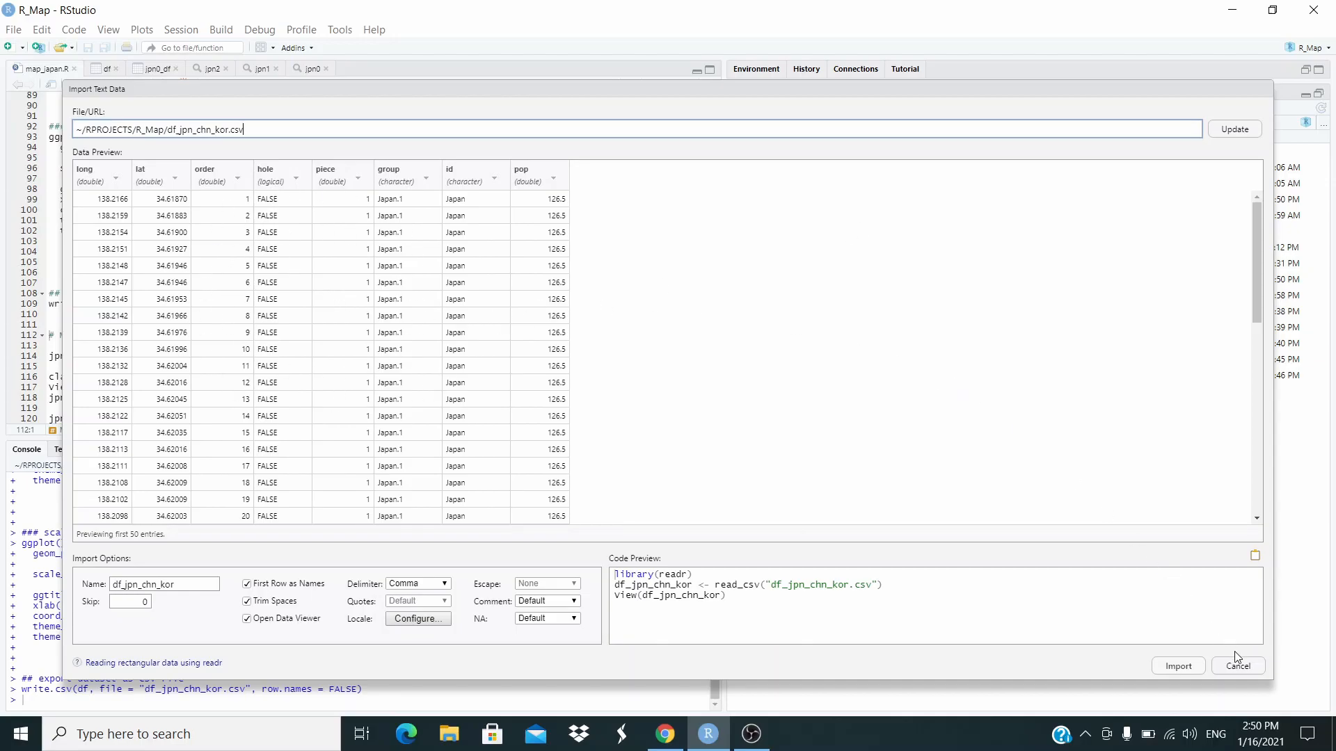
click(1236, 666)
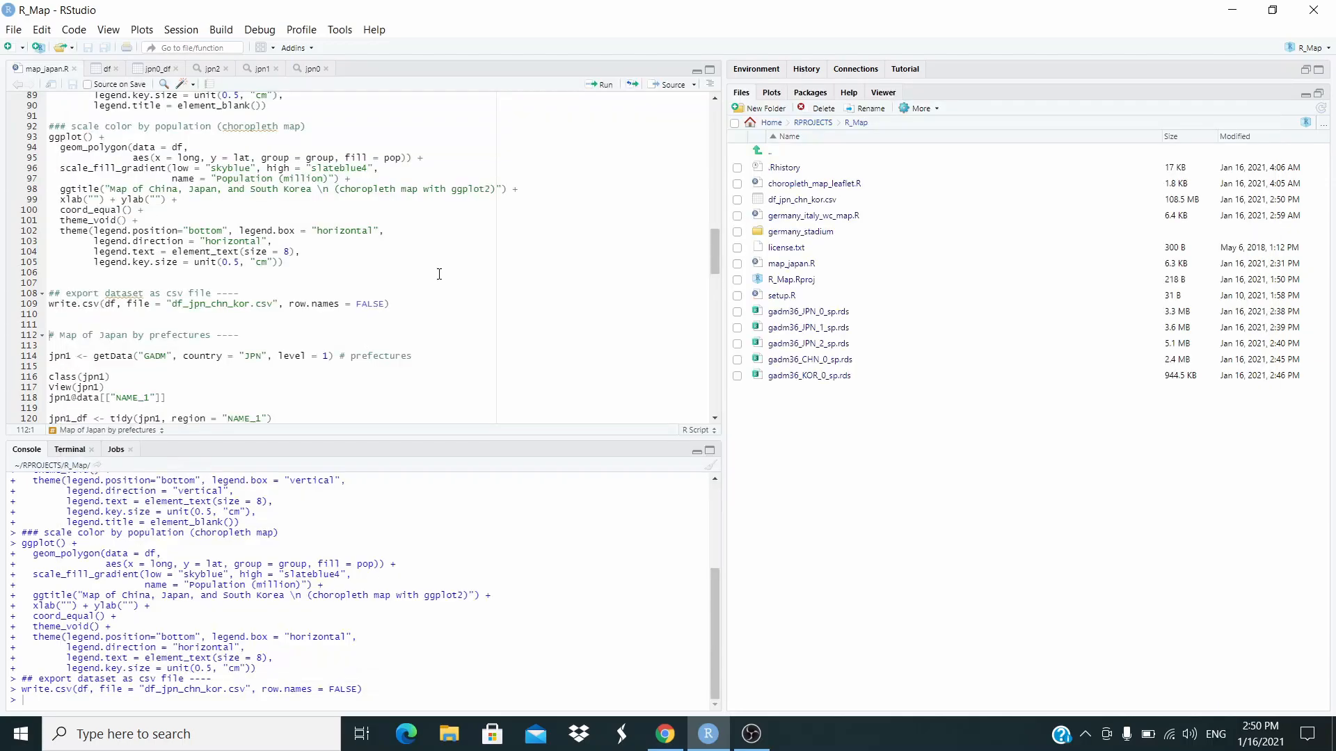